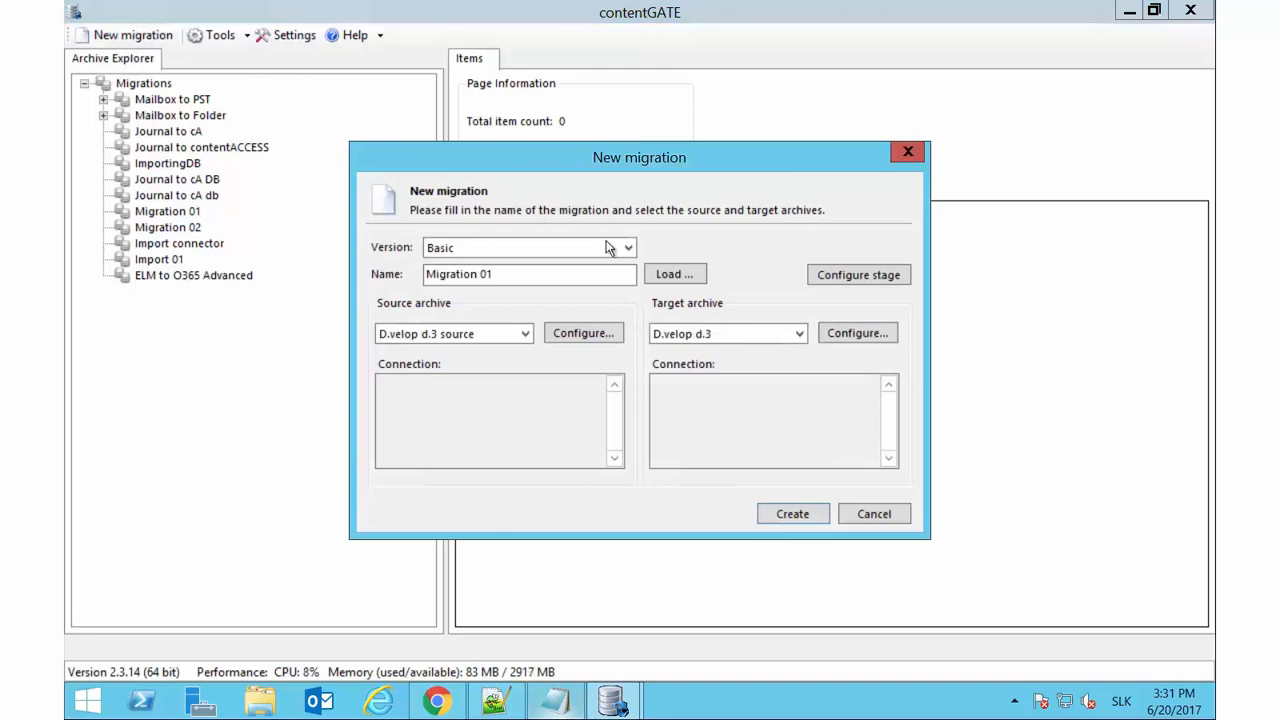
- Choose the Advanced version and name the migration 'ELM to Office 365'
left_click(628, 248)
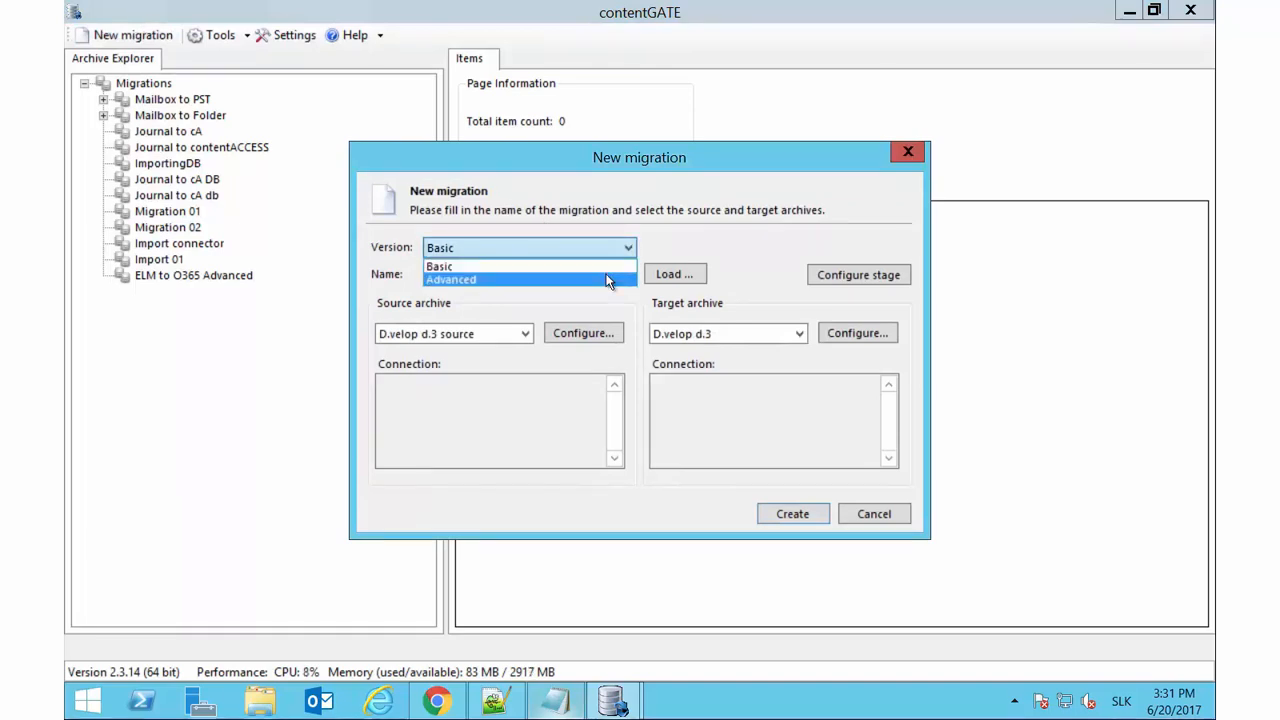
left_click(452, 280)
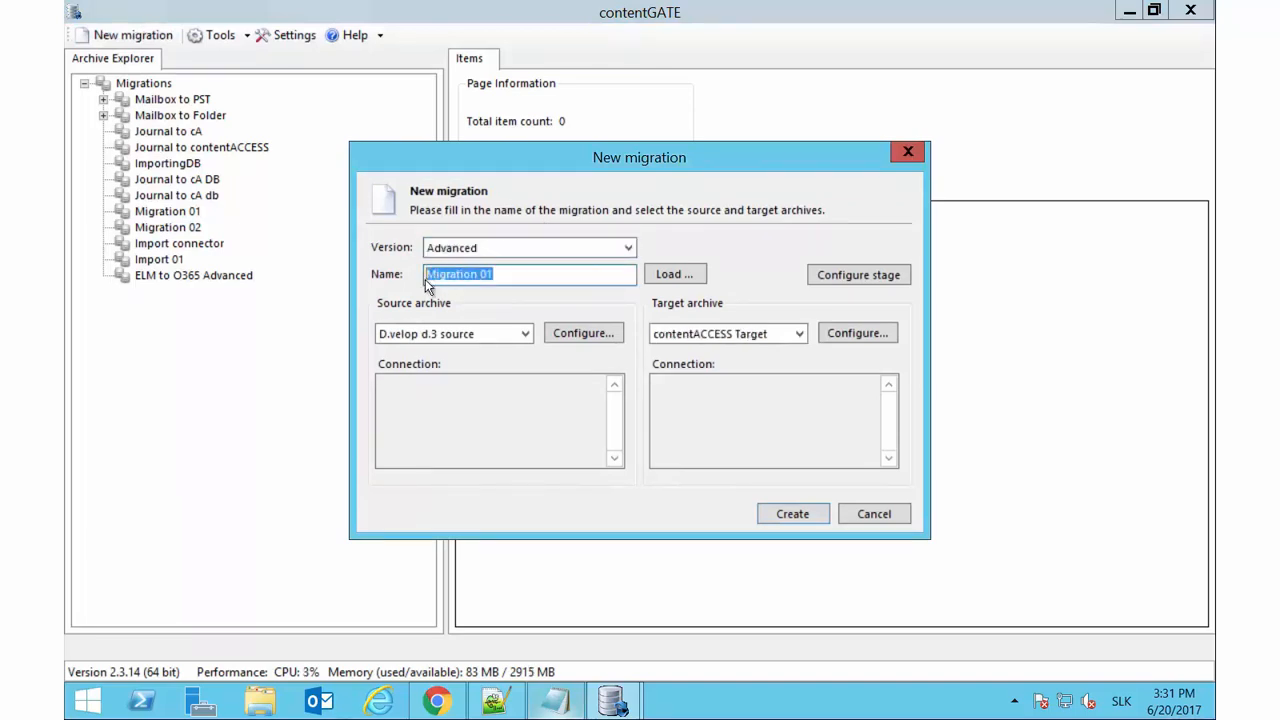
type("ELM to")
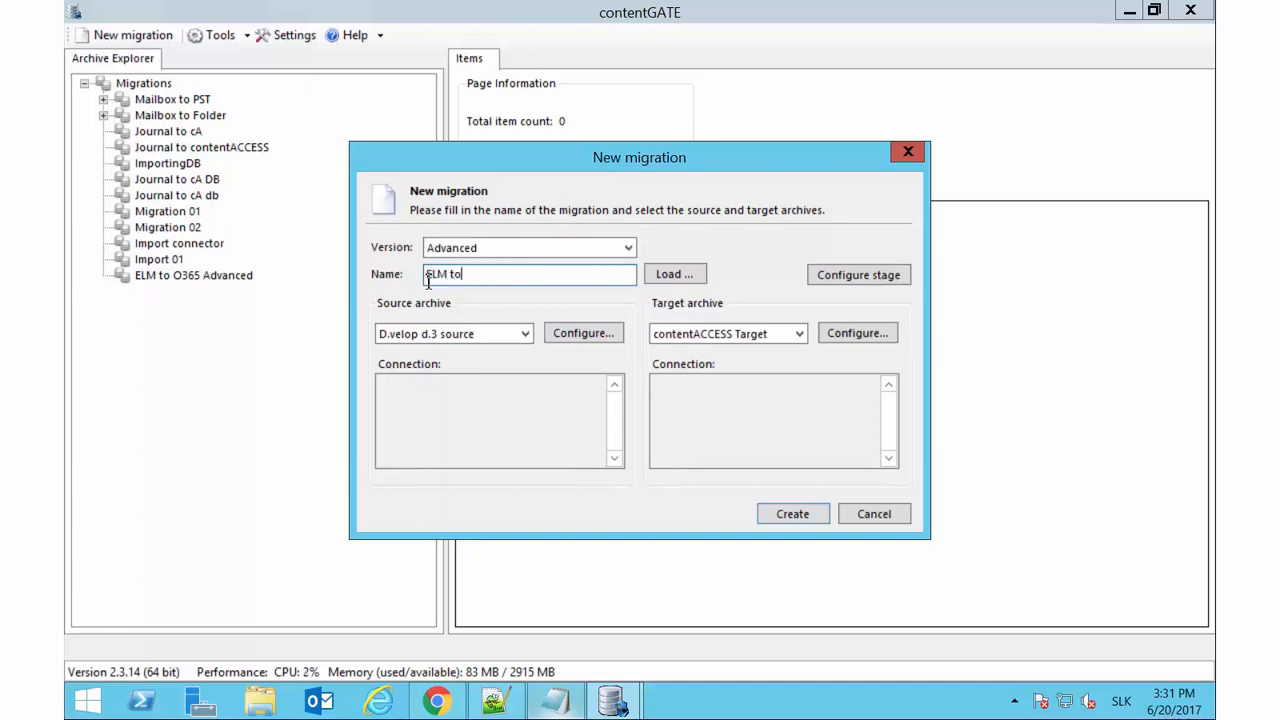
type("Office")
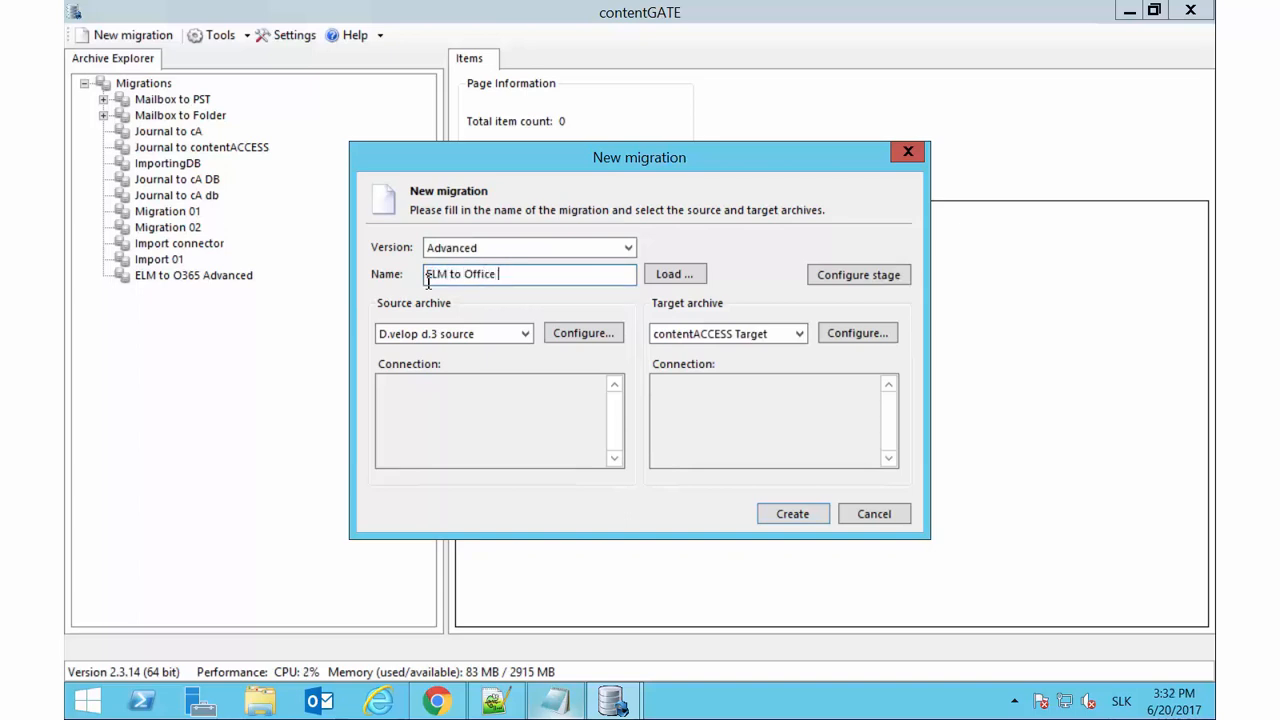
type("365")
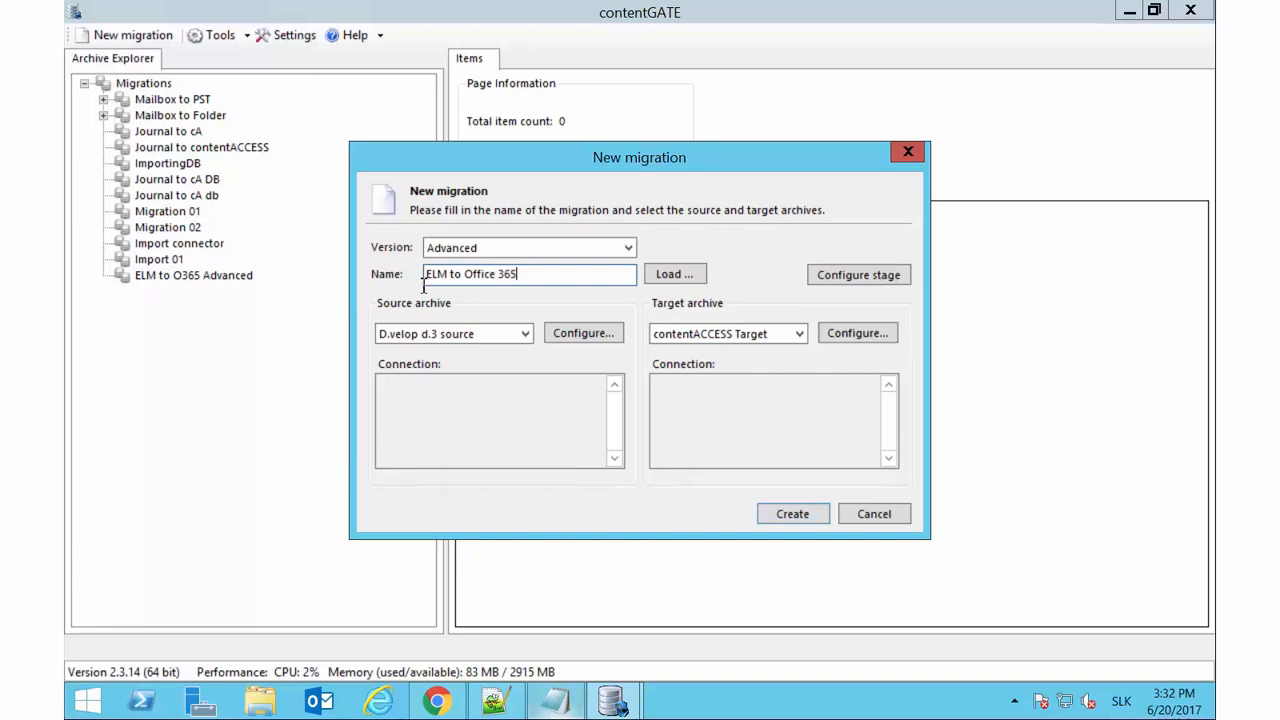
- Choose MAM as the source archive and bring up its connection configuration
left_click(524, 332)
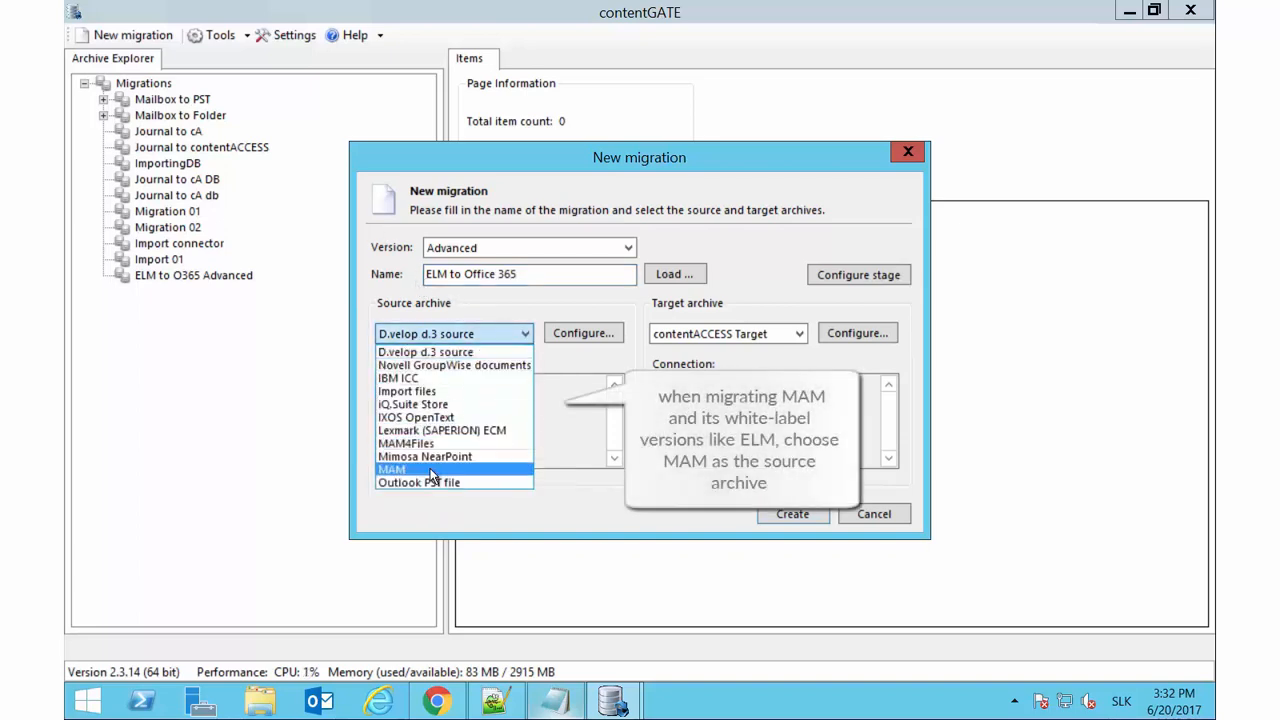
left_click(392, 468)
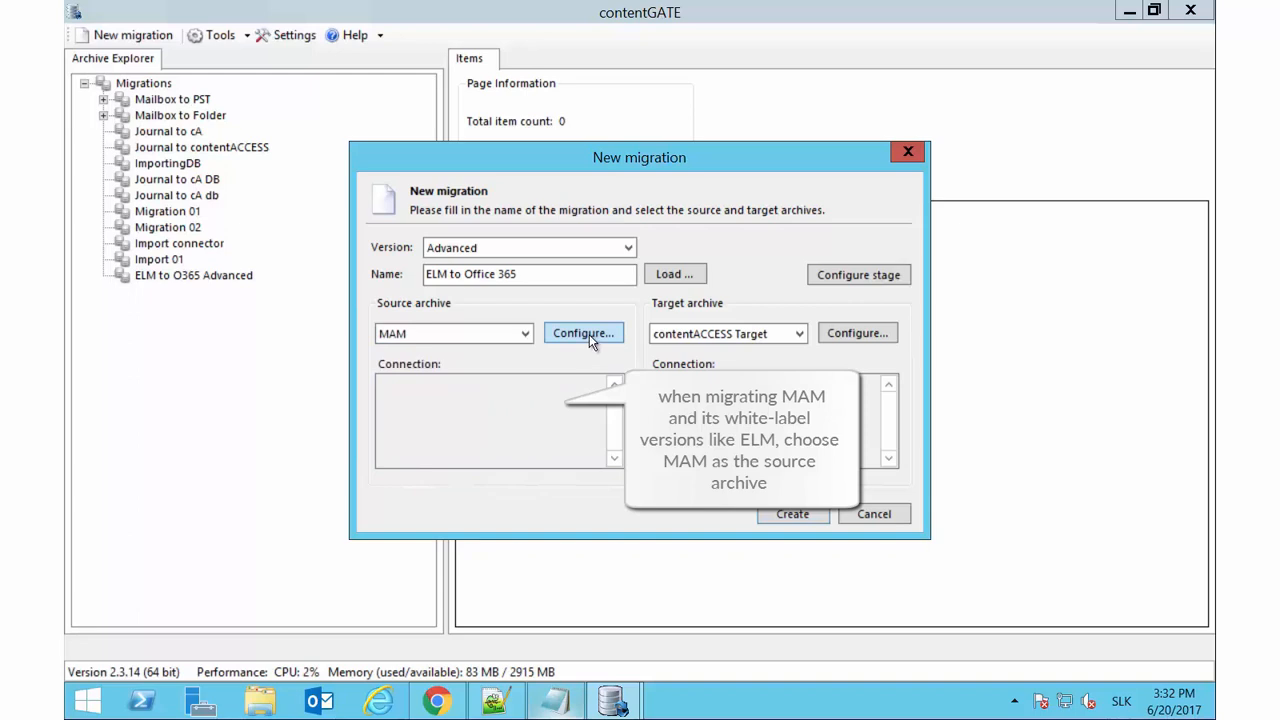
left_click(584, 332)
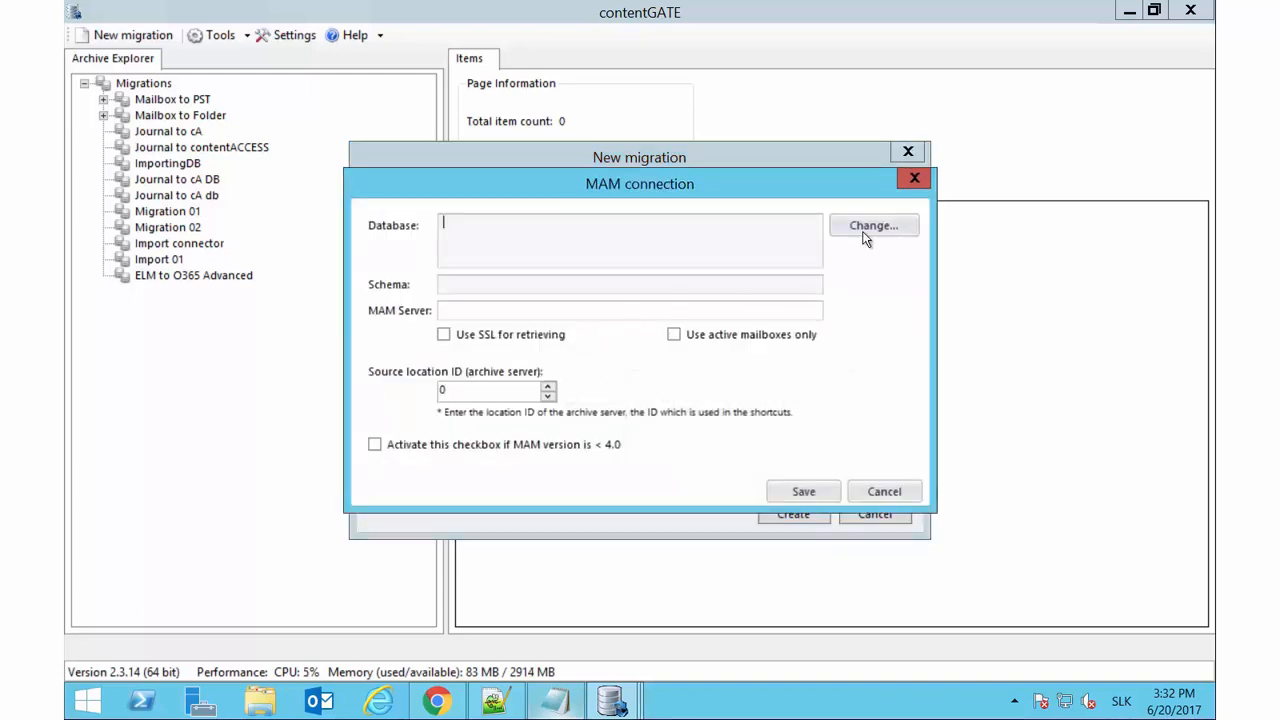
- Define a Microsoft SQL Server connection with database ELMDB and schema dbo
left_click(872, 224)
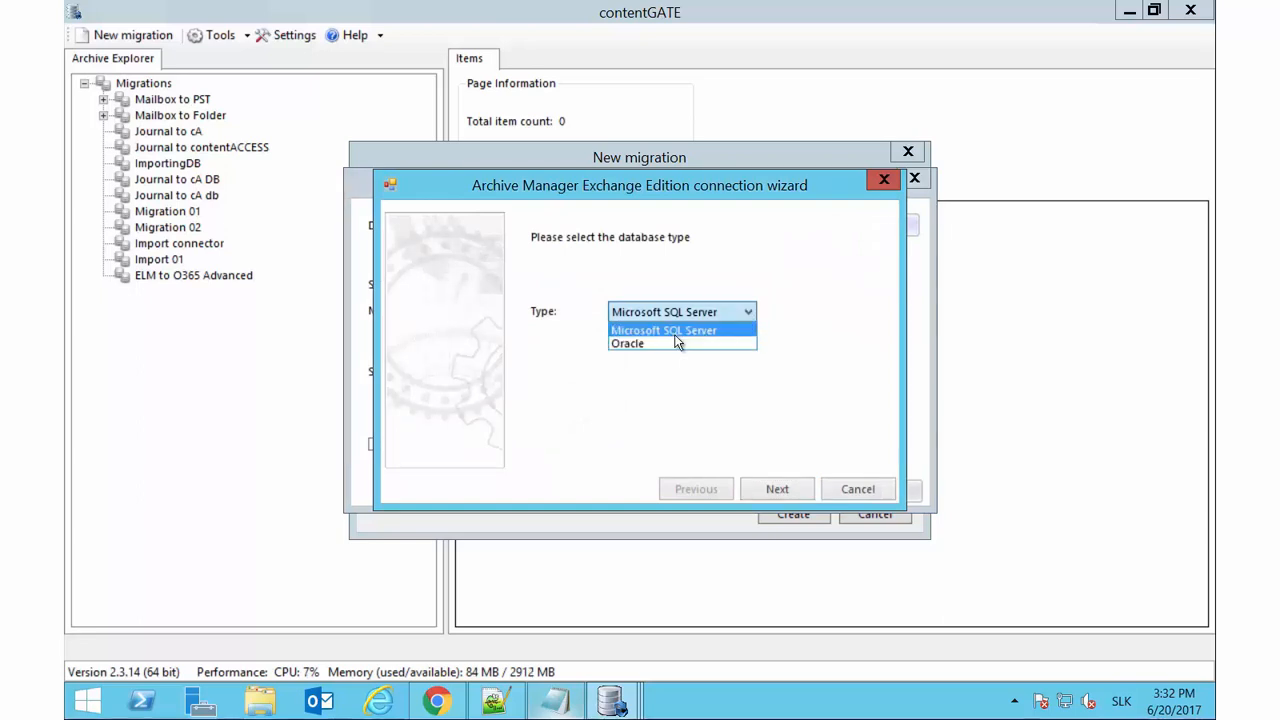
left_click(664, 330)
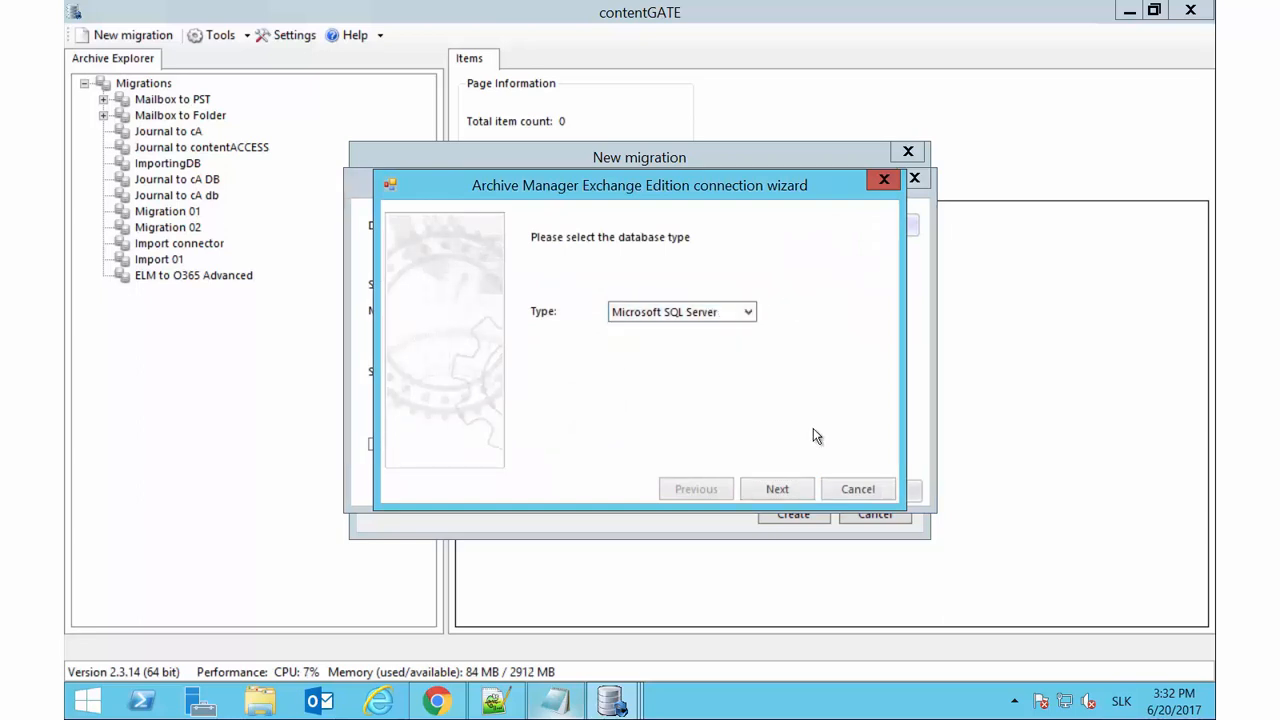
left_click(776, 488)
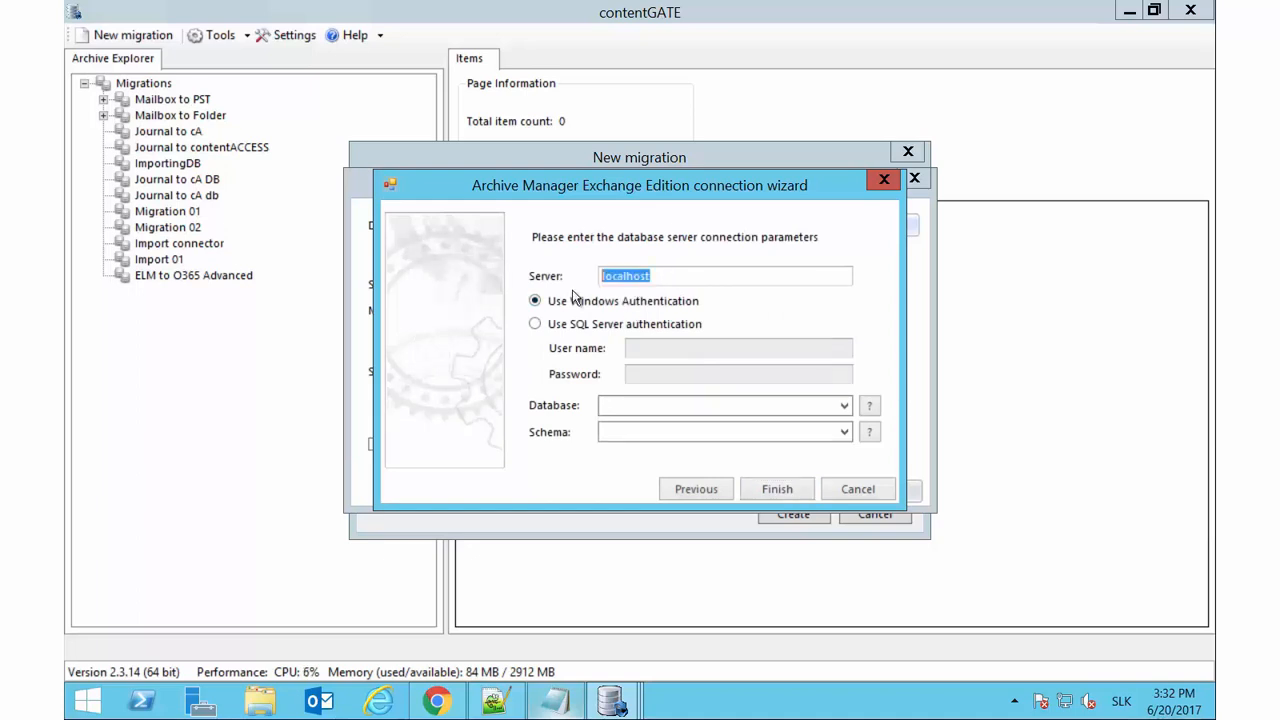
type("E")
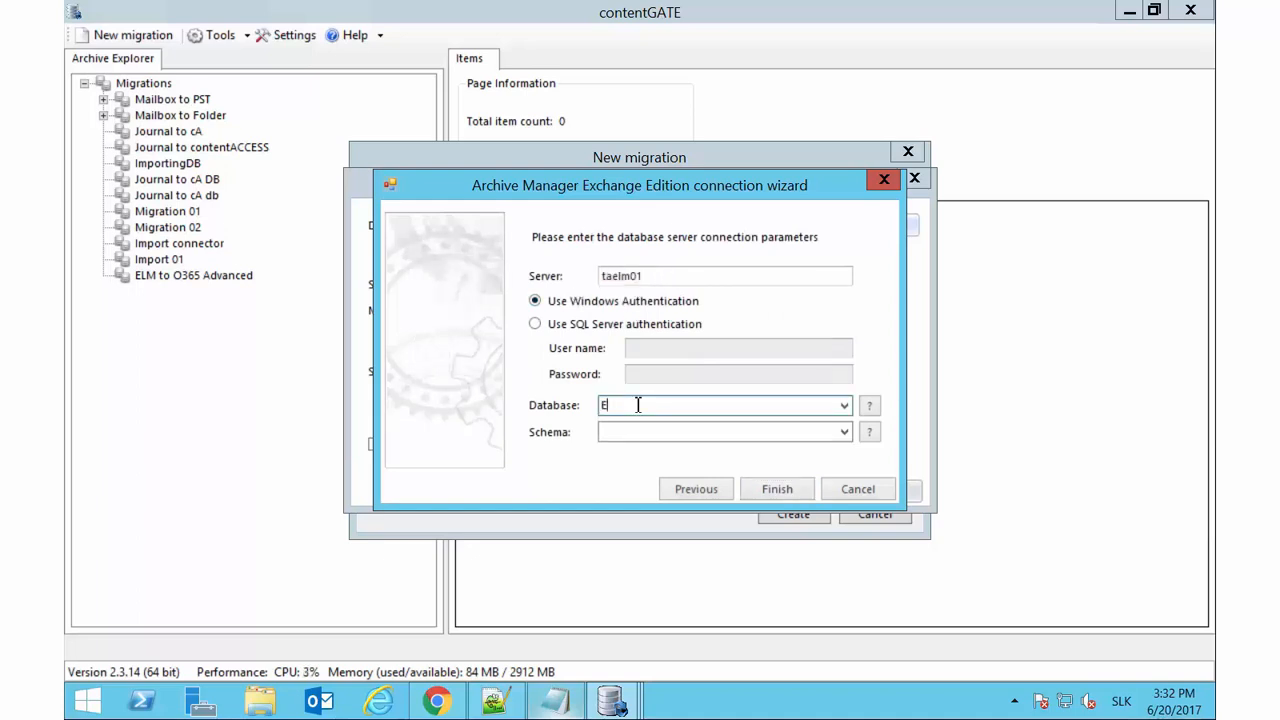
type("LMDB")
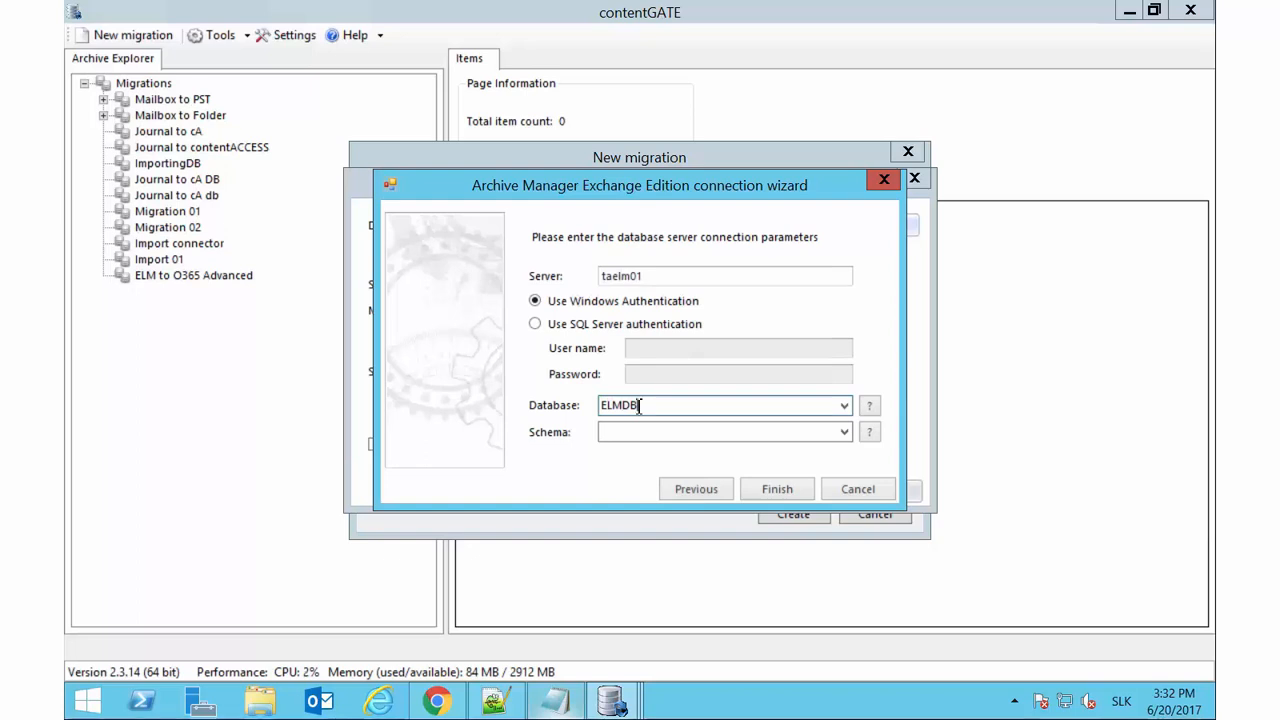
left_click(720, 432)
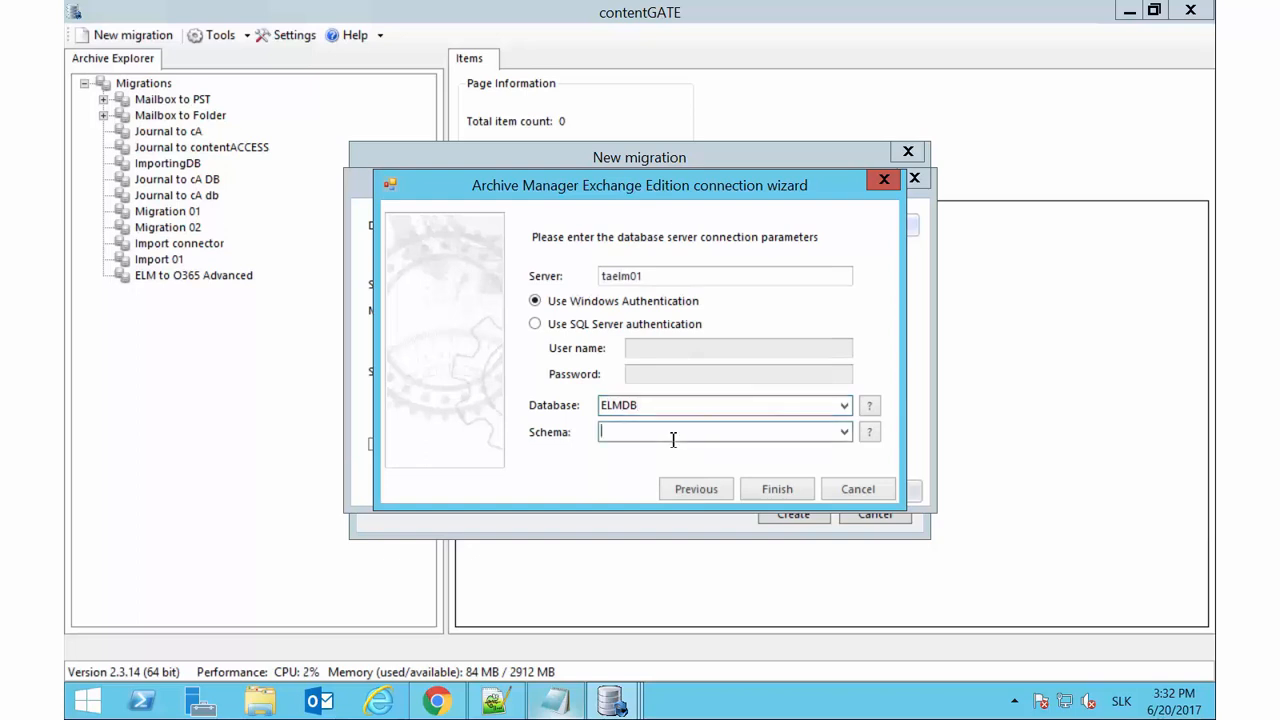
type("dbo")
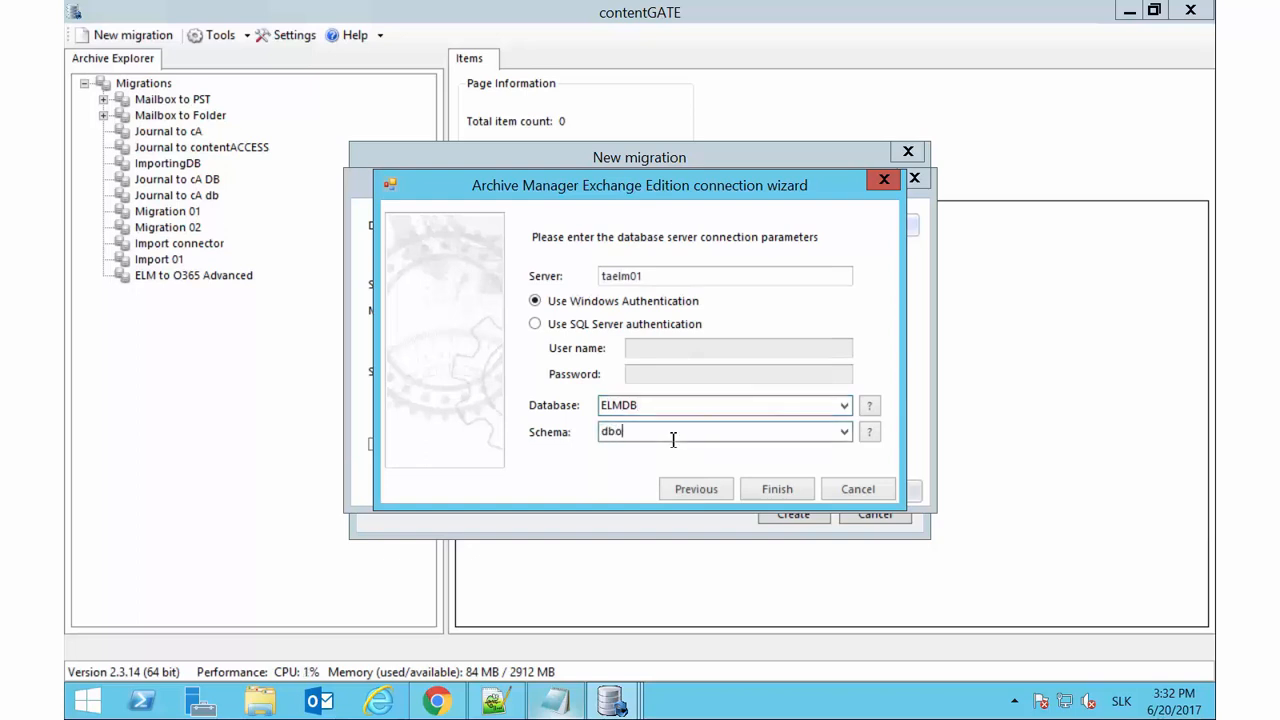
mouse_move(818, 460)
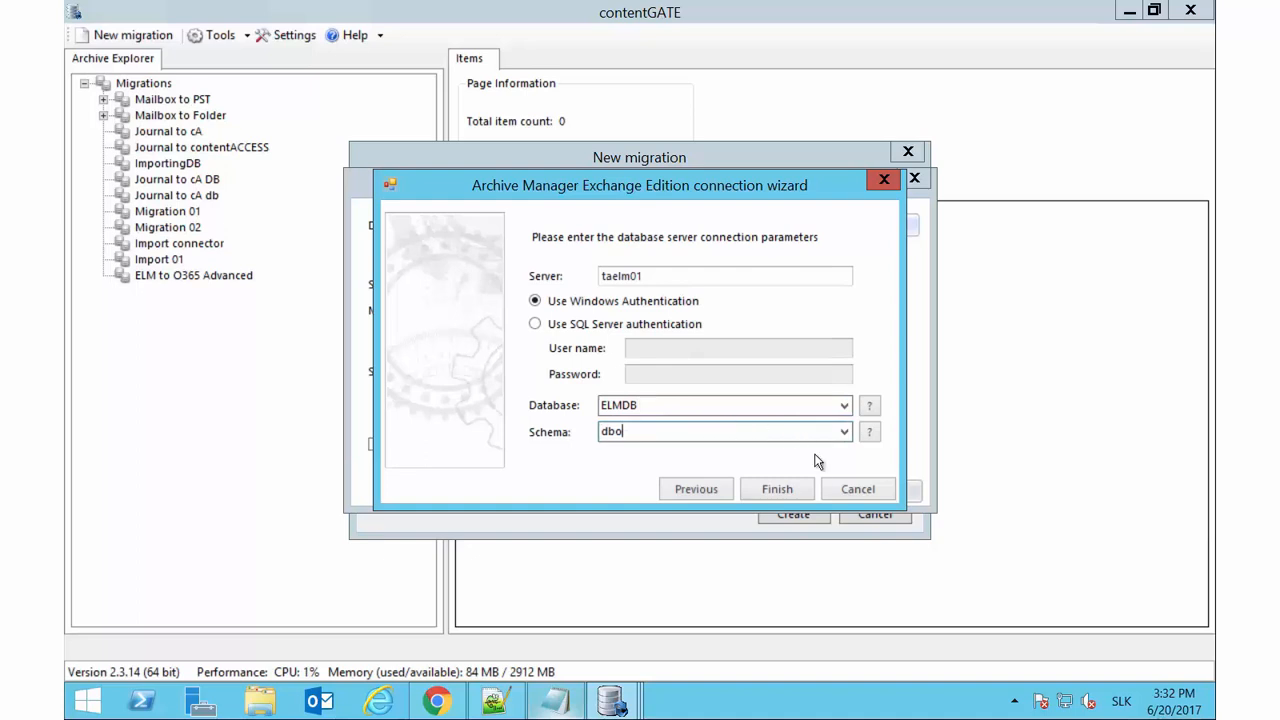
- Finish the database connection, enter MAM server taelm01 with location ID 1, and save
left_click(776, 488)
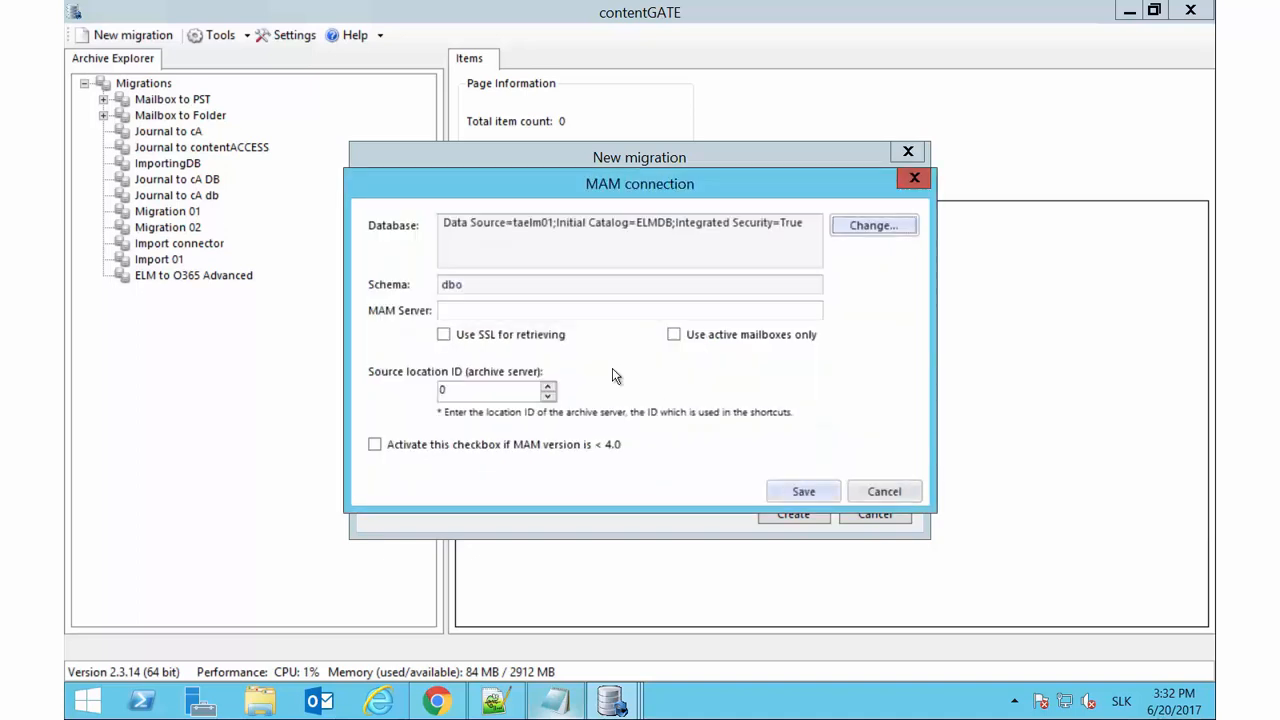
type("taelm01")
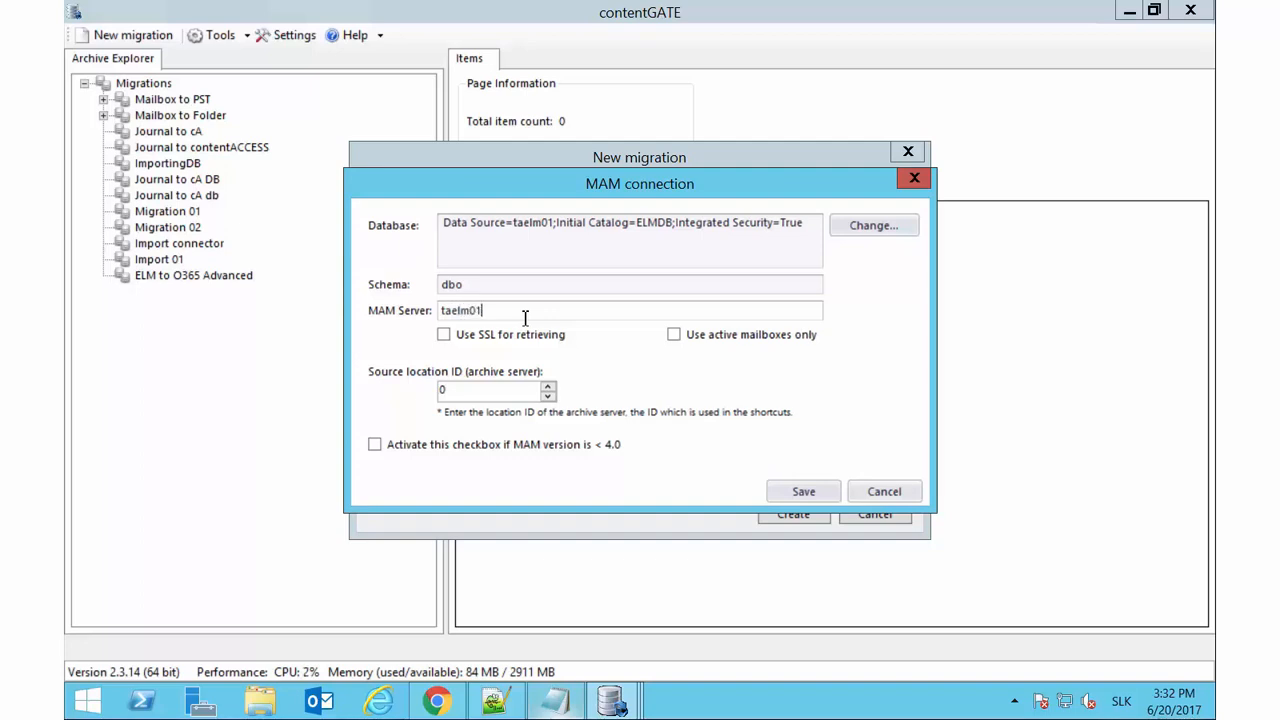
left_click(548, 388)
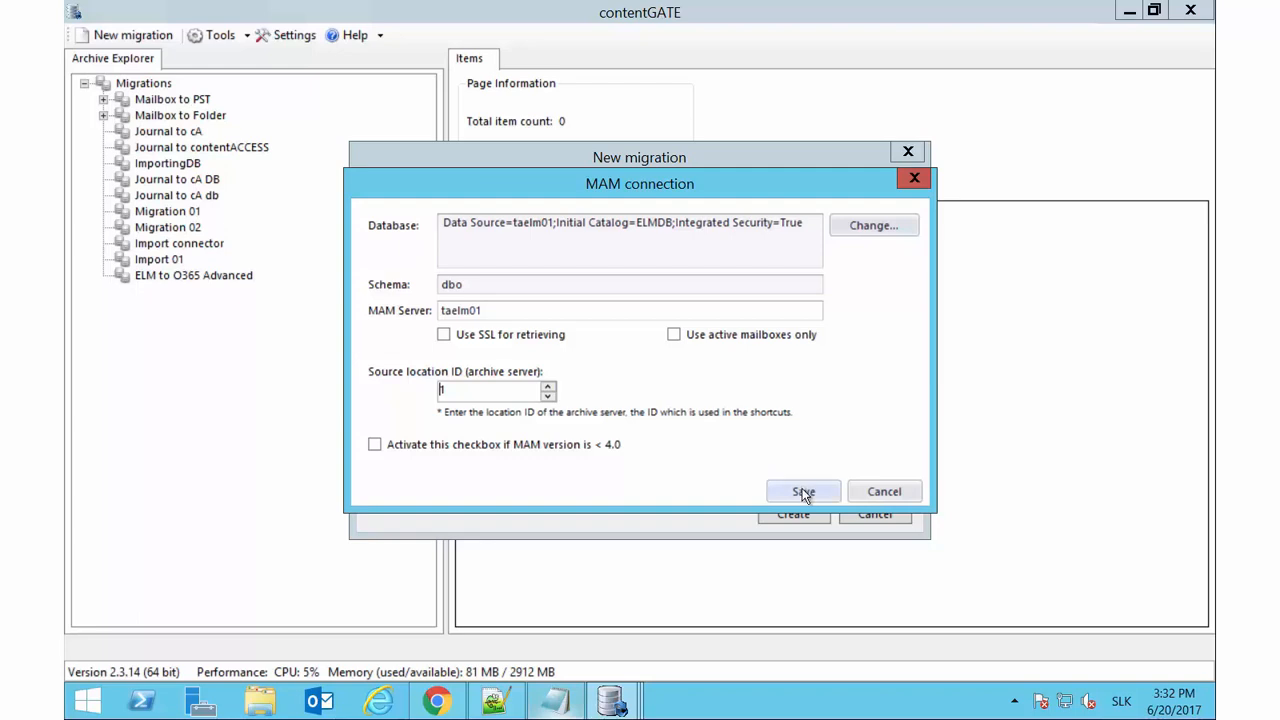
left_click(804, 492)
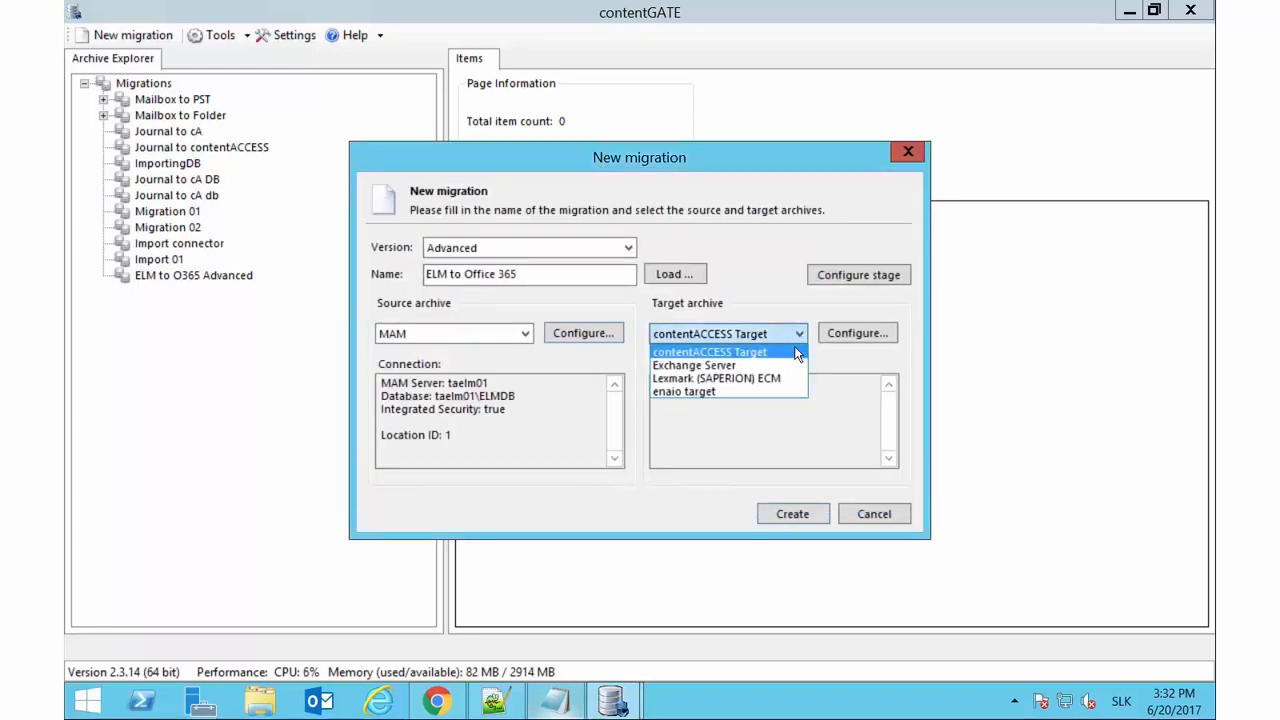
- Target Exchange Server, set its server type to Office 365 reached via Exchange Web Services
left_click(692, 364)
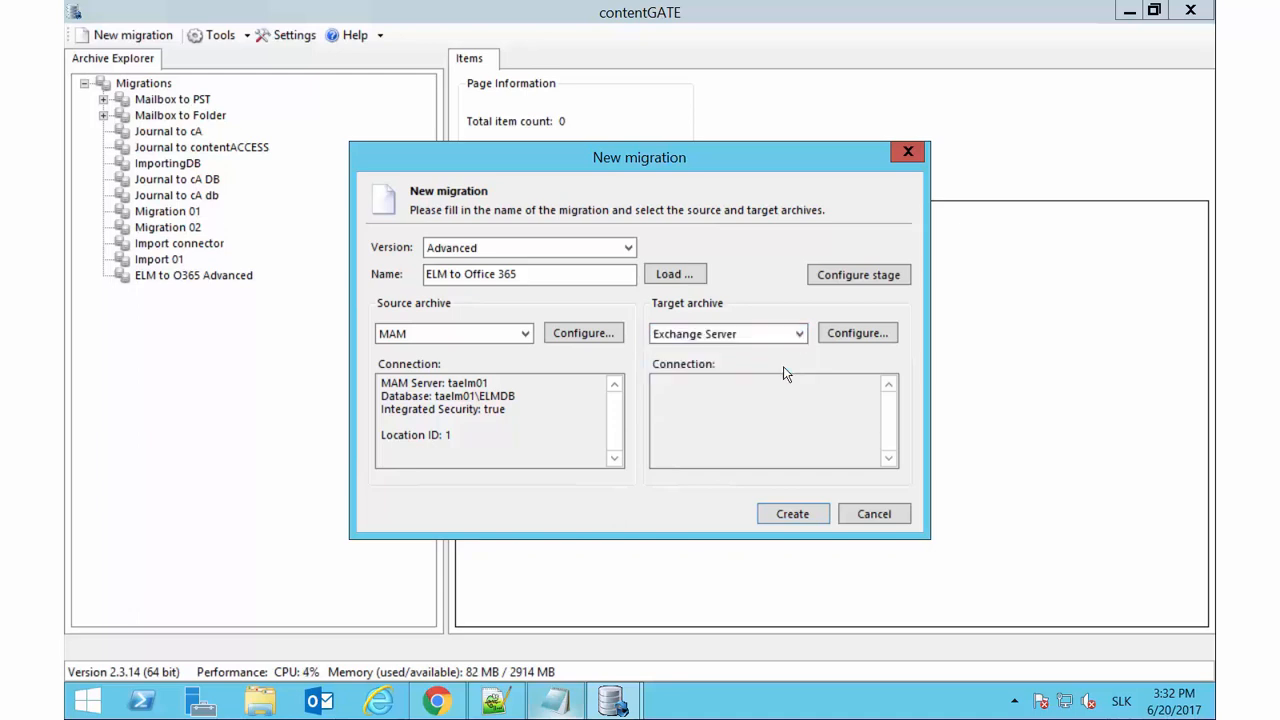
left_click(856, 332)
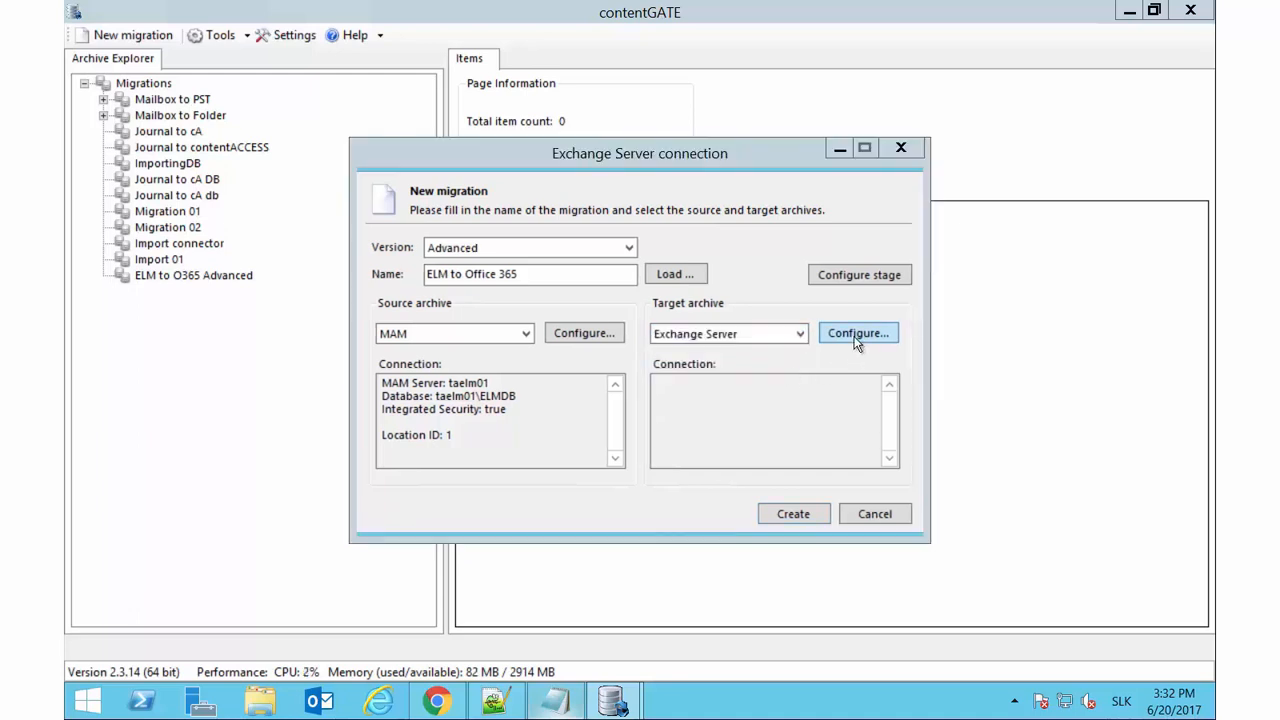
left_click(856, 332)
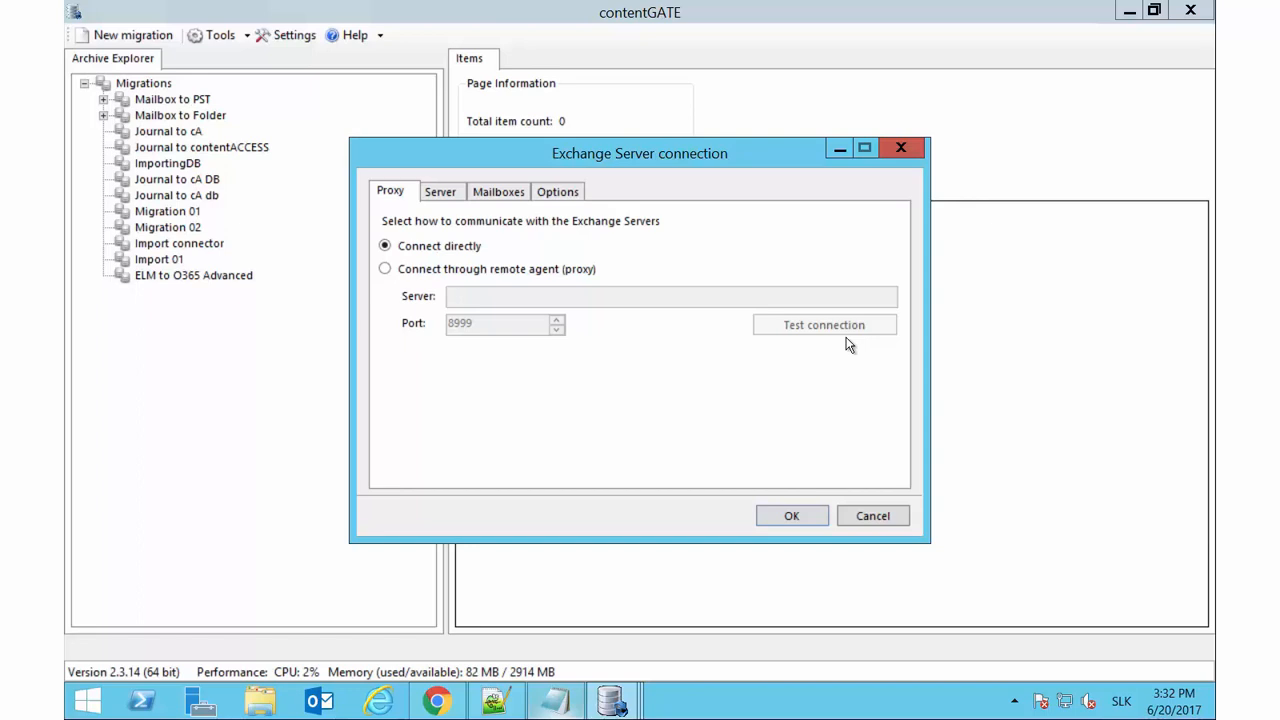
mouse_move(696, 302)
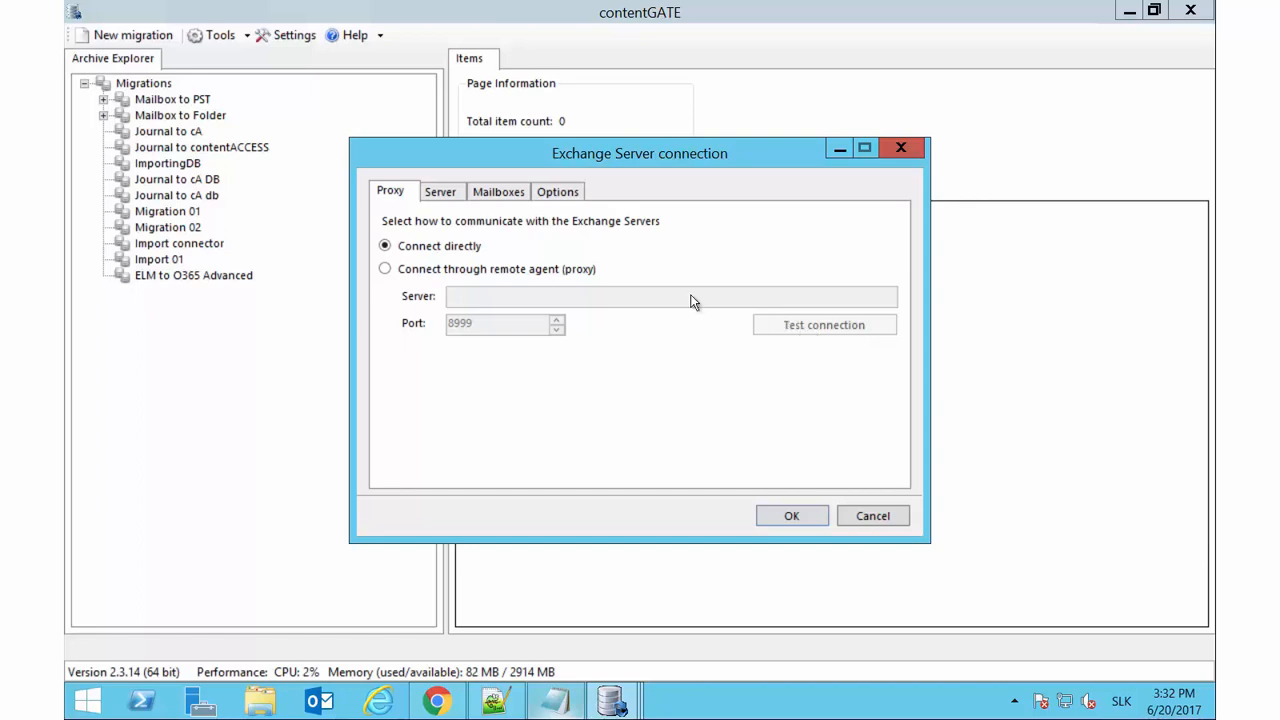
mouse_move(610, 280)
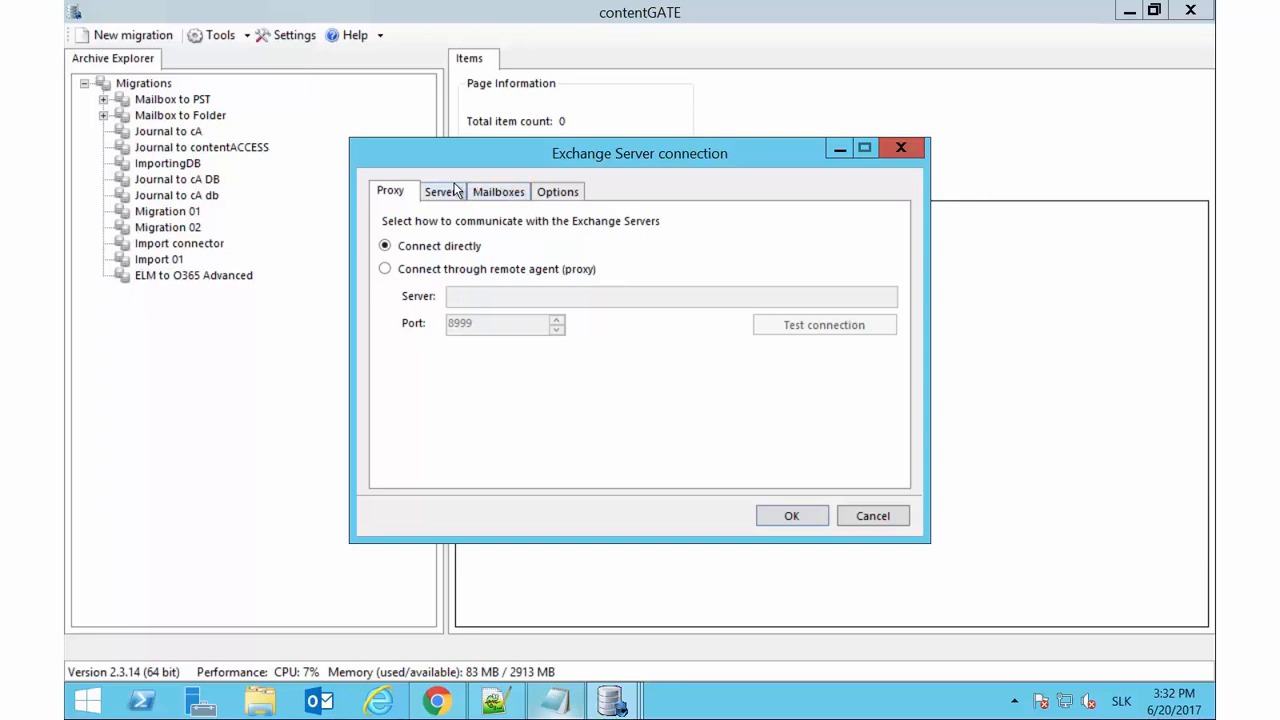
left_click(440, 192)
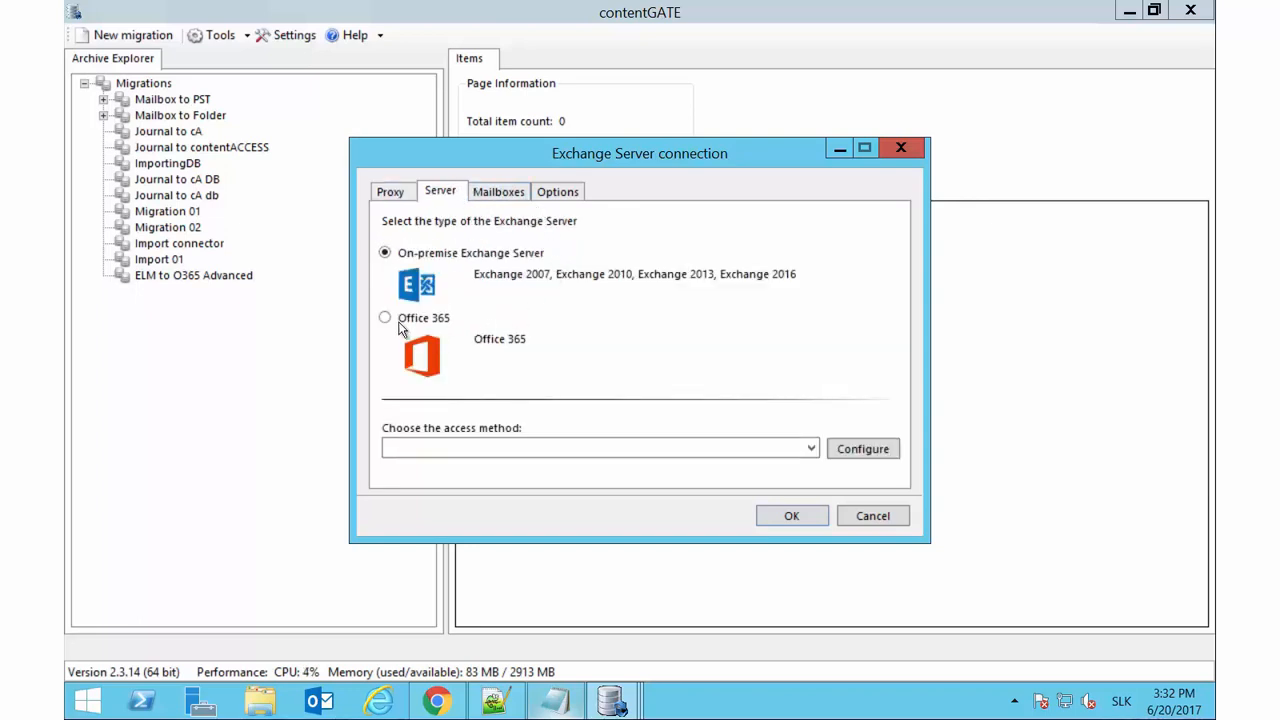
left_click(384, 316)
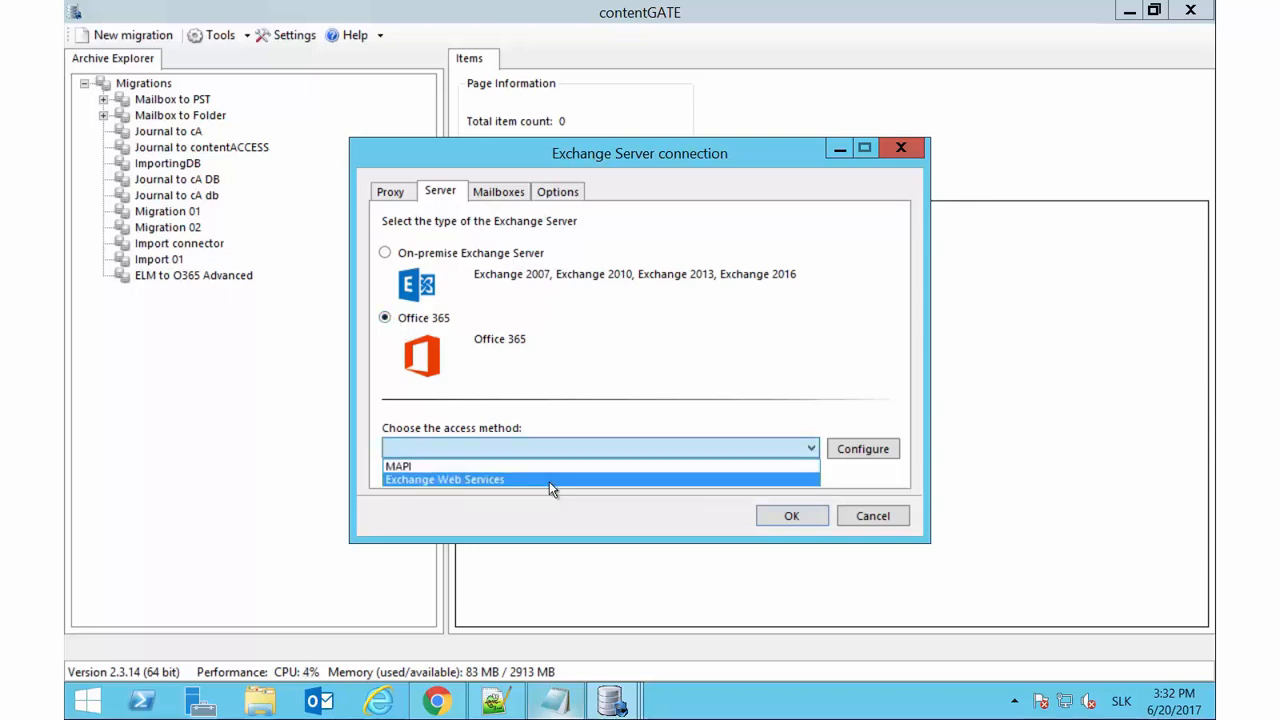
left_click(444, 480)
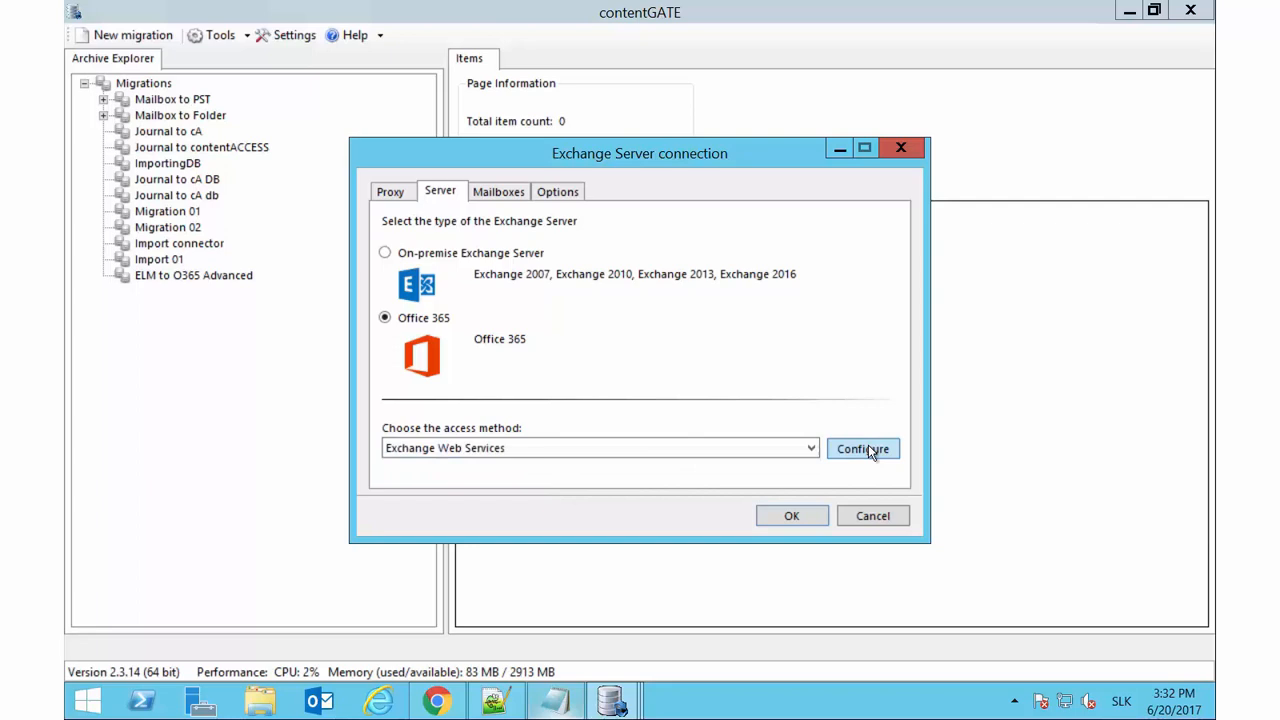
- Set the EWS connection to Exchange2013 with different-user admin credentials and password
left_click(862, 448)
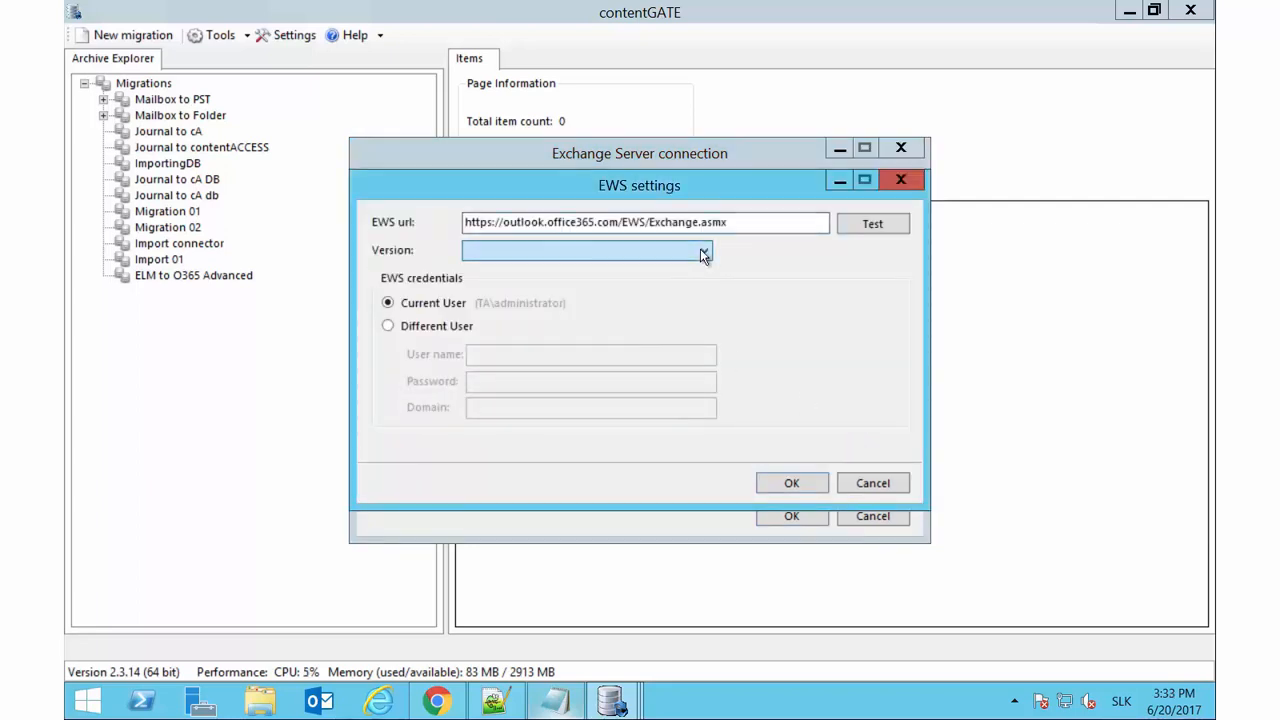
left_click(704, 250)
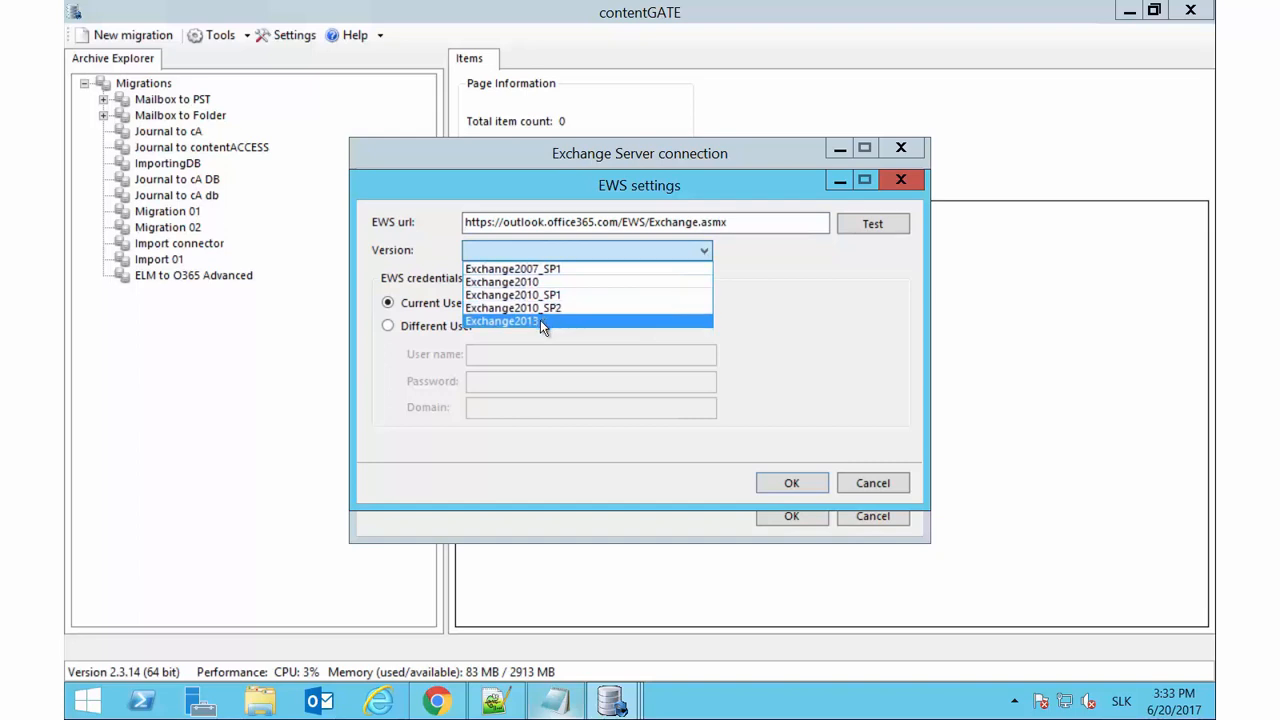
left_click(504, 320)
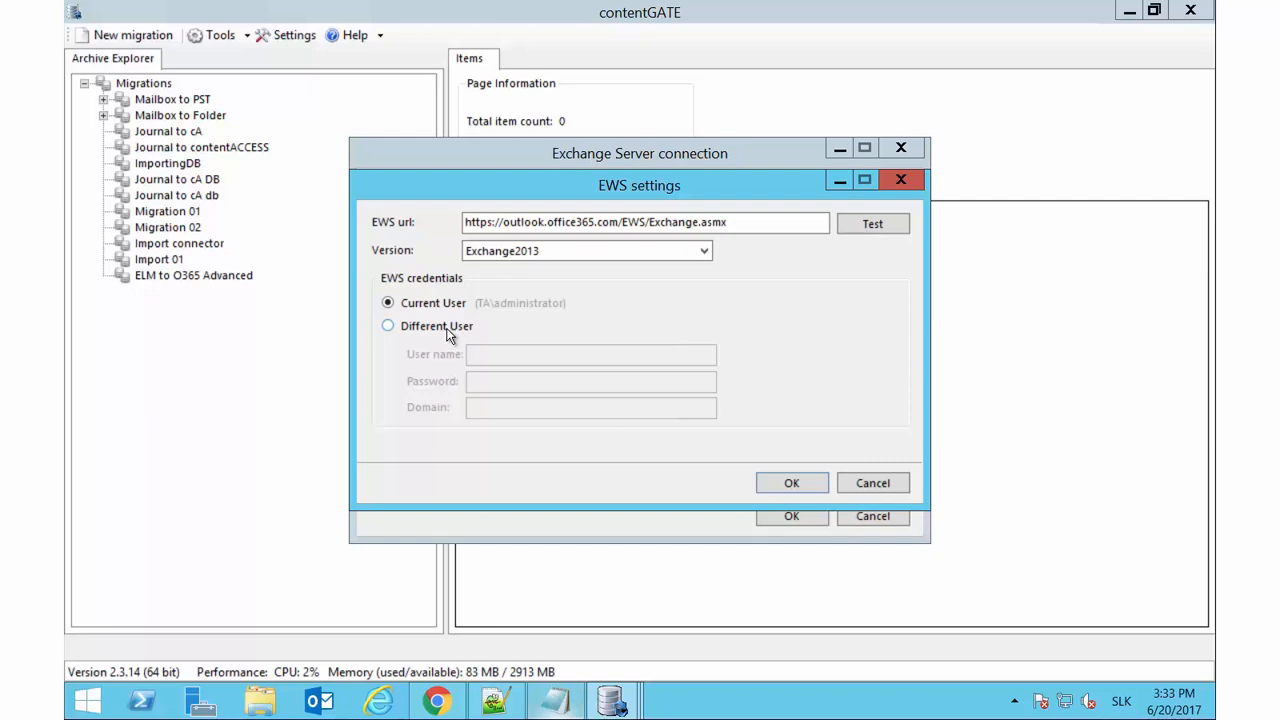
left_click(388, 324)
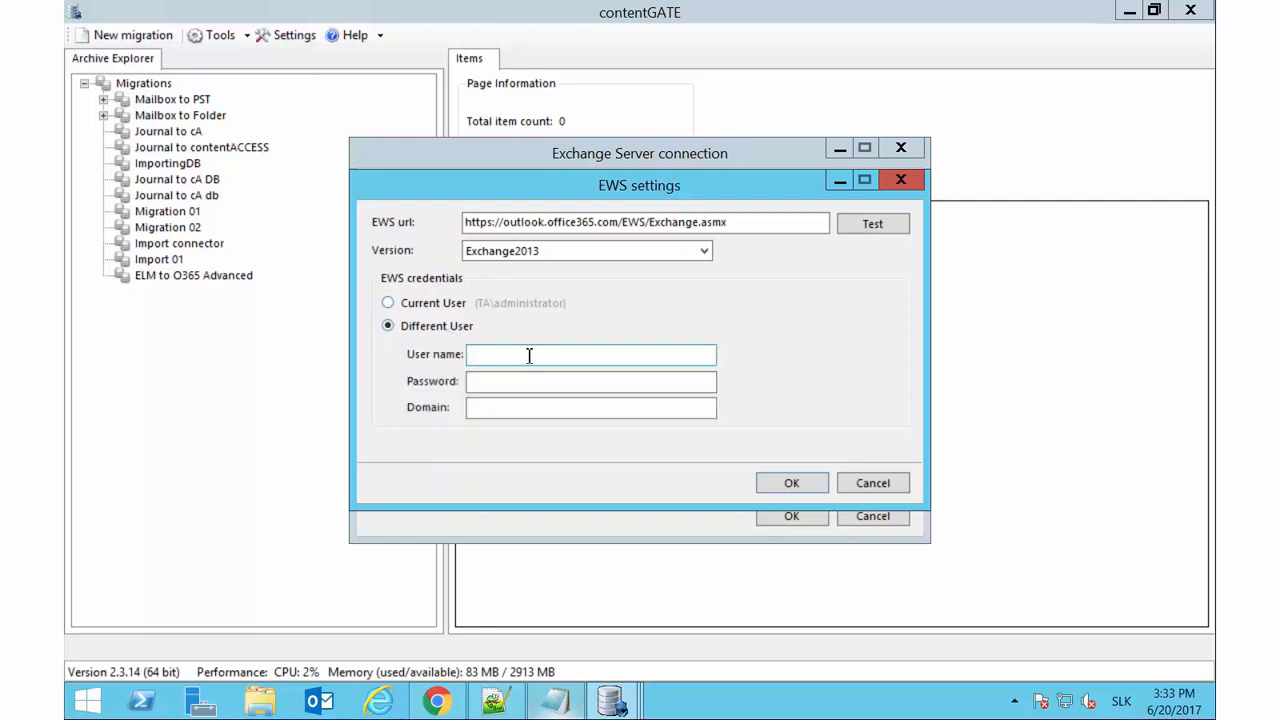
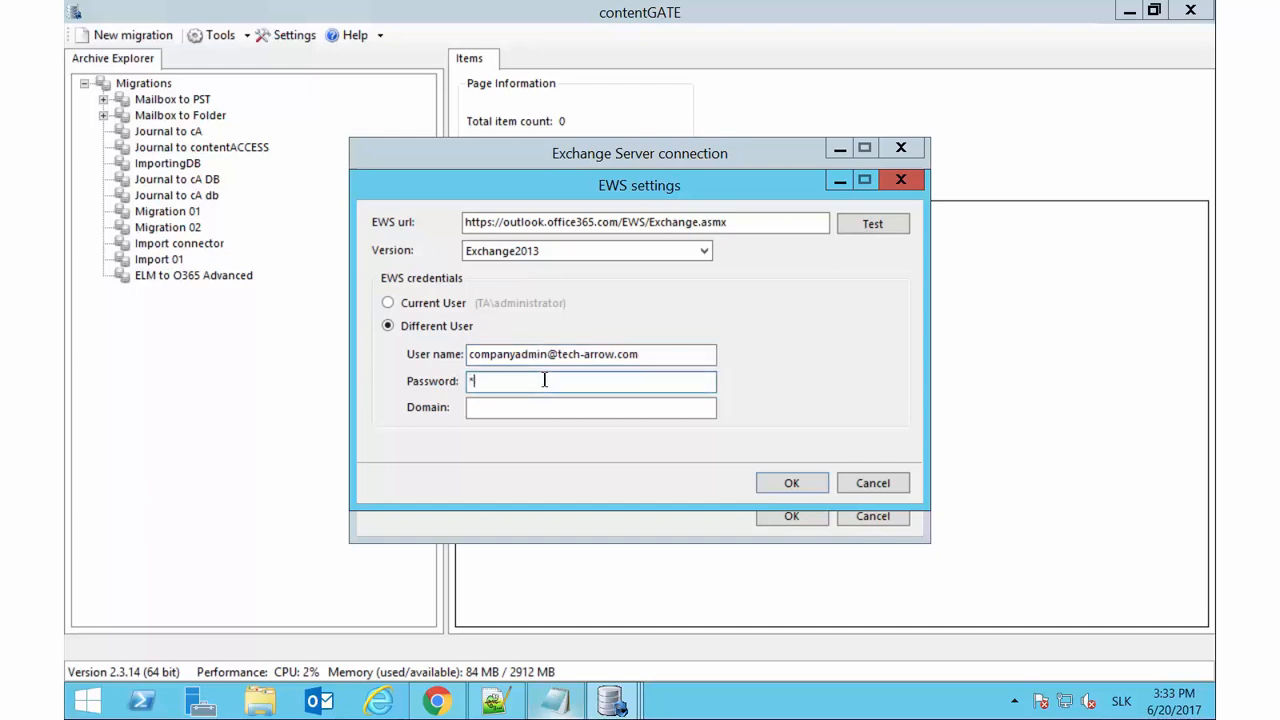
type("password")
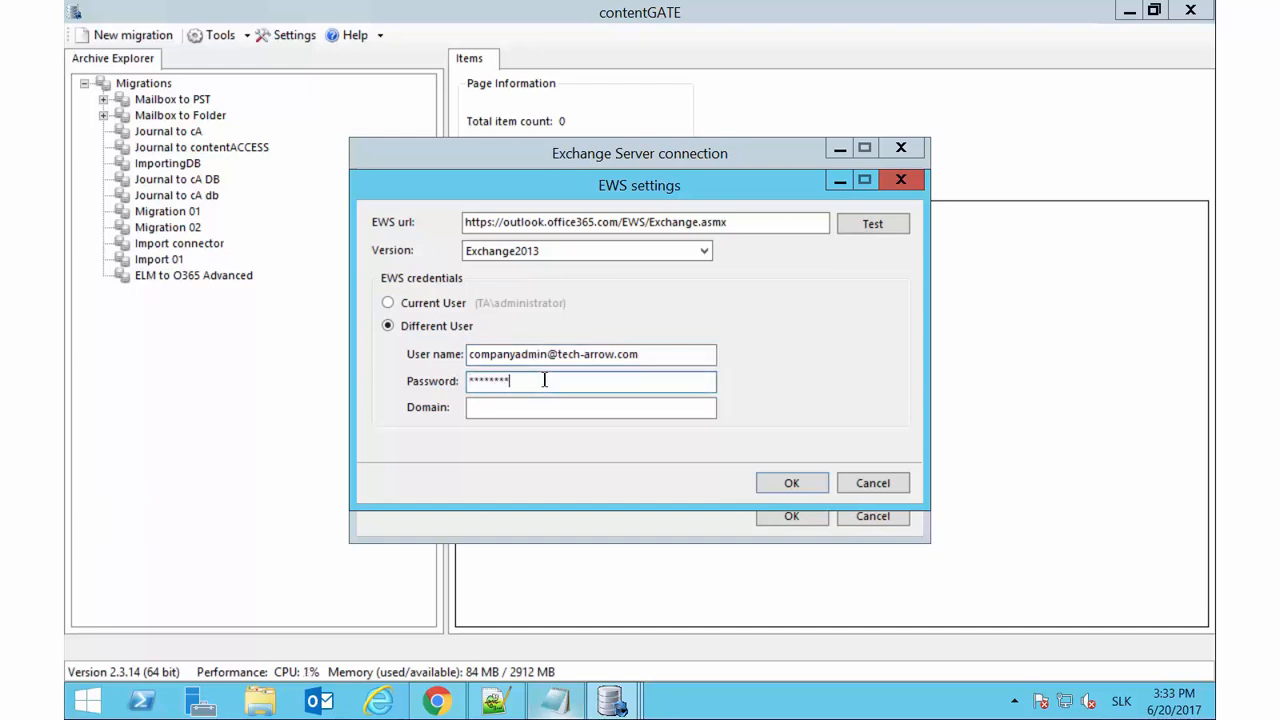
type("**")
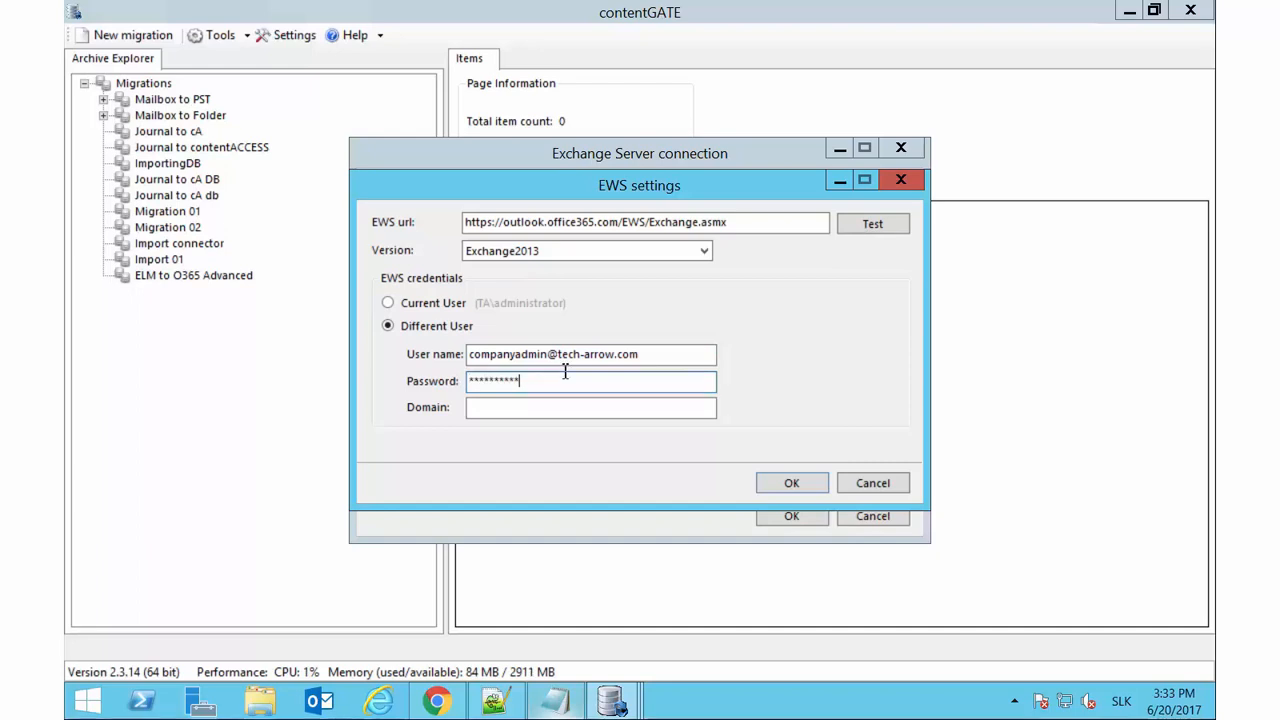
mouse_move(872, 224)
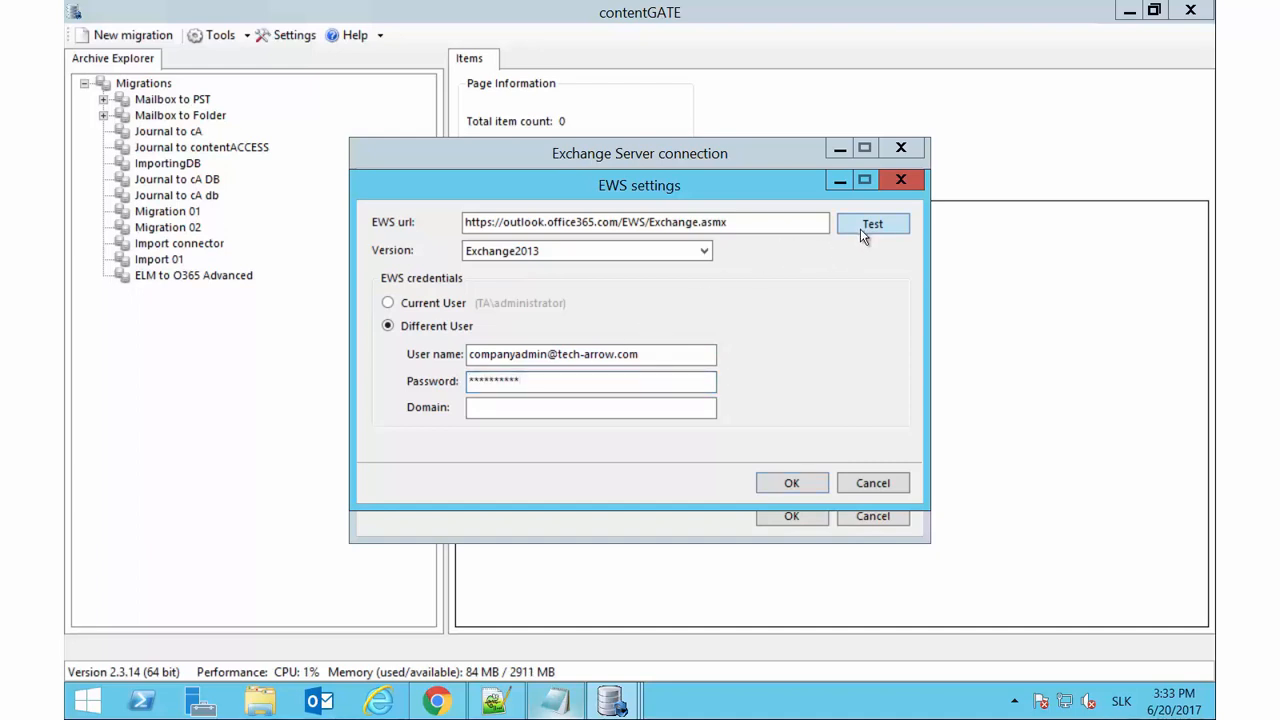
- Test the EWS connection successfully, save it, and choose PowerShell mailbox discovery
left_click(872, 224)
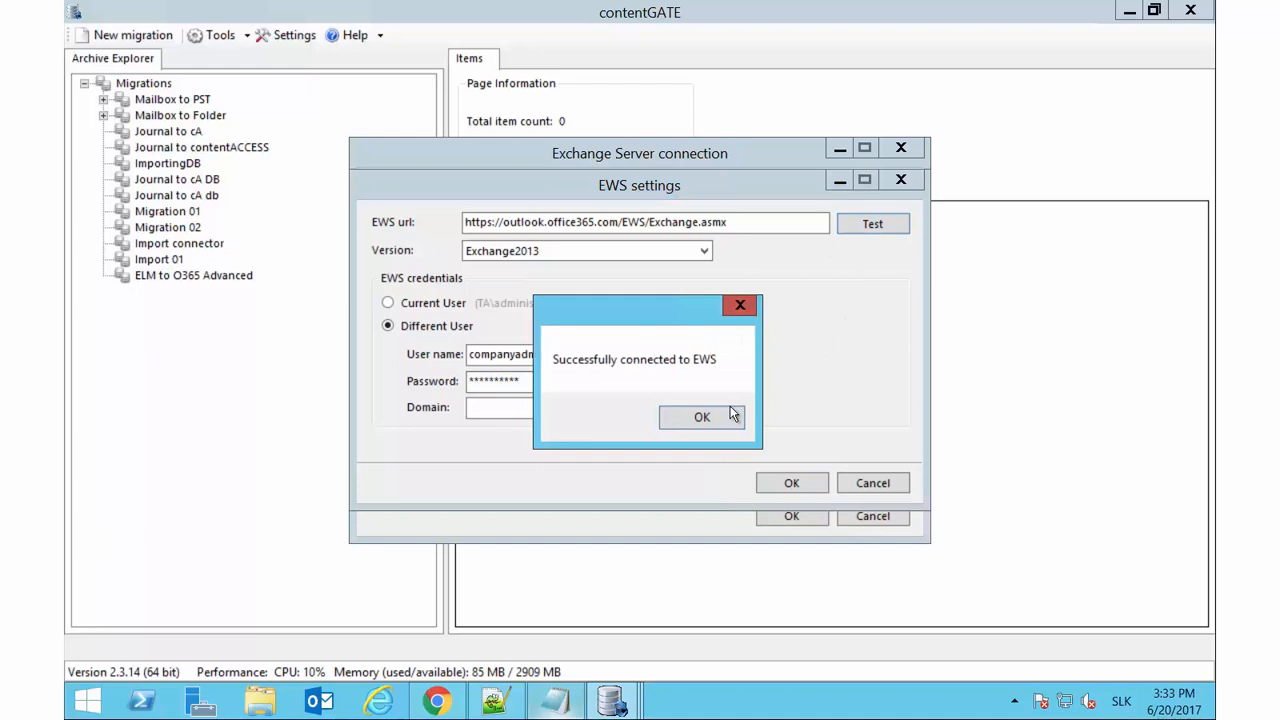
left_click(700, 416)
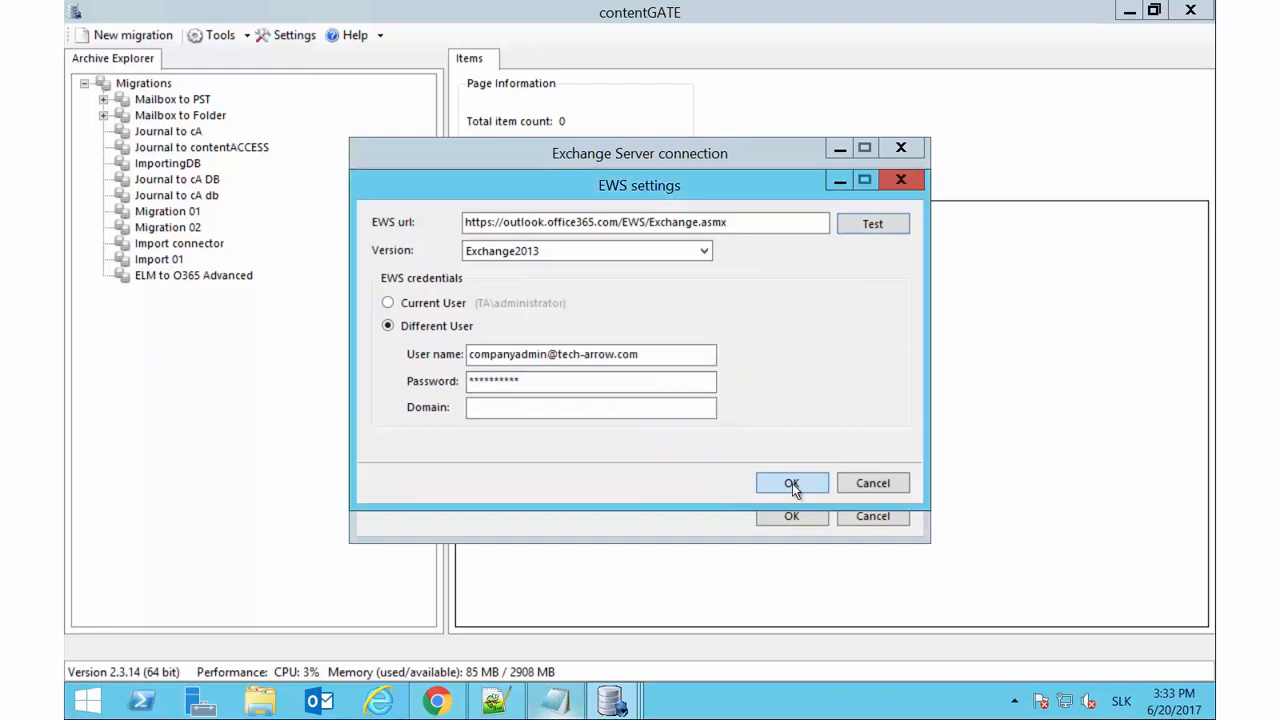
left_click(792, 482)
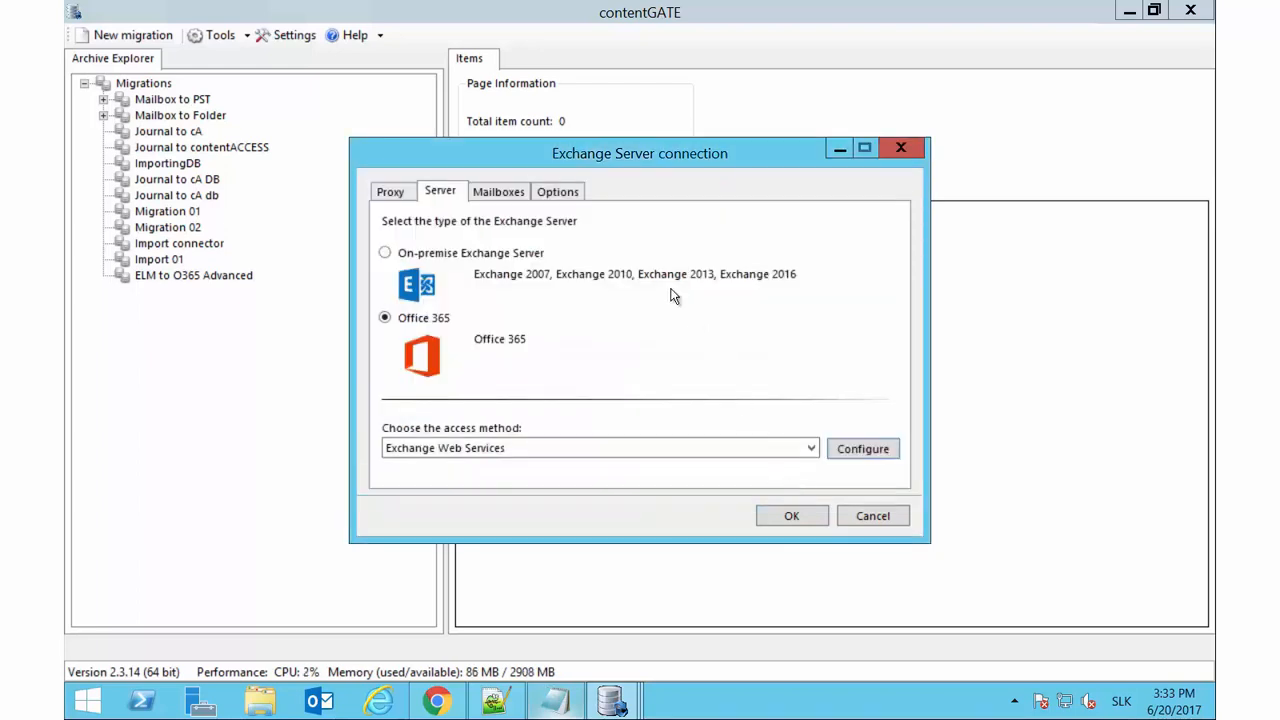
left_click(498, 192)
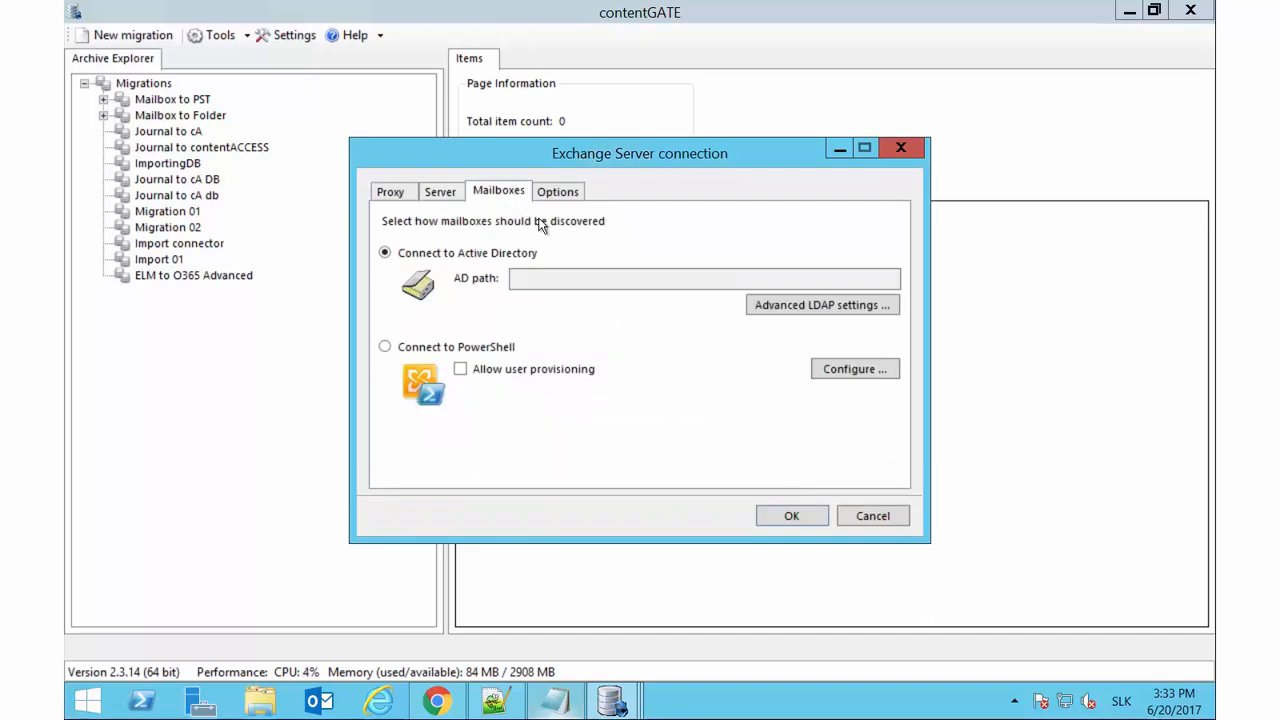
left_click(384, 346)
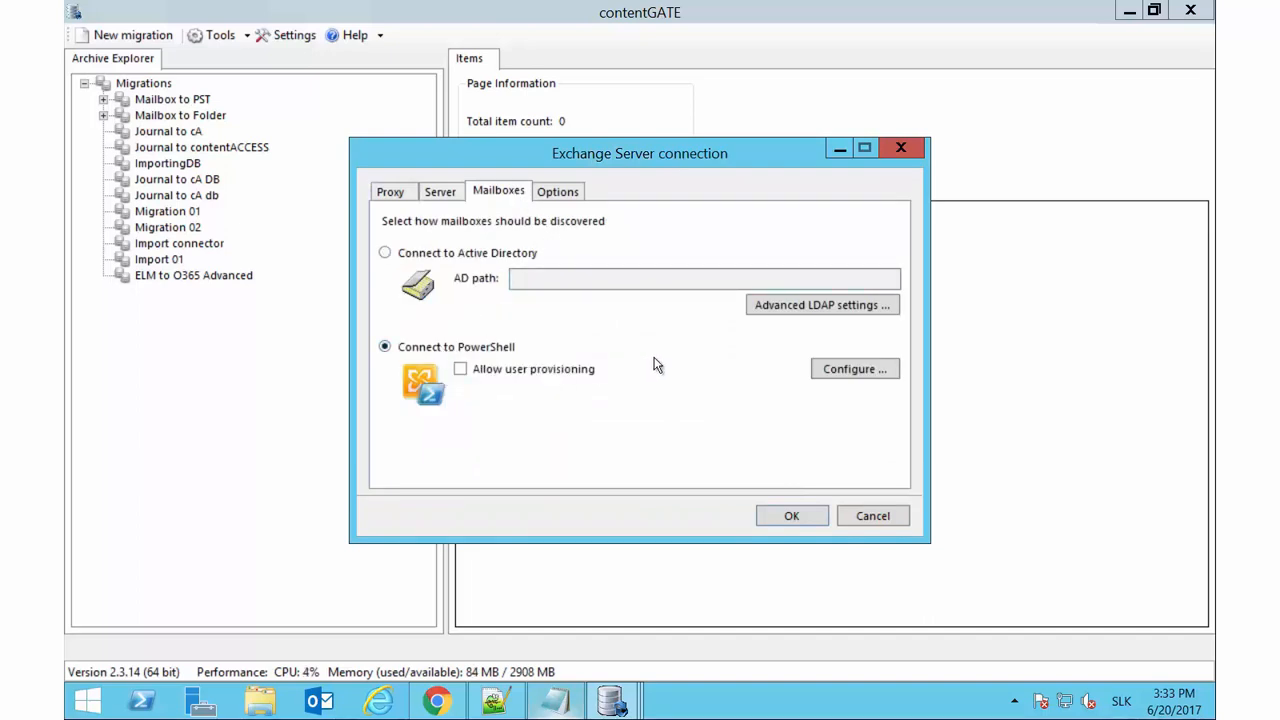
mouse_move(838, 388)
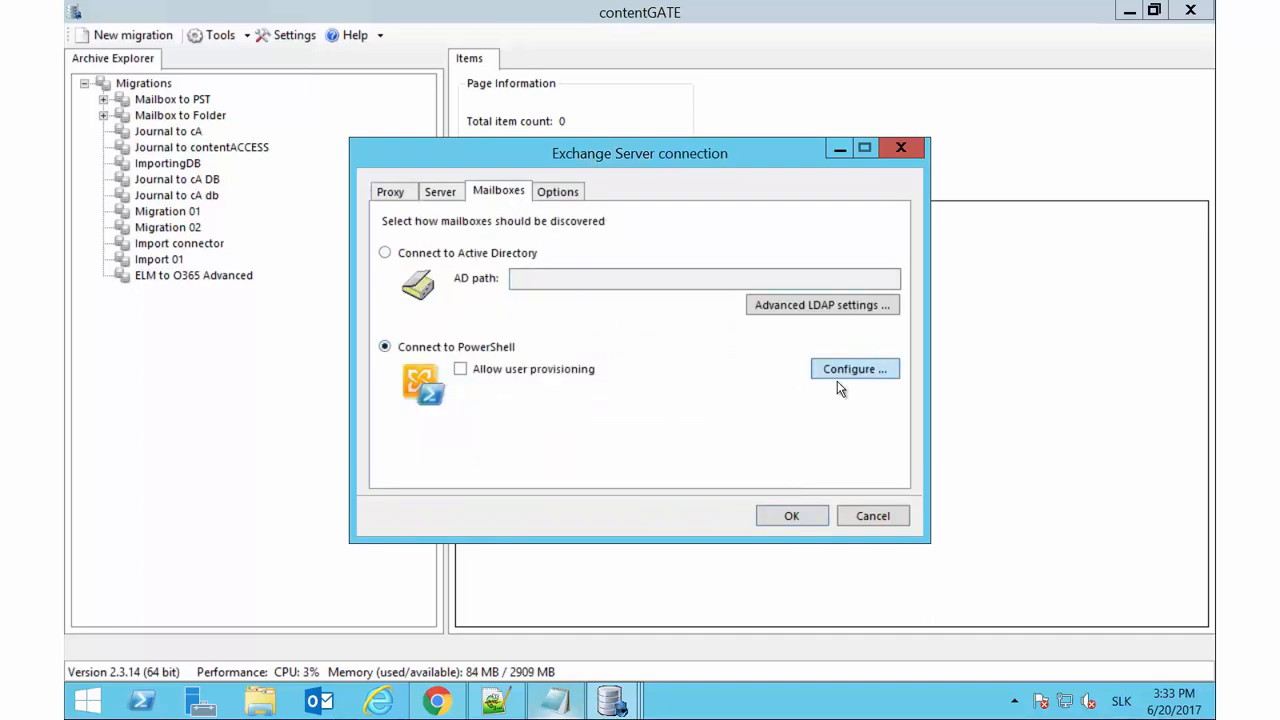
- Enter different-user admin credentials and password for the PowerShell connection
left_click(854, 368)
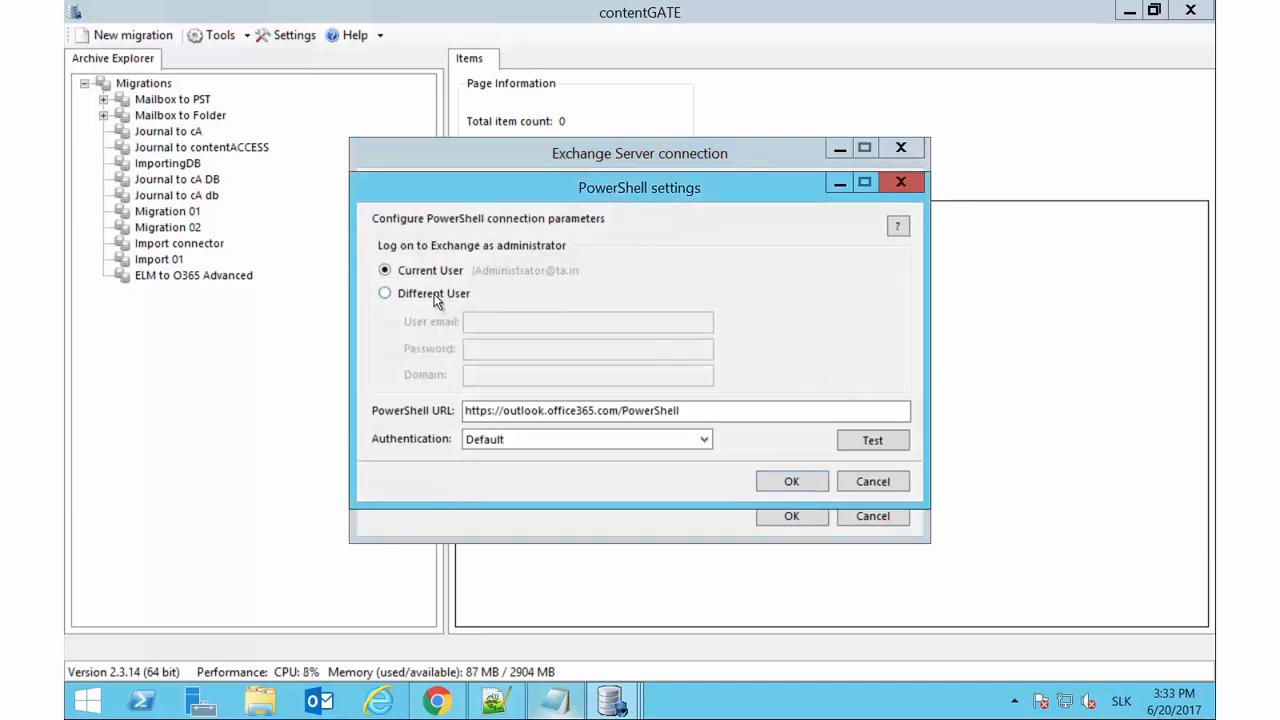
left_click(384, 292)
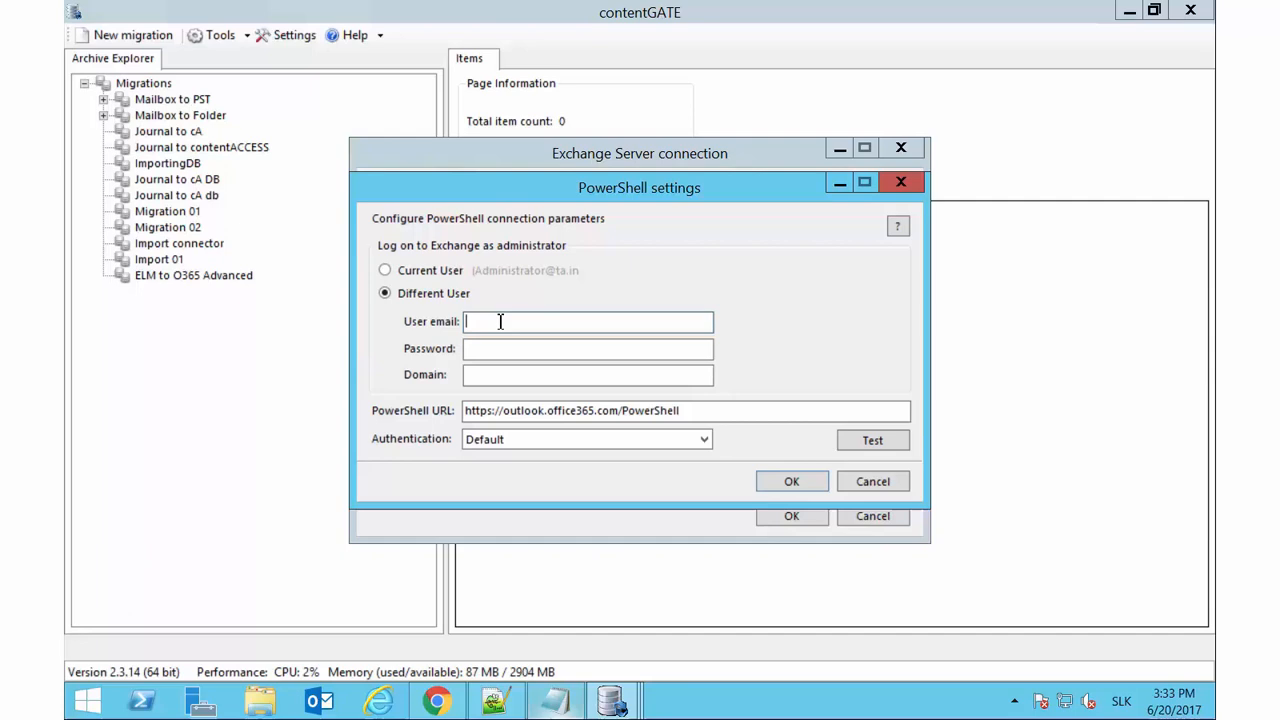
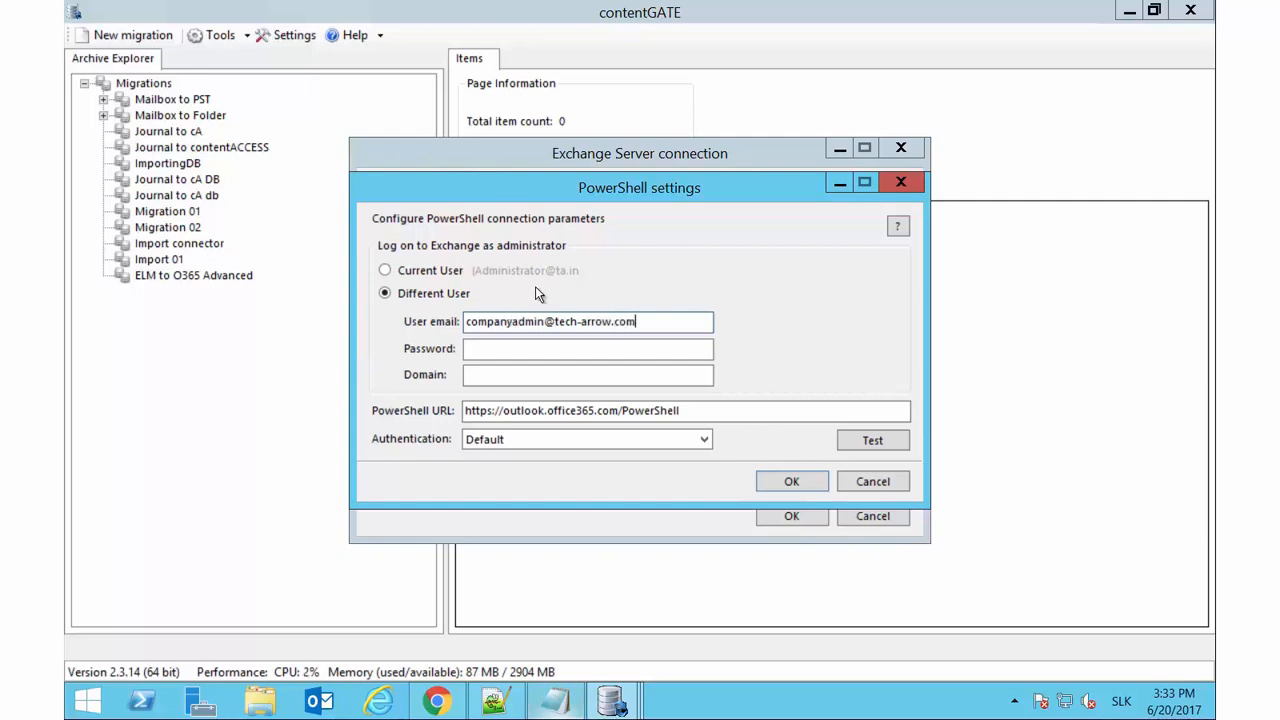
type("****")
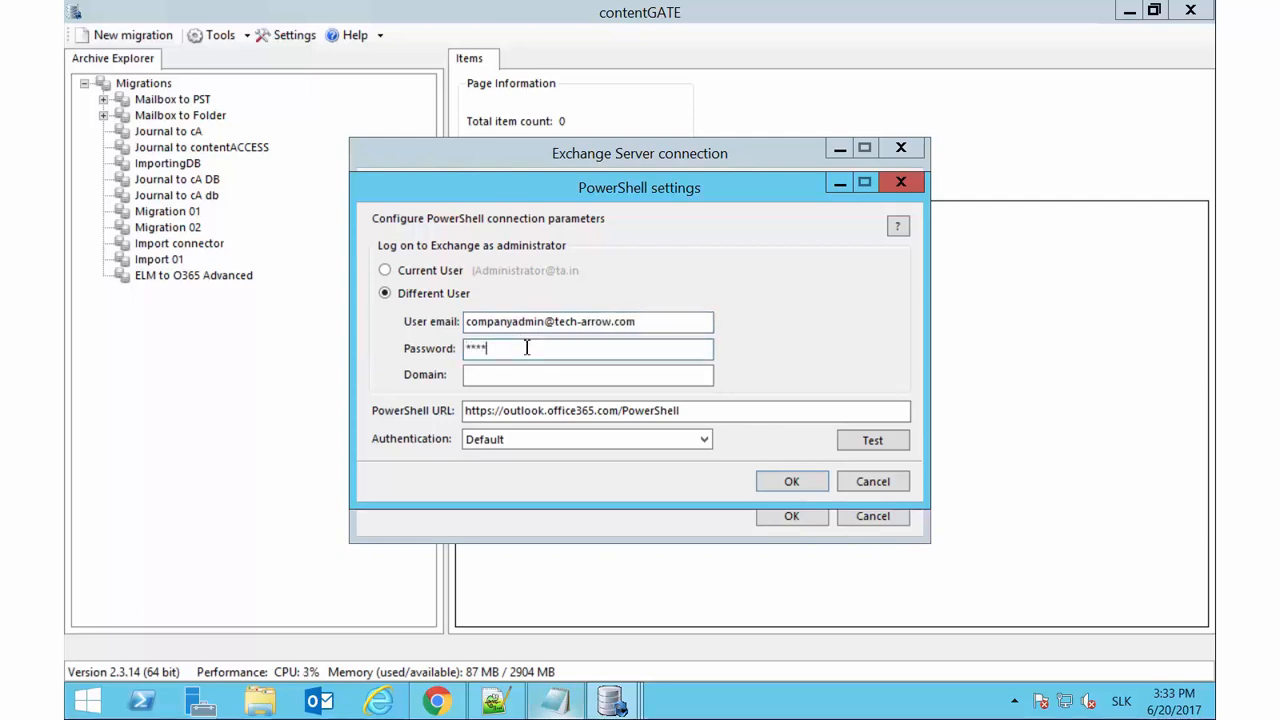
type("******")
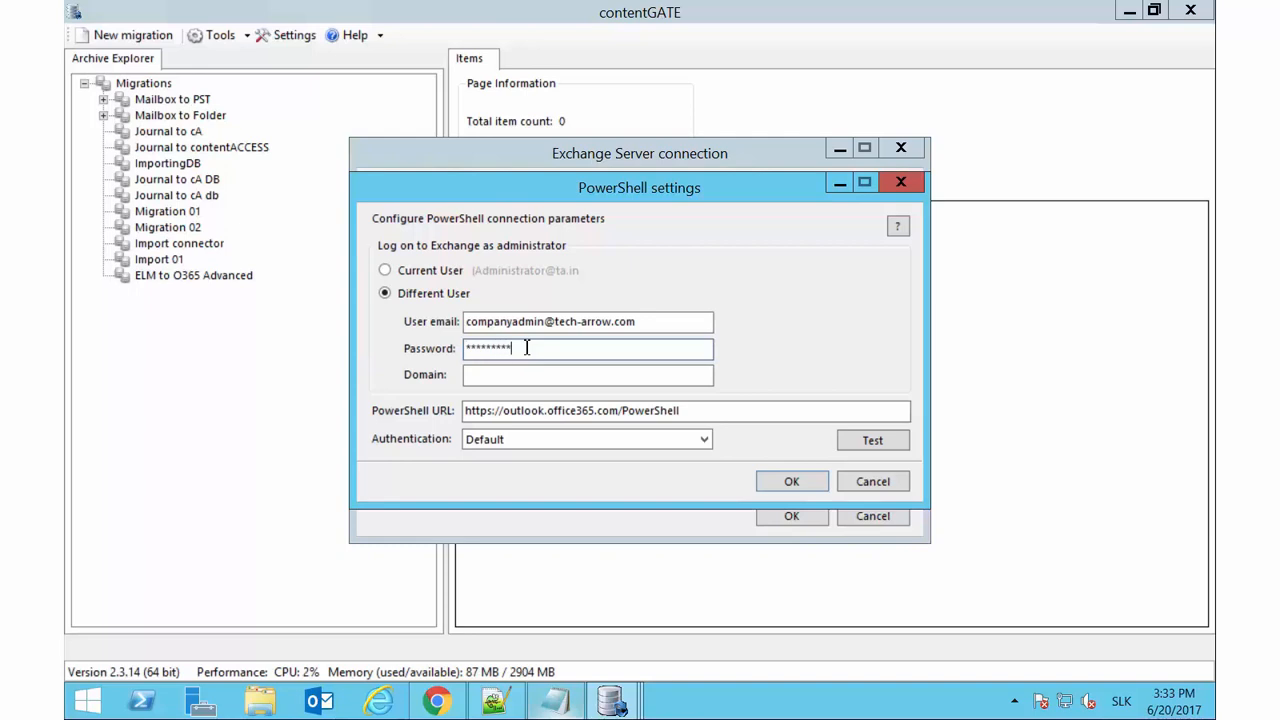
type("*")
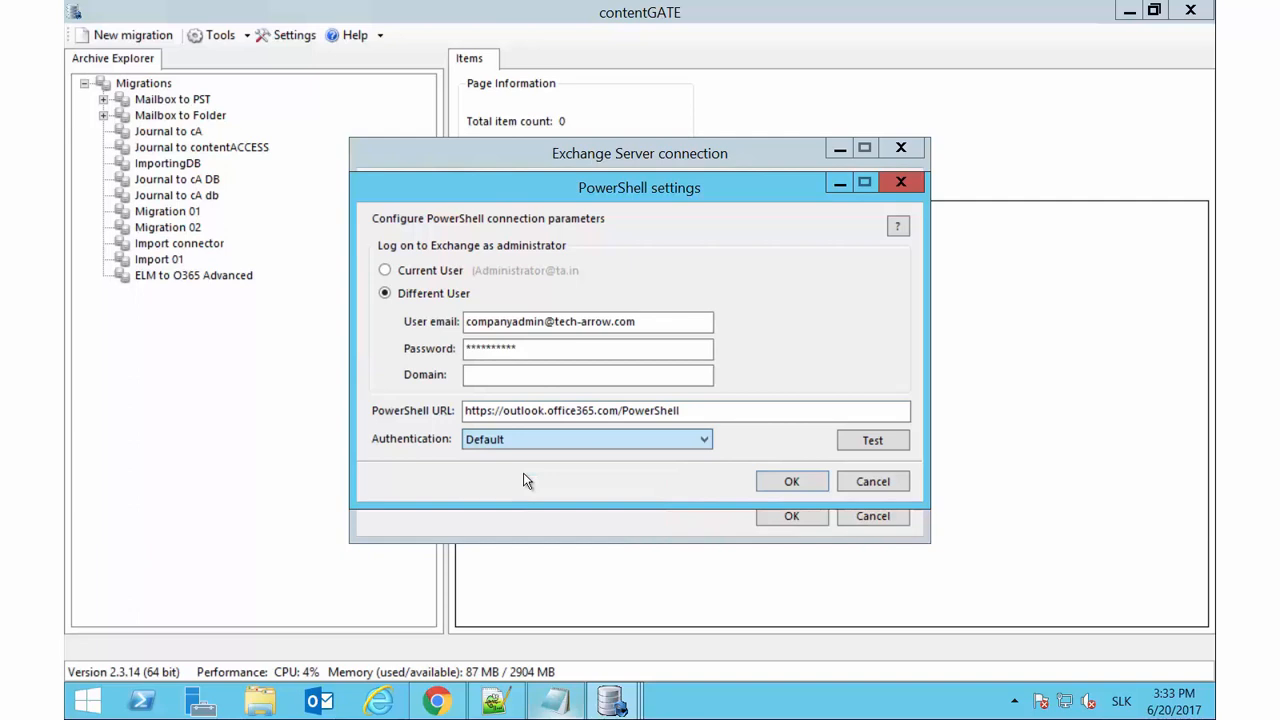
- Set authentication to Basic, test the PowerShell connection, and confirm the settings
left_click(588, 440)
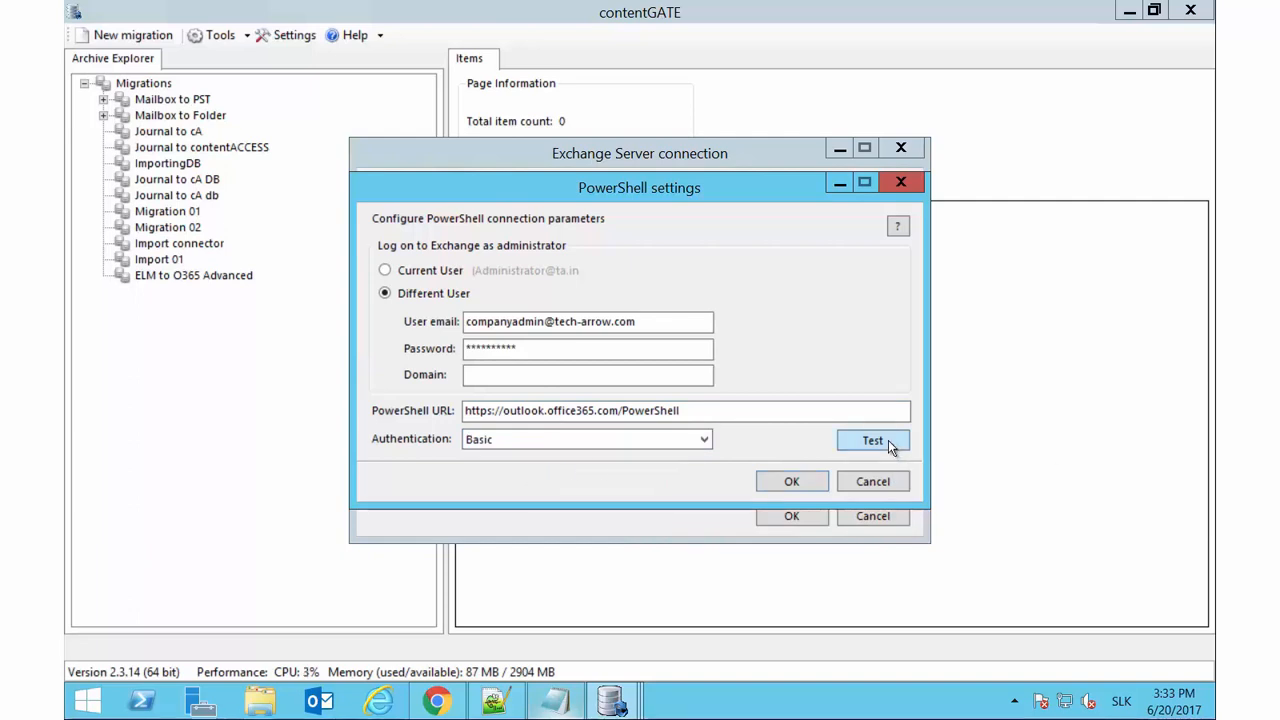
left_click(872, 440)
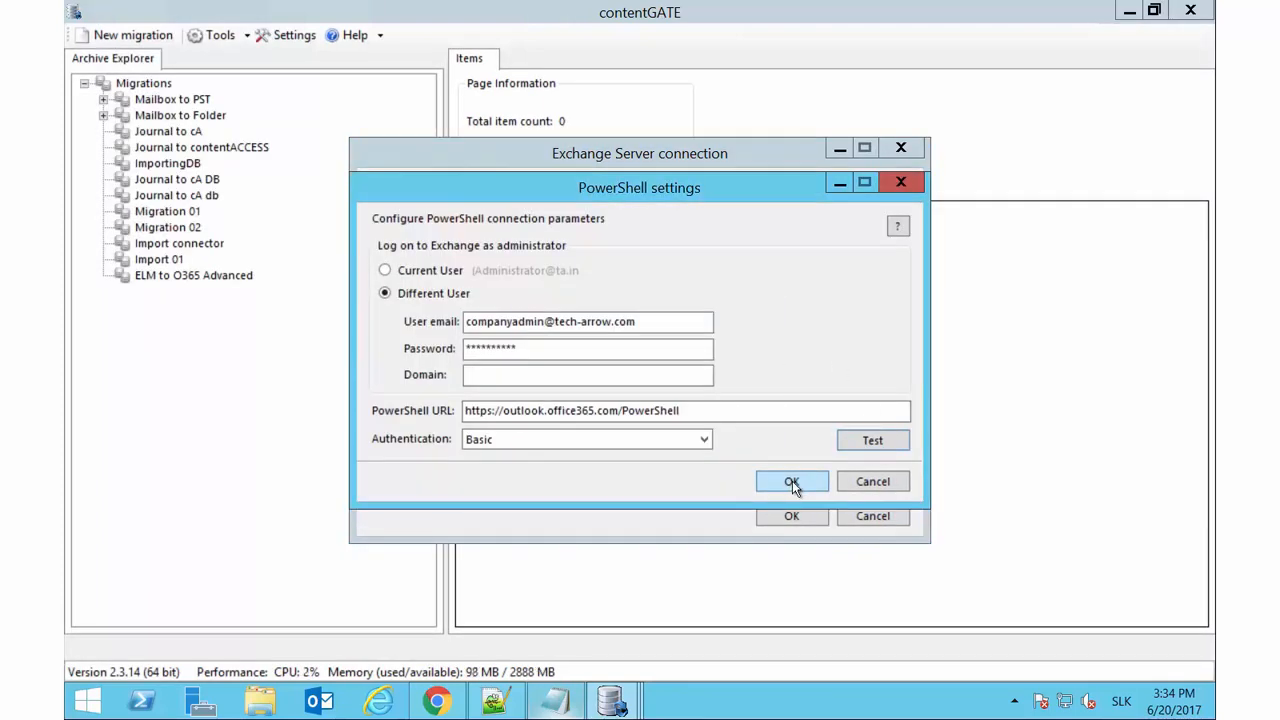
left_click(792, 480)
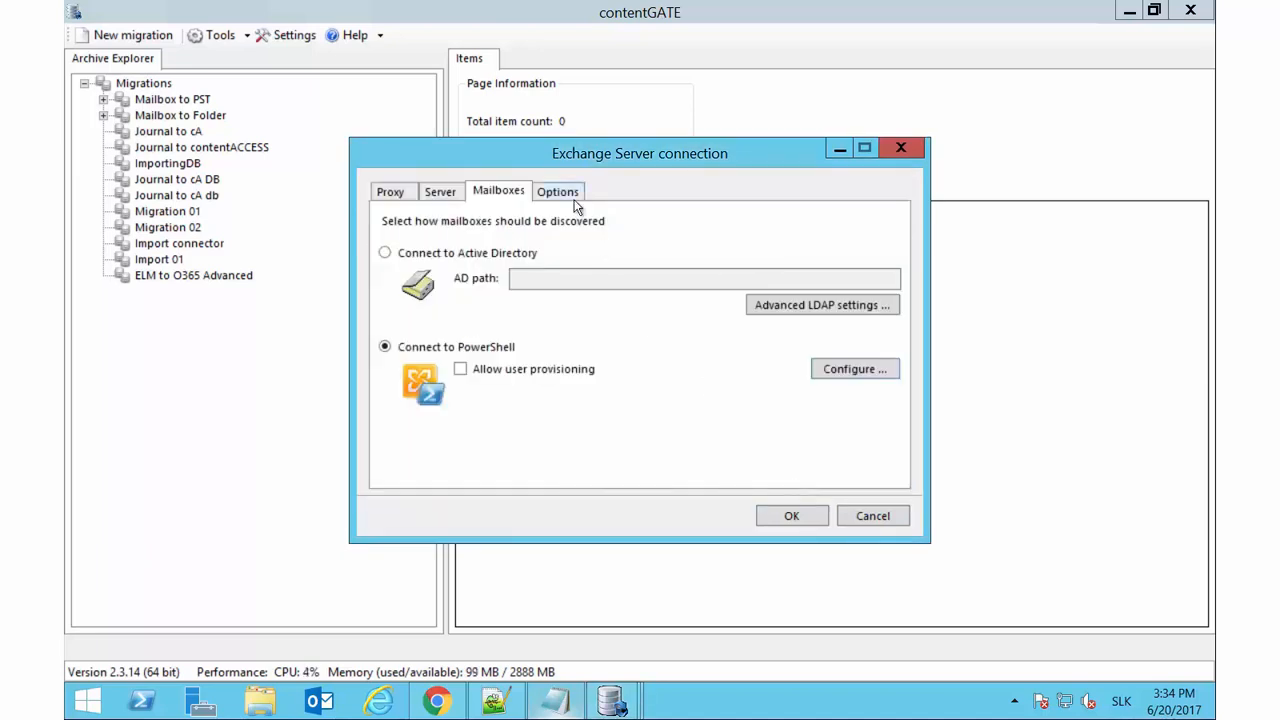
- Review the Options page, confirm the Exchange connection, and create the migration
left_click(556, 192)
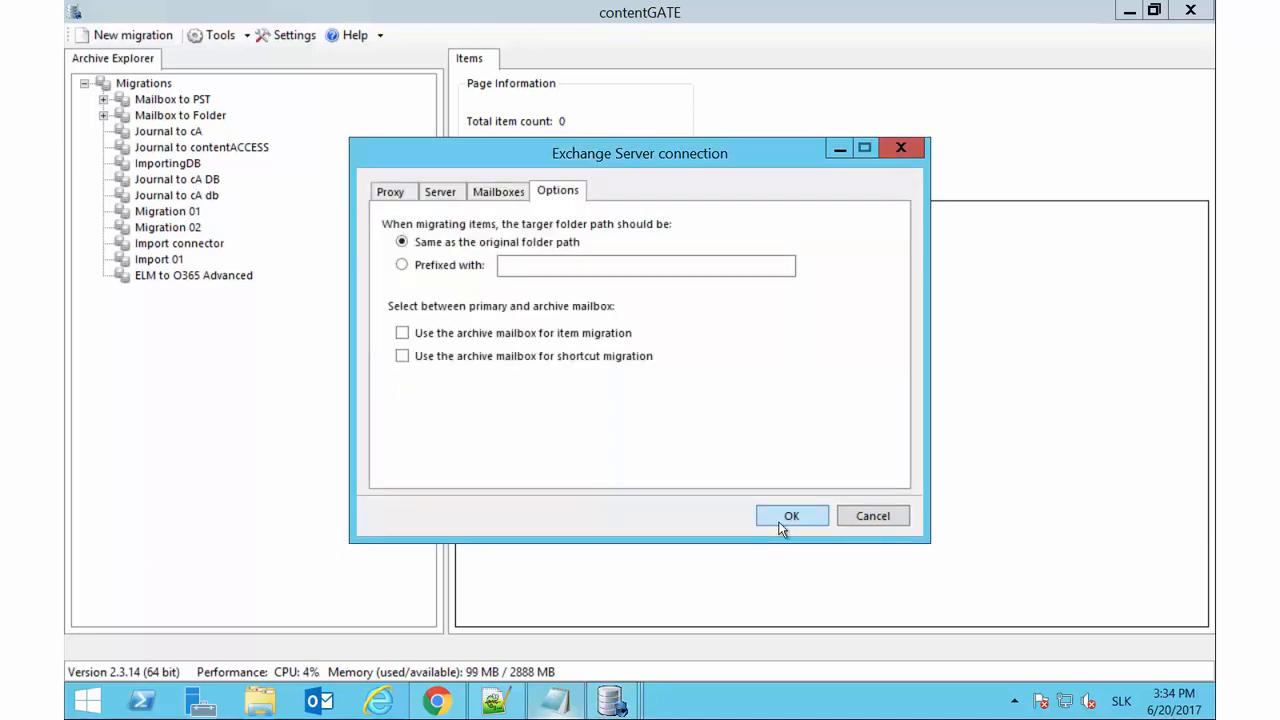
left_click(792, 516)
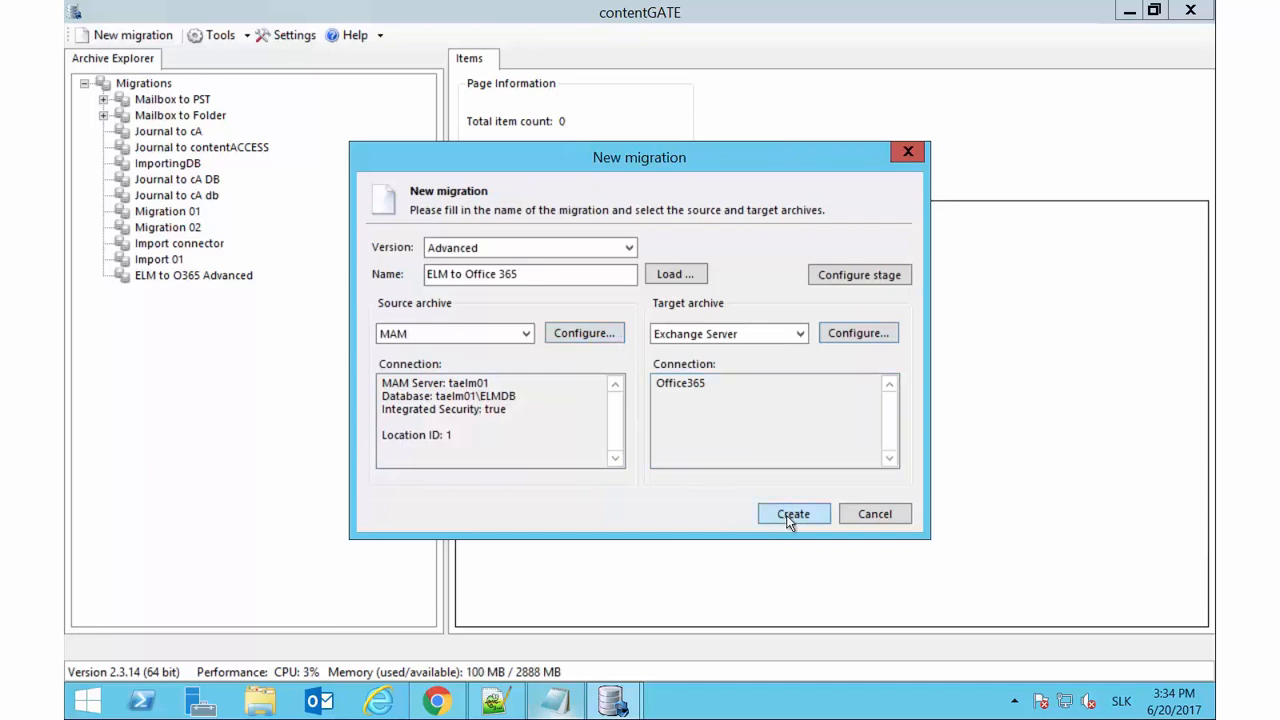
left_click(792, 512)
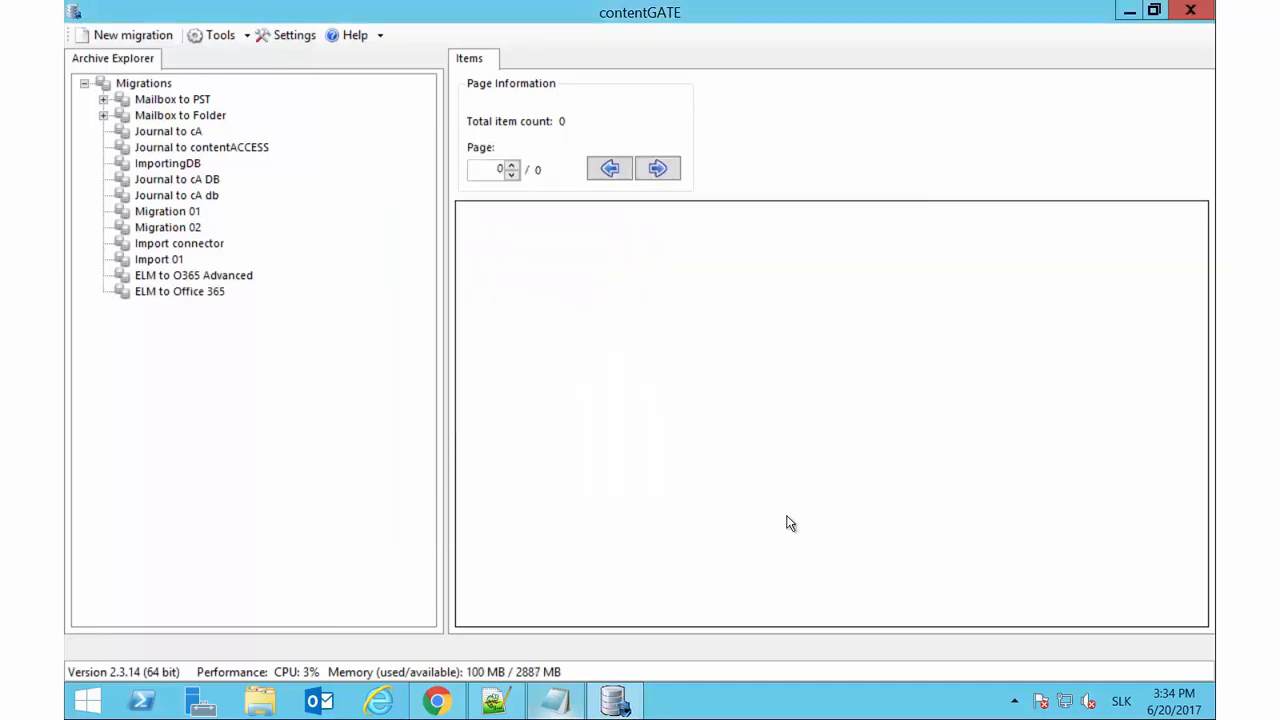
mouse_move(332, 344)
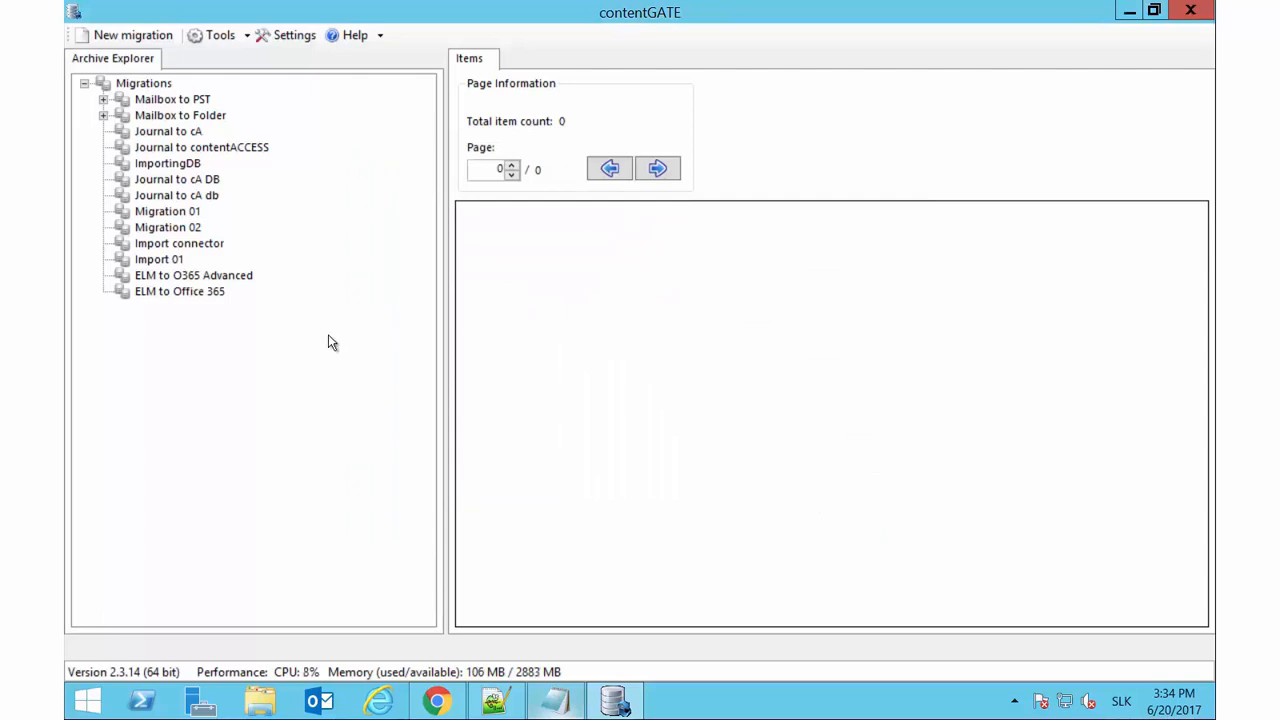
- Select the ELM to Office 365 migration and open its management dashboard
left_click(180, 292)
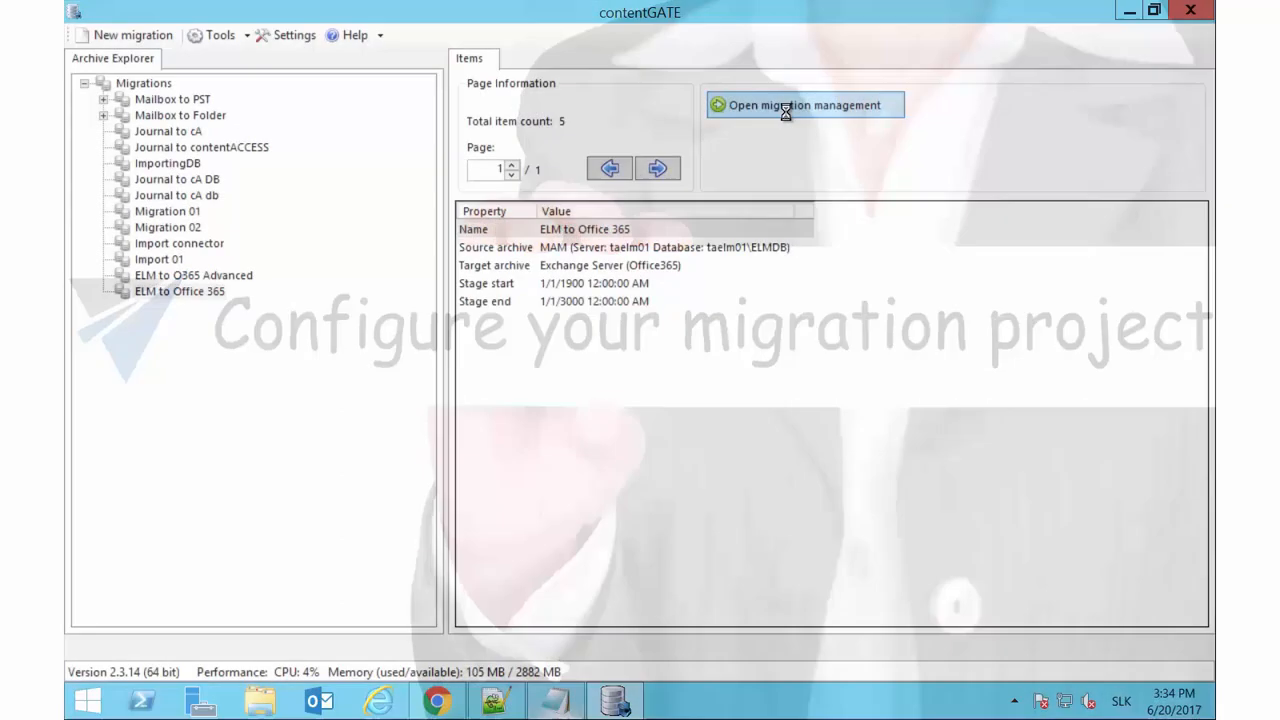
left_click(804, 104)
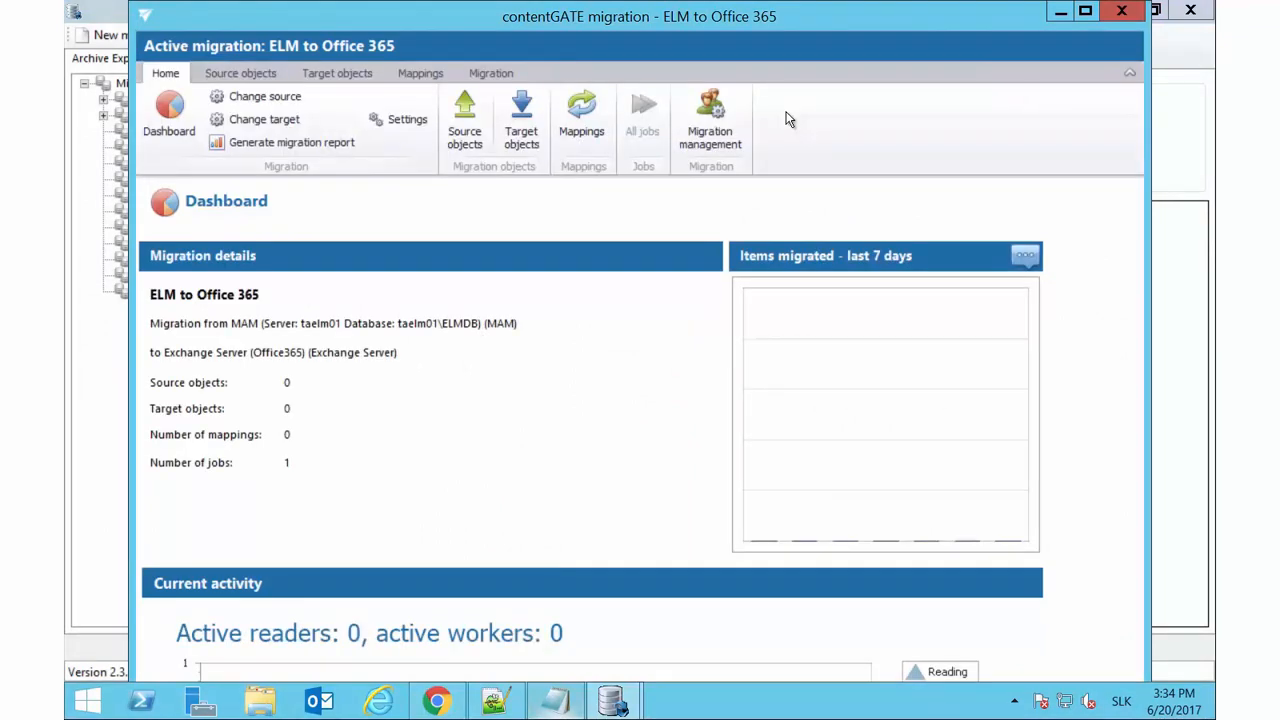
mouse_move(800, 202)
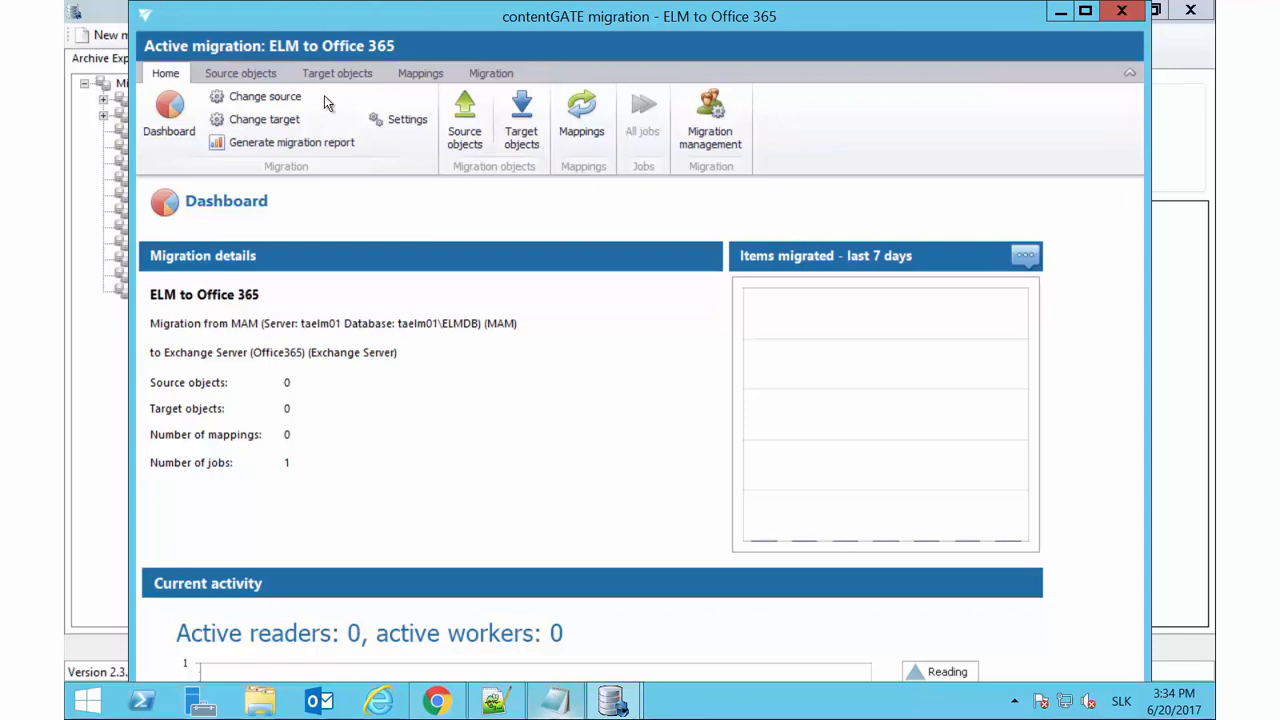
mouse_move(160, 280)
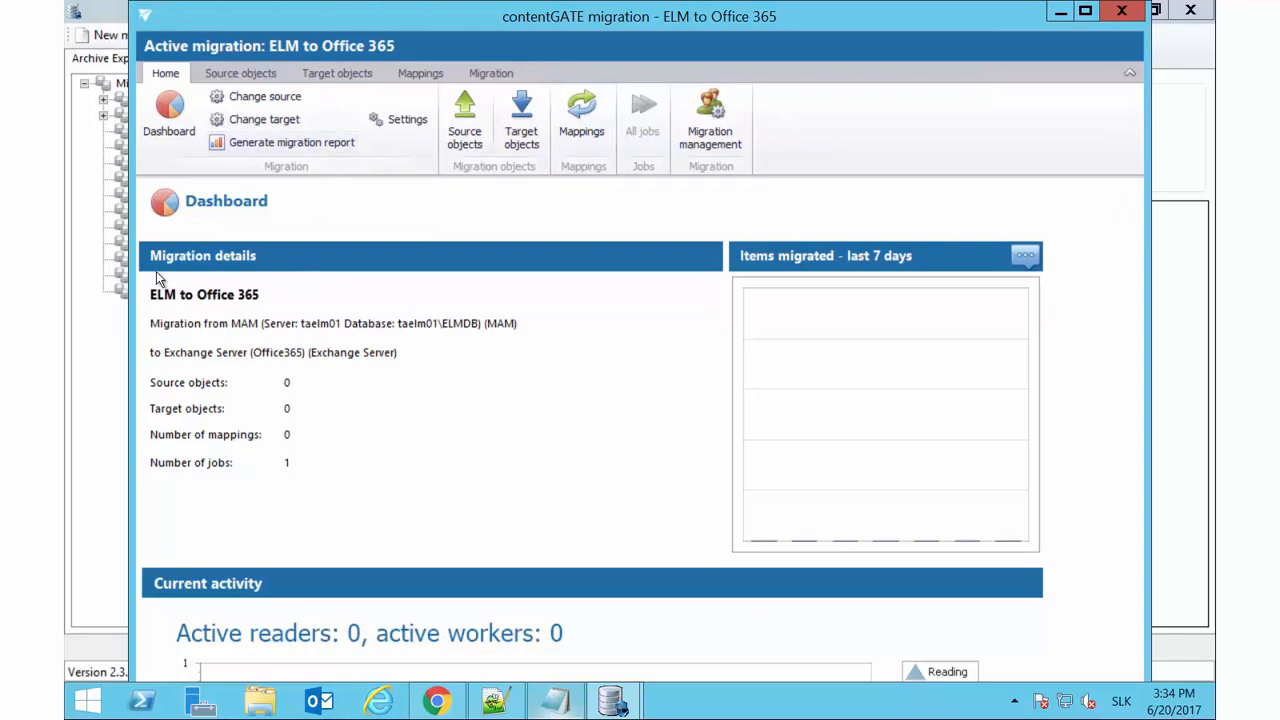
mouse_move(996, 264)
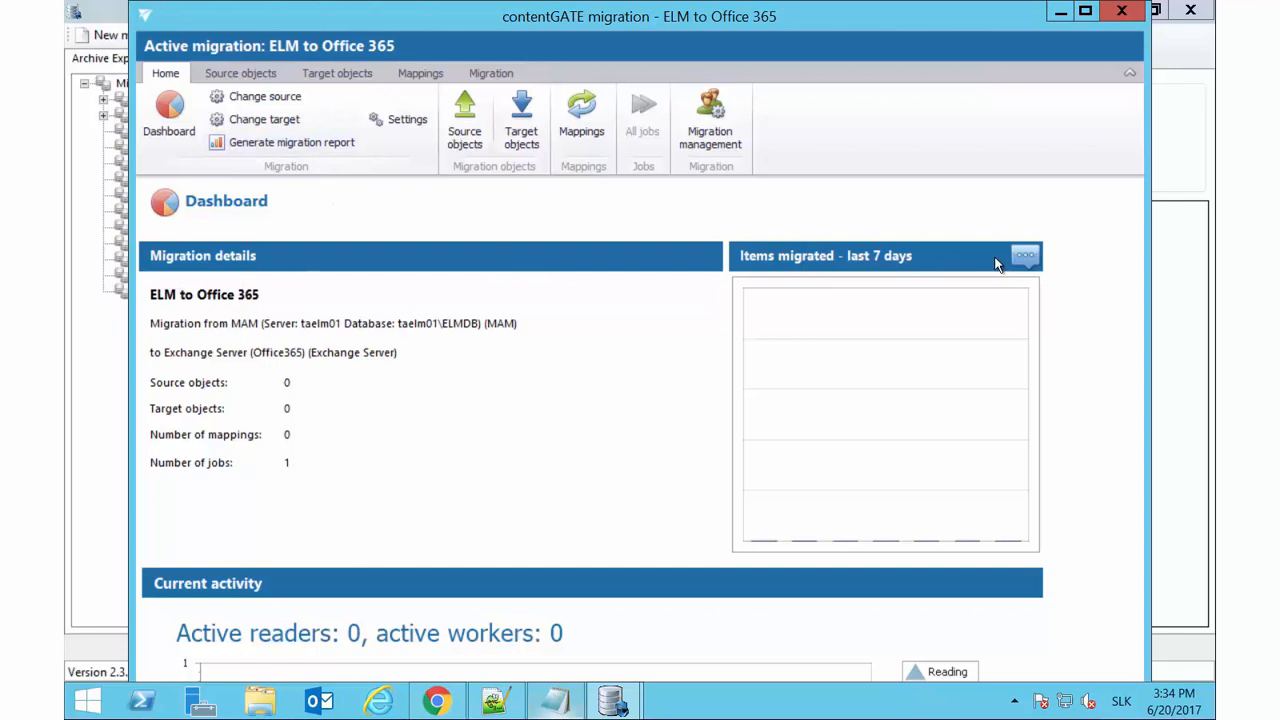
left_click(1024, 256)
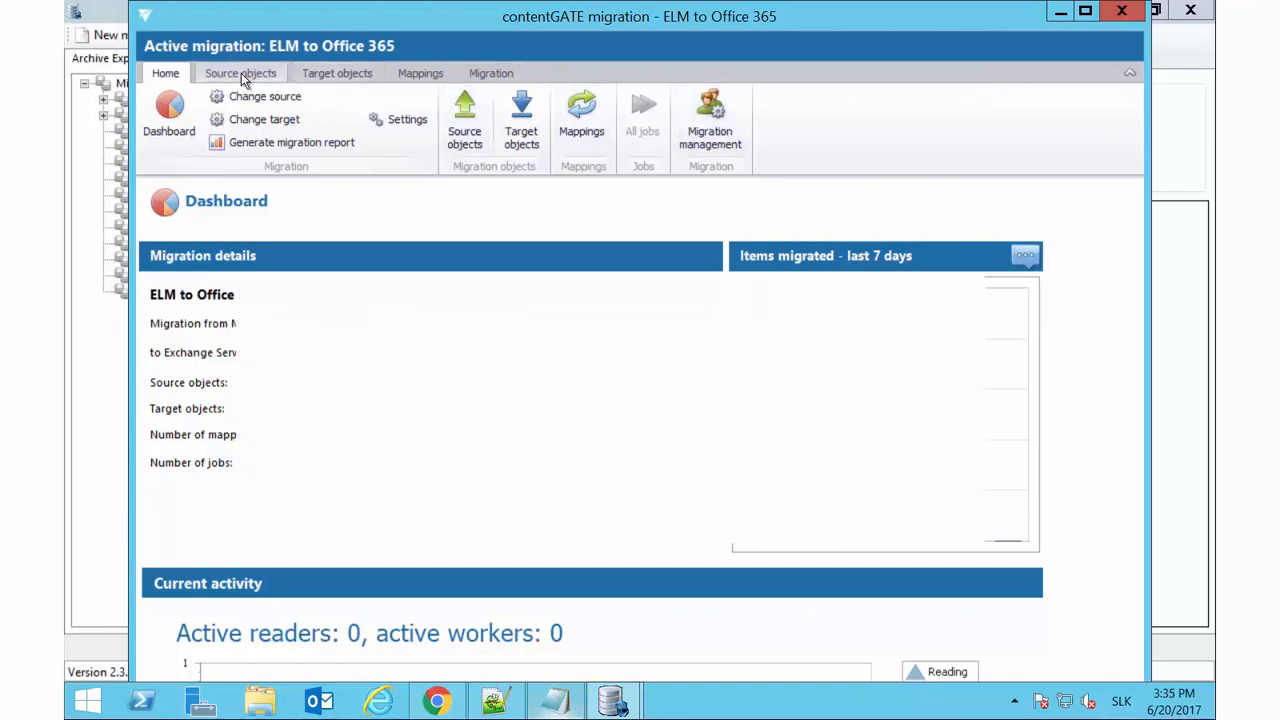
left_click(240, 72)
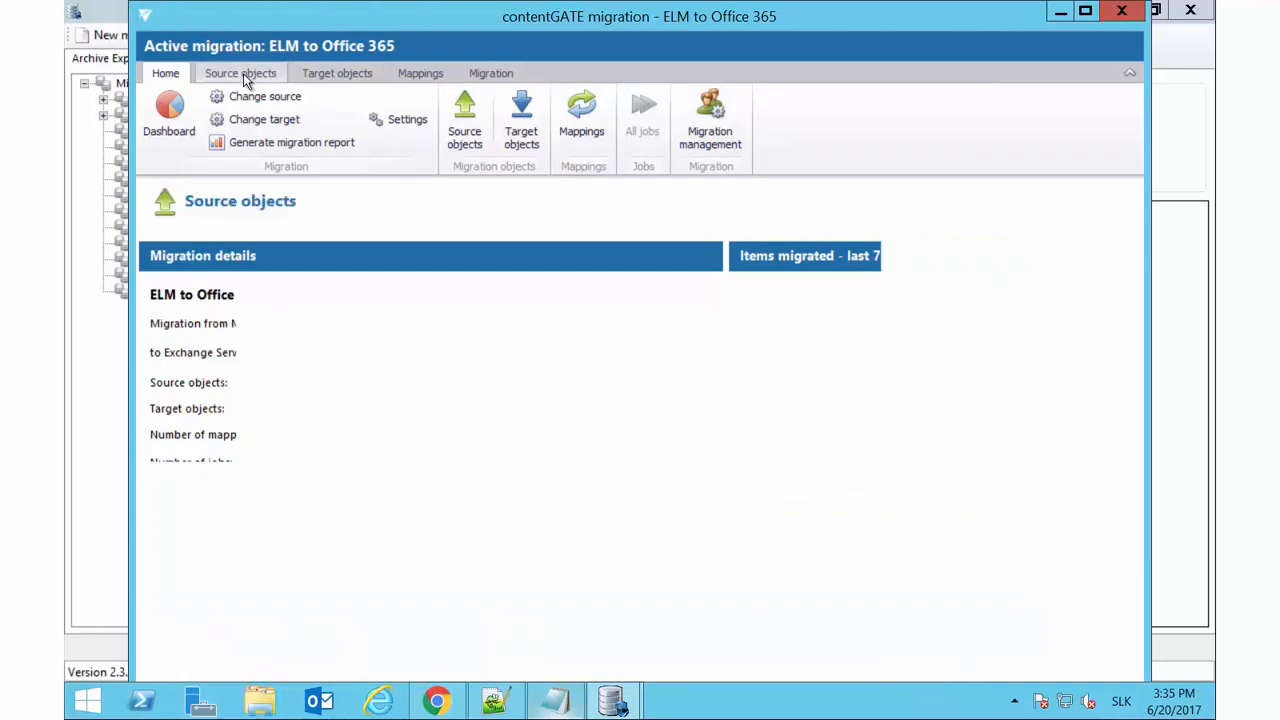
left_click(240, 72)
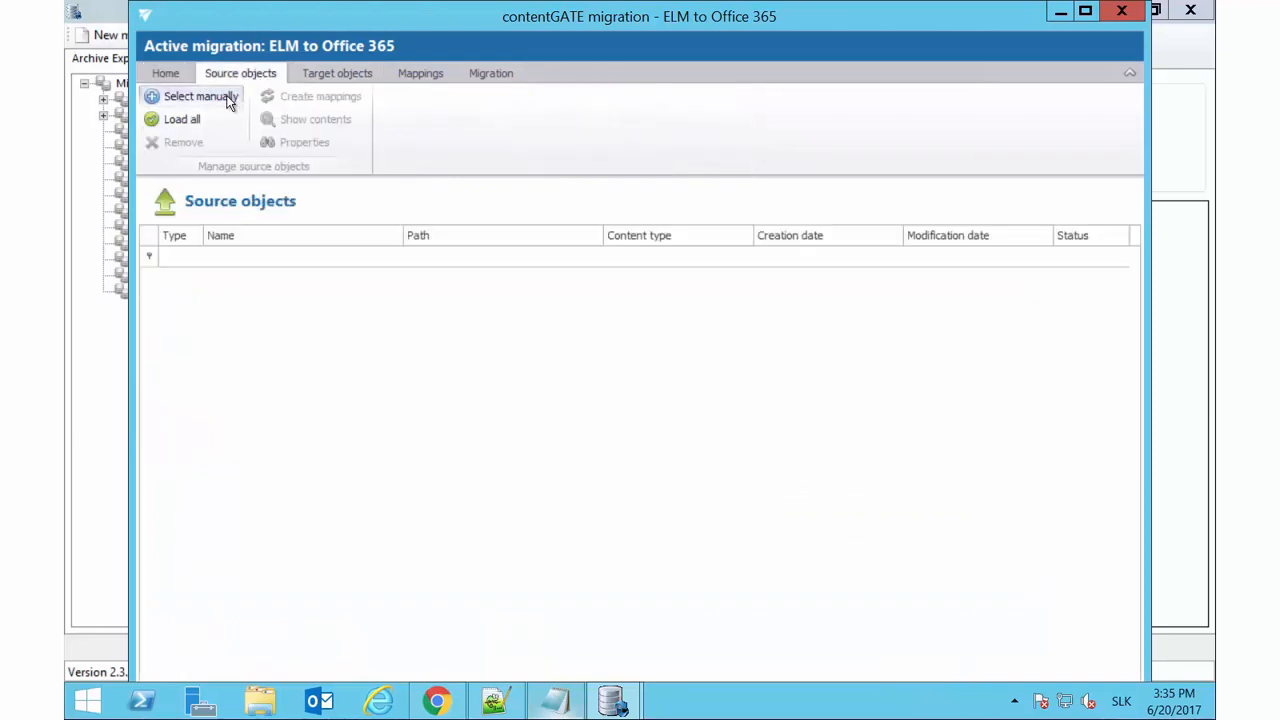
left_click(200, 96)
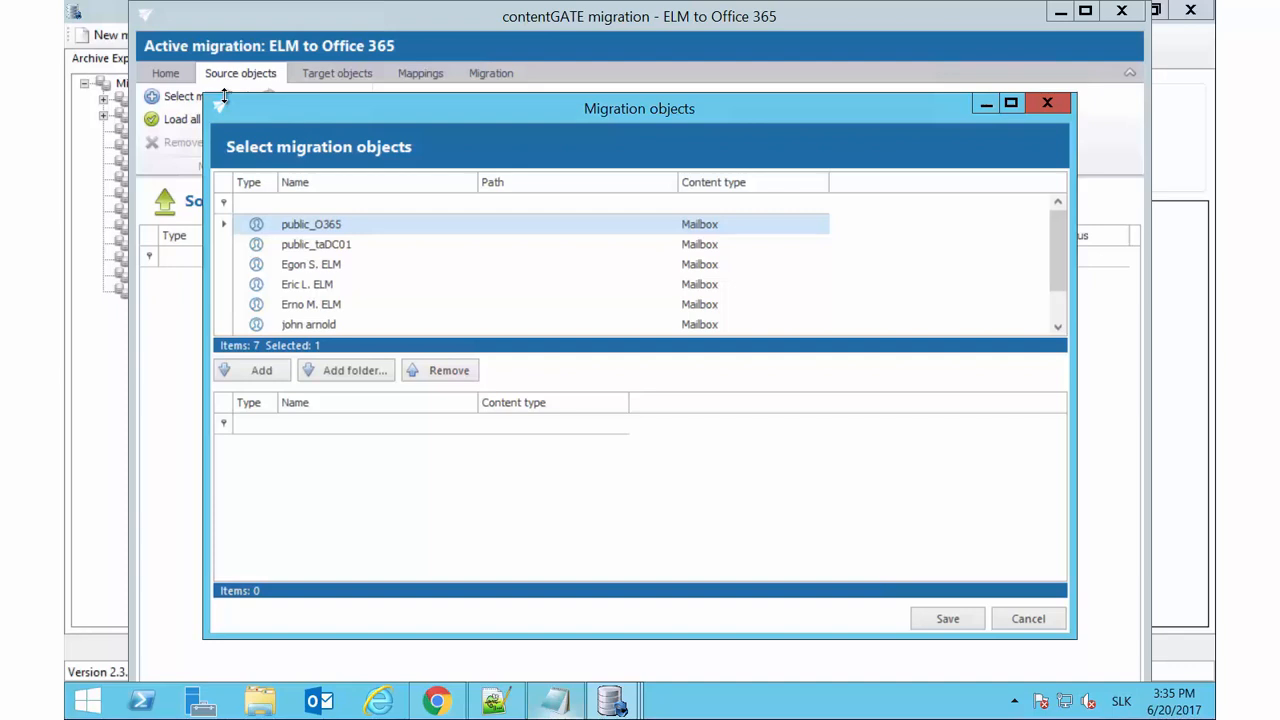
mouse_move(1048, 268)
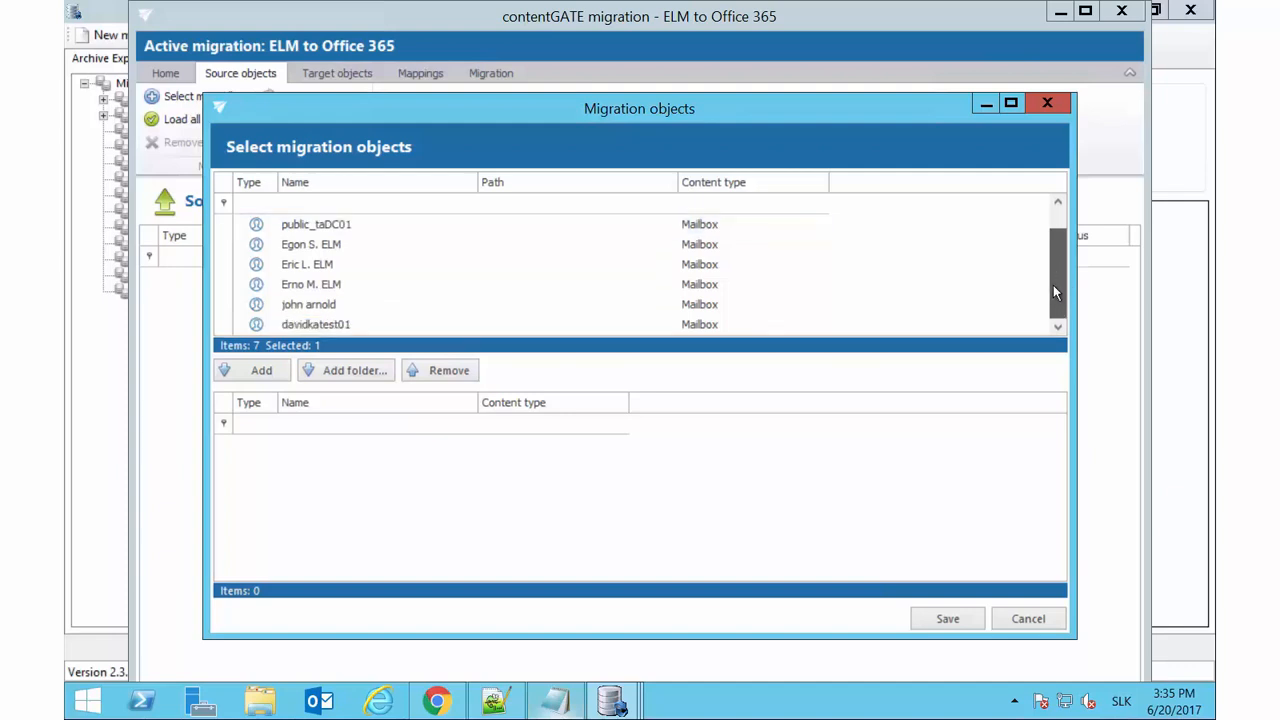
left_click(344, 304)
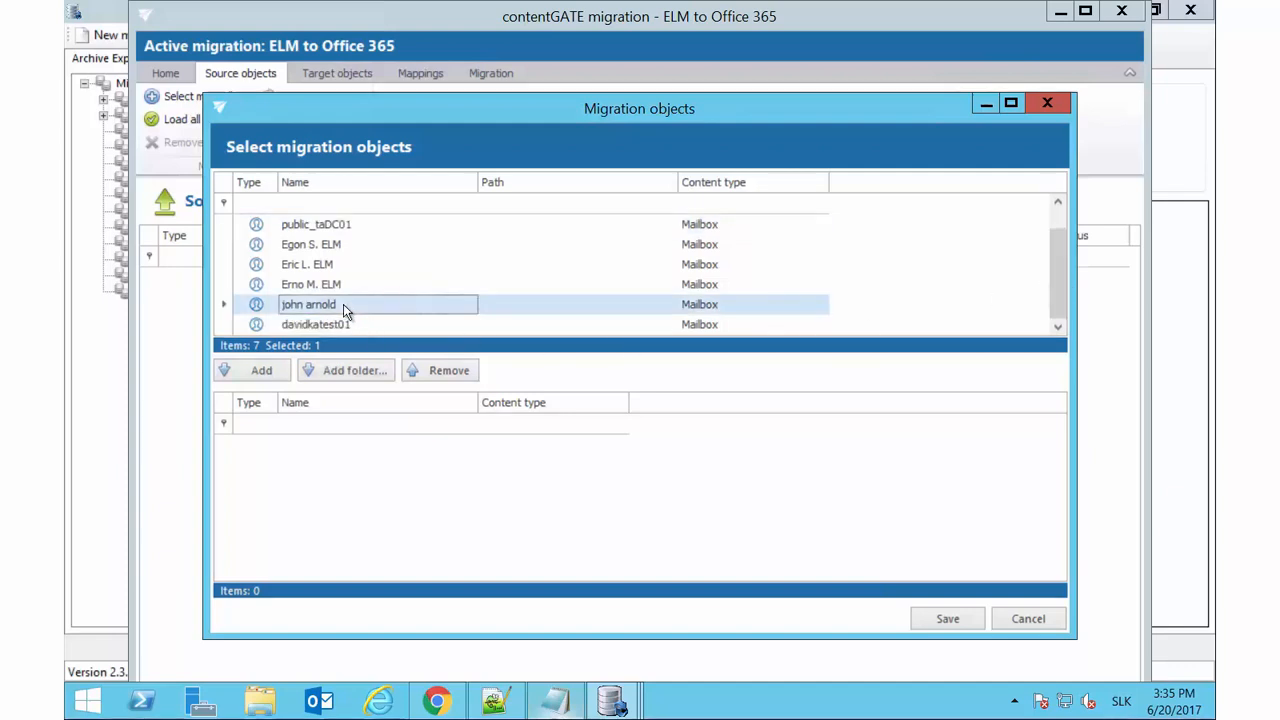
left_click(260, 370)
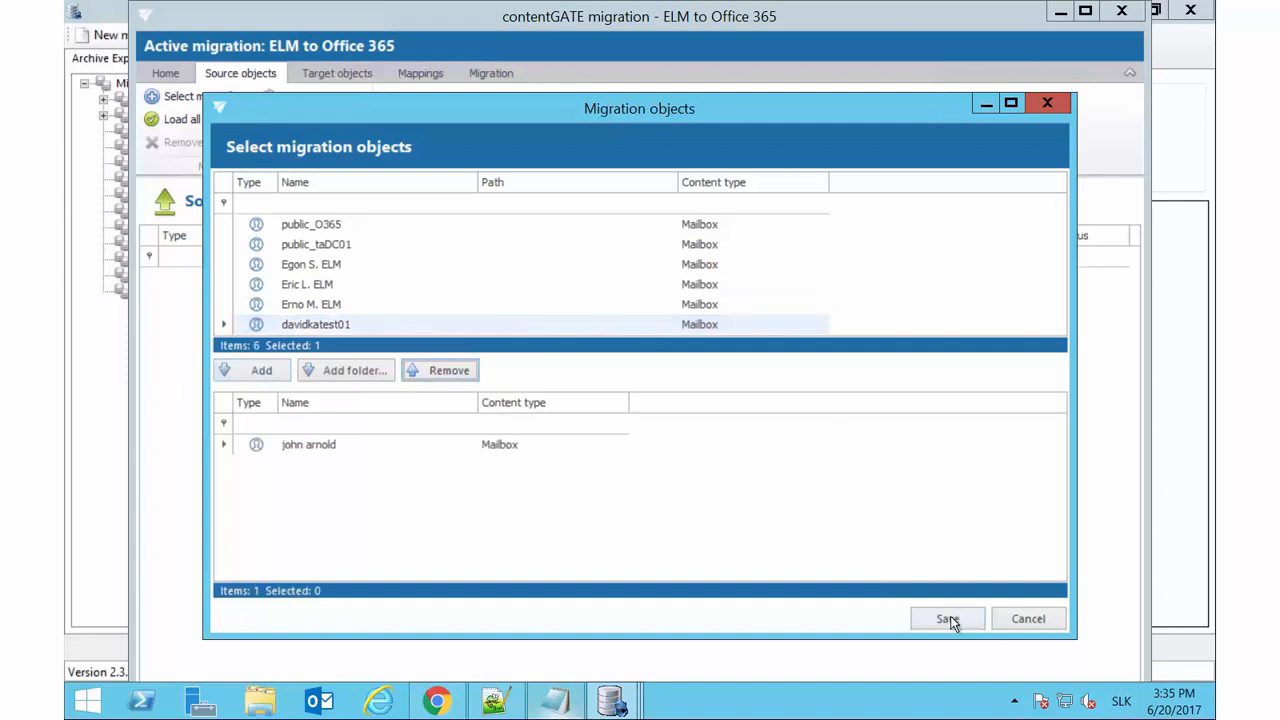
left_click(946, 618)
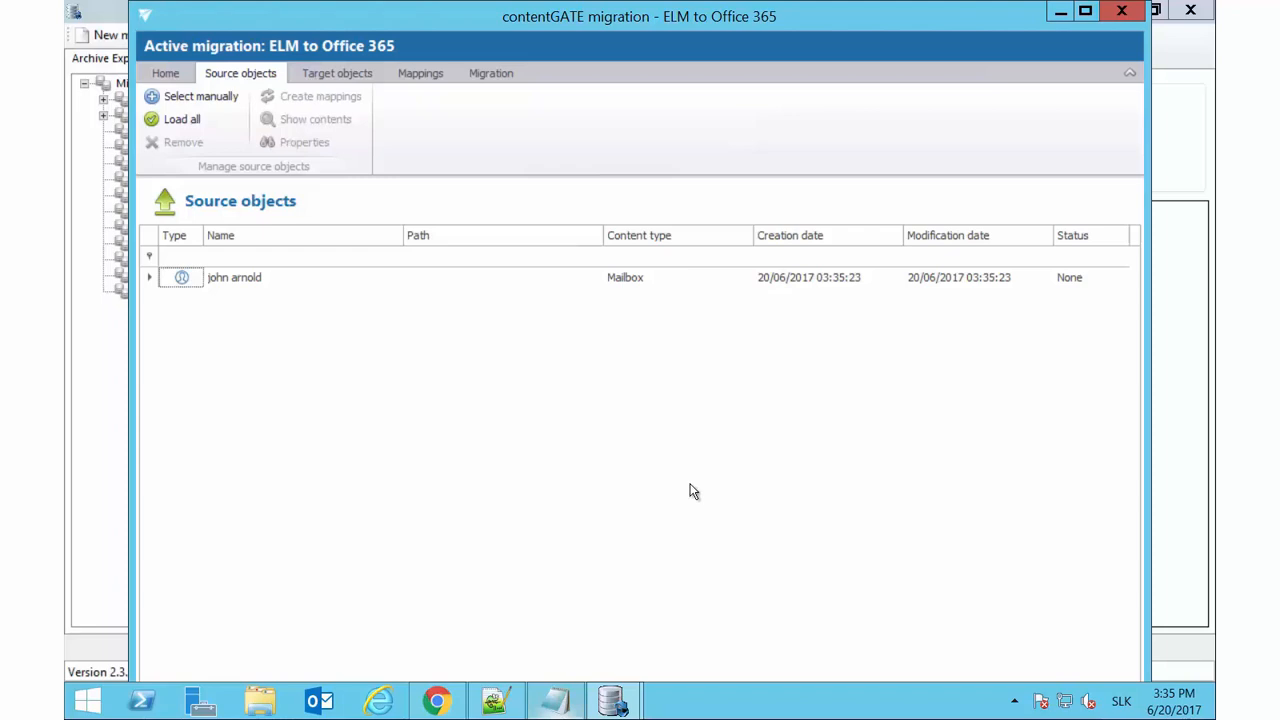
mouse_move(358, 88)
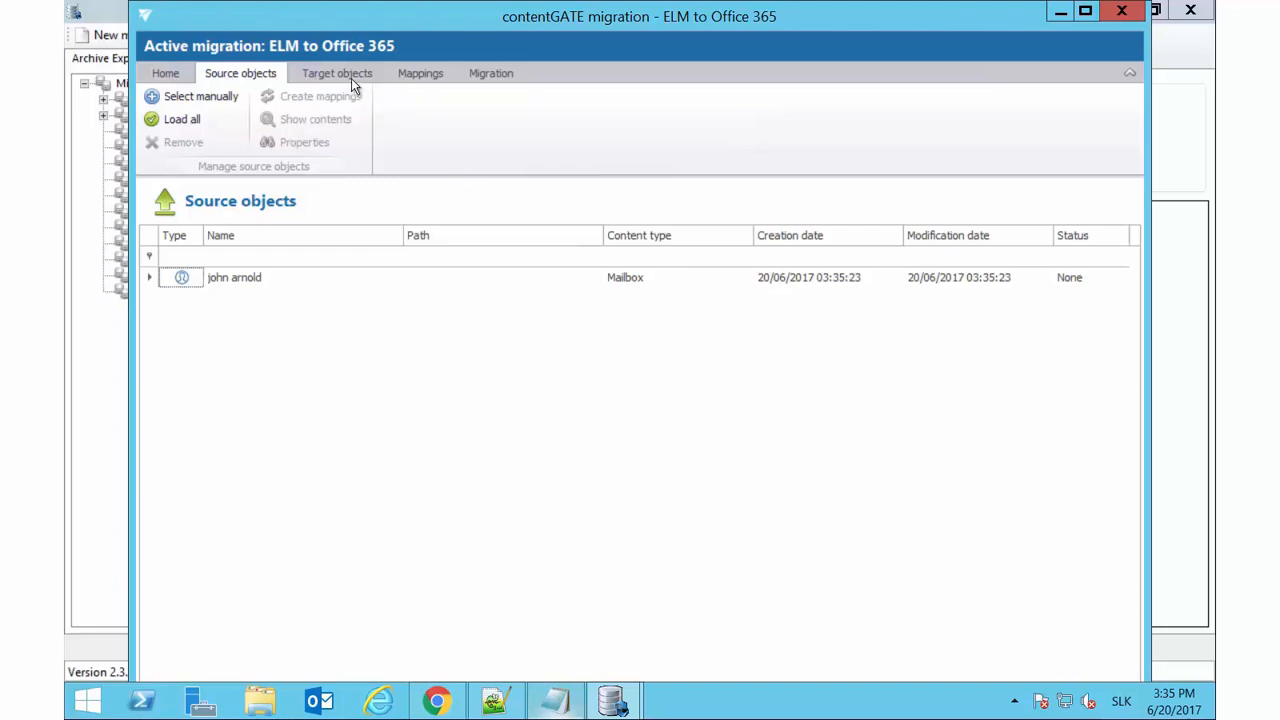
- Load the target mailboxes by hand and add companyadmin as the single target object
left_click(336, 72)
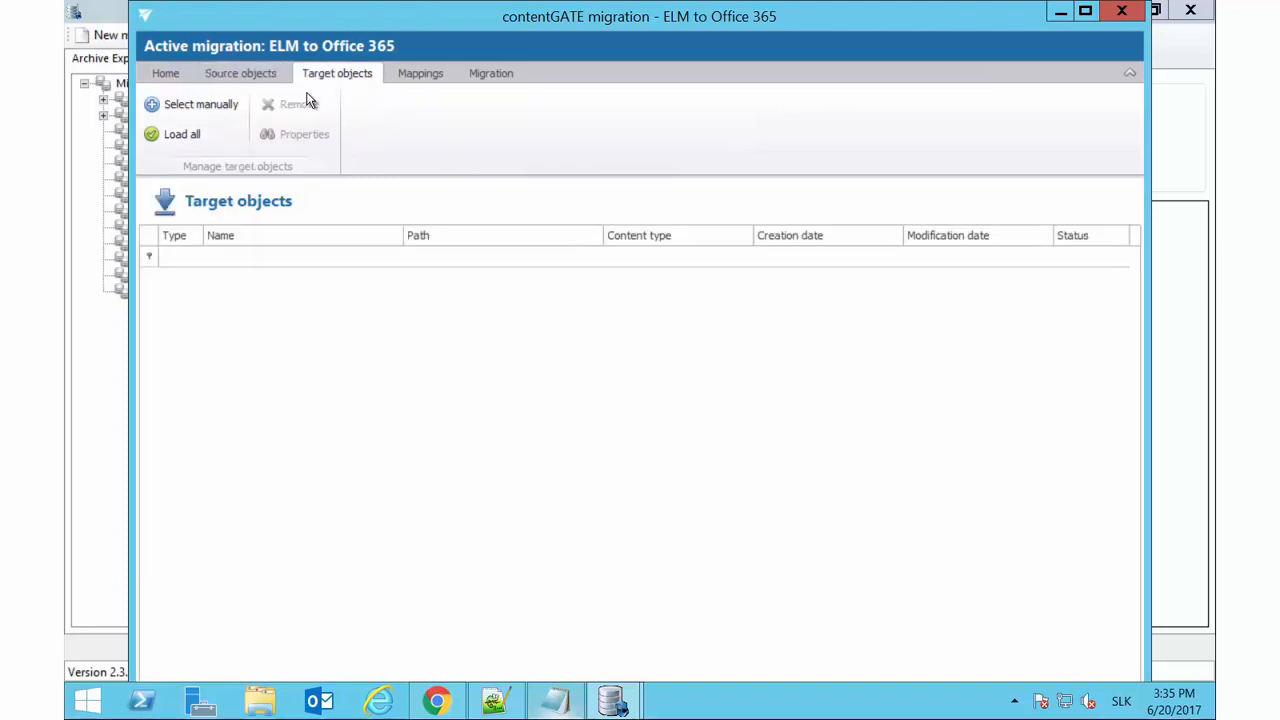
left_click(200, 104)
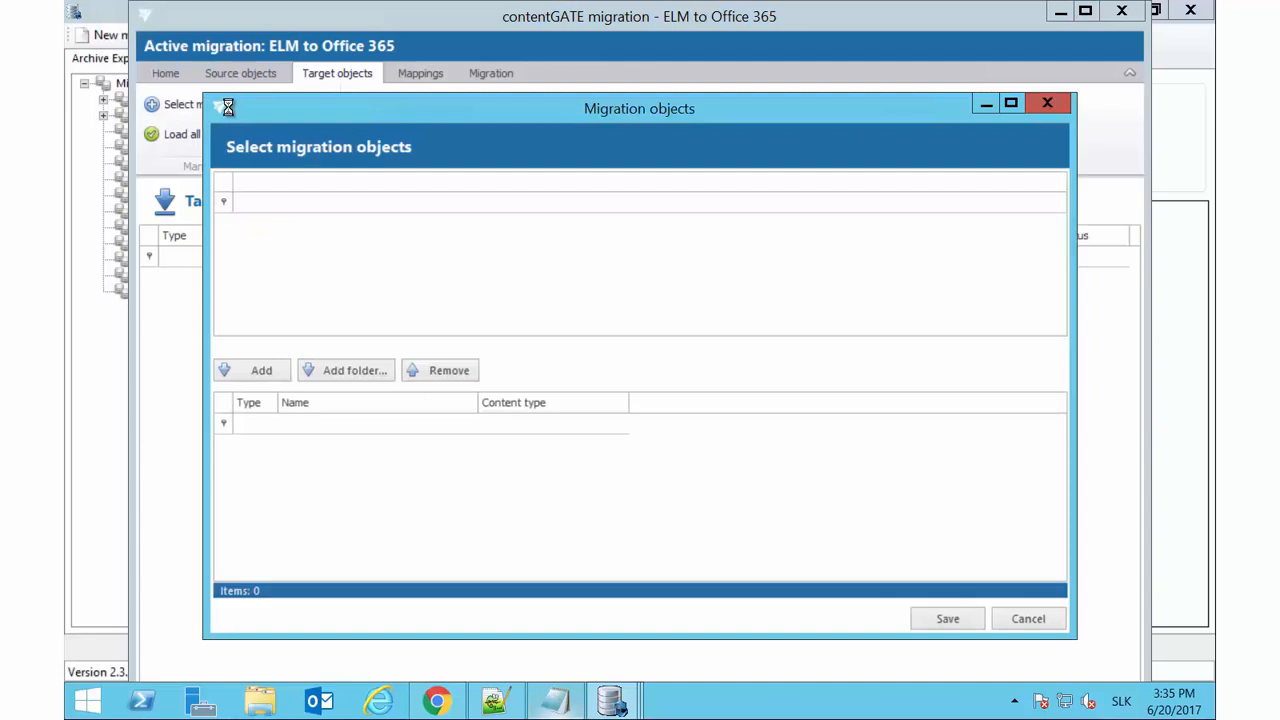
left_click(260, 370)
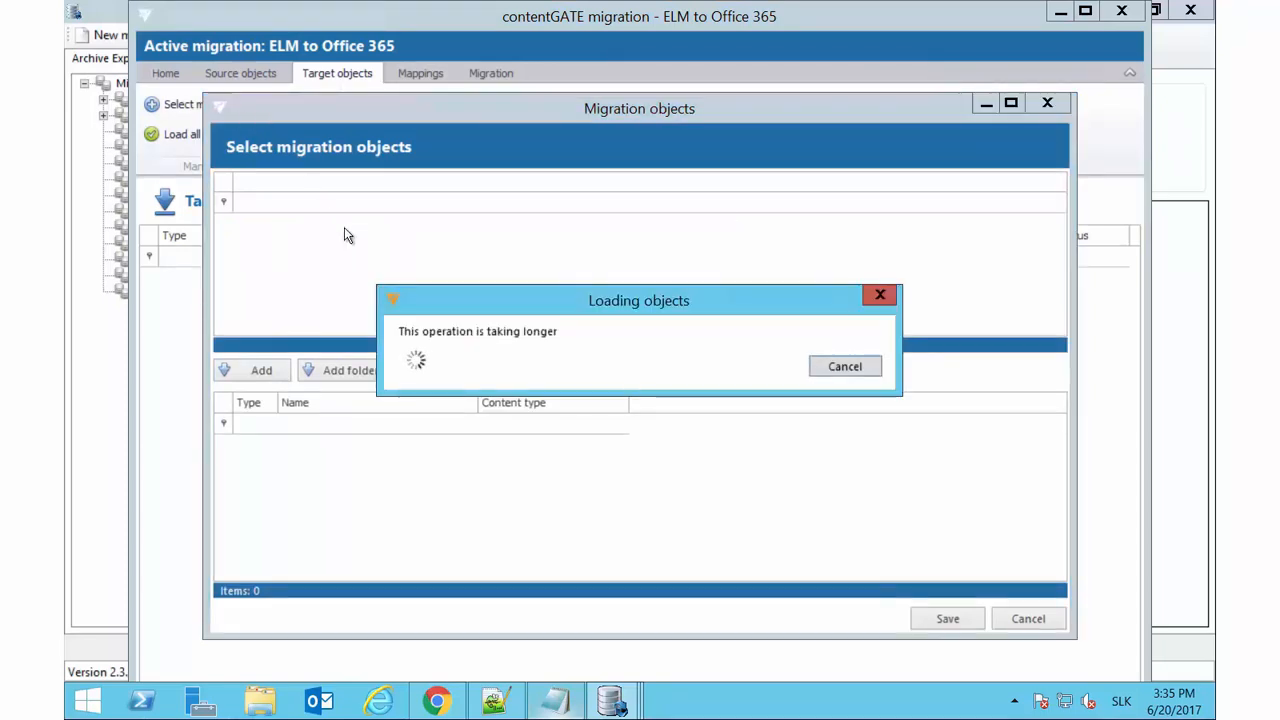
mouse_move(372, 264)
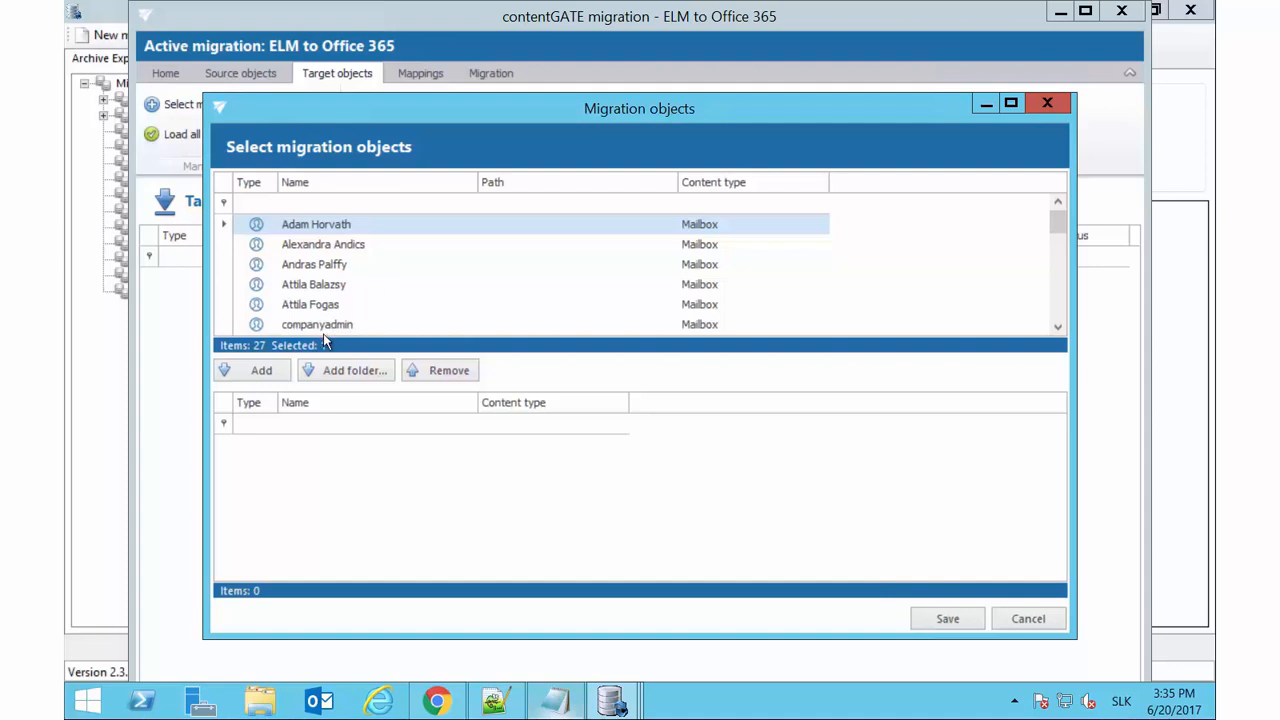
left_click(260, 370)
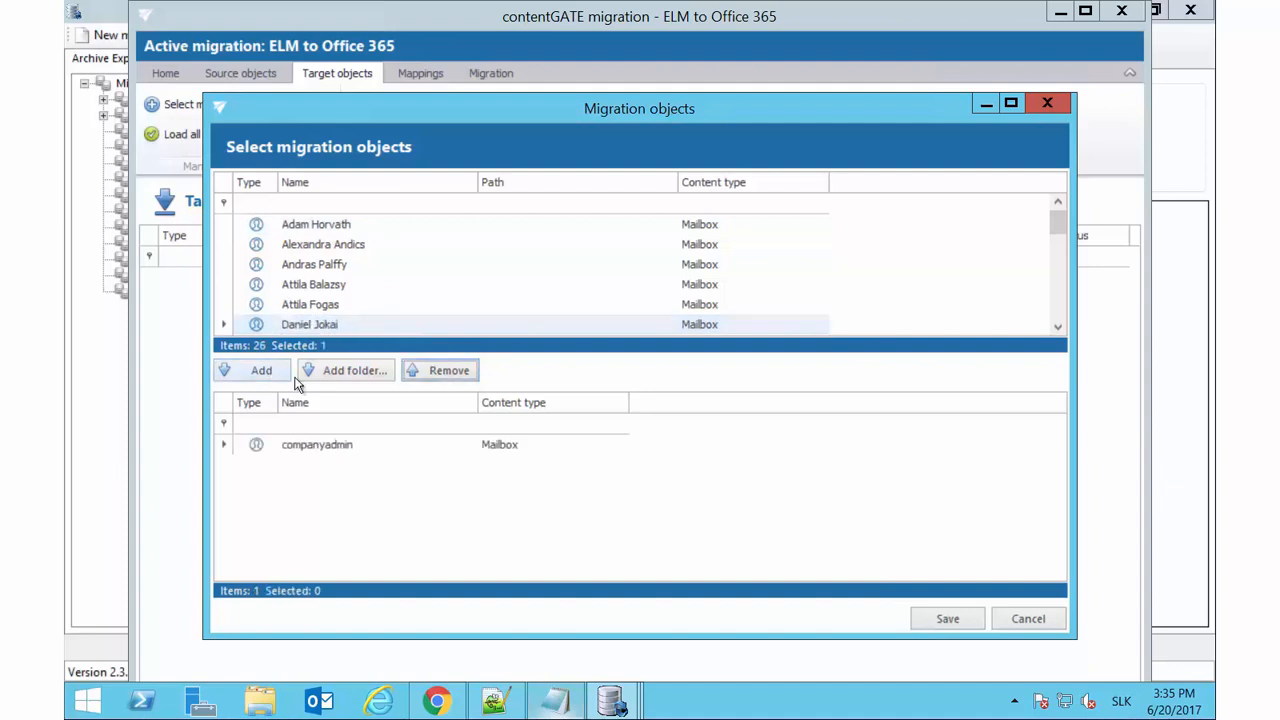
left_click(946, 618)
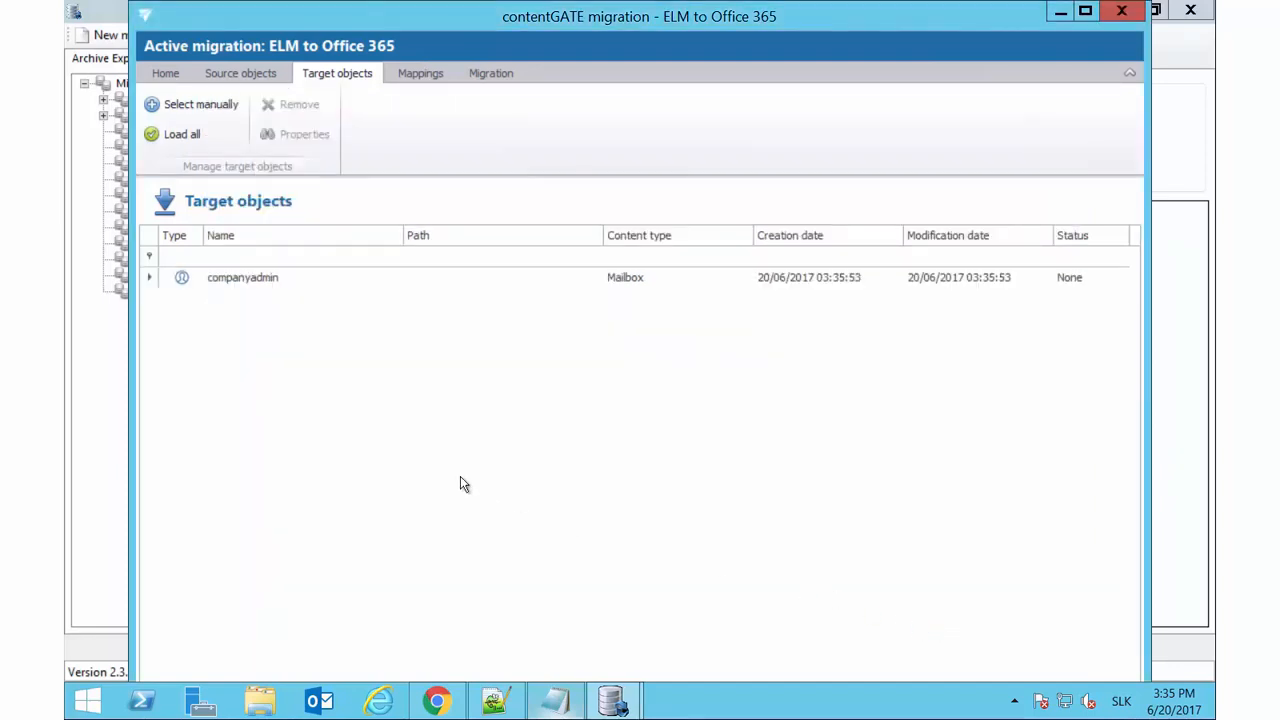
mouse_move(438, 472)
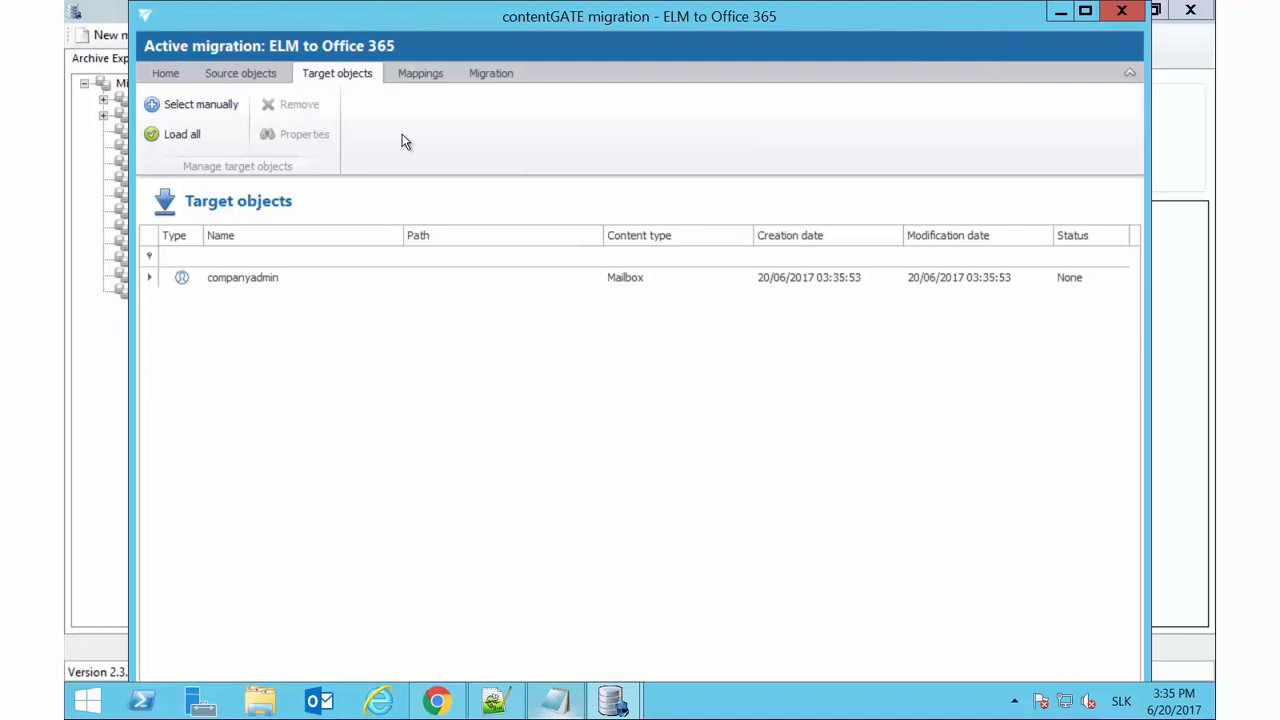
left_click(420, 72)
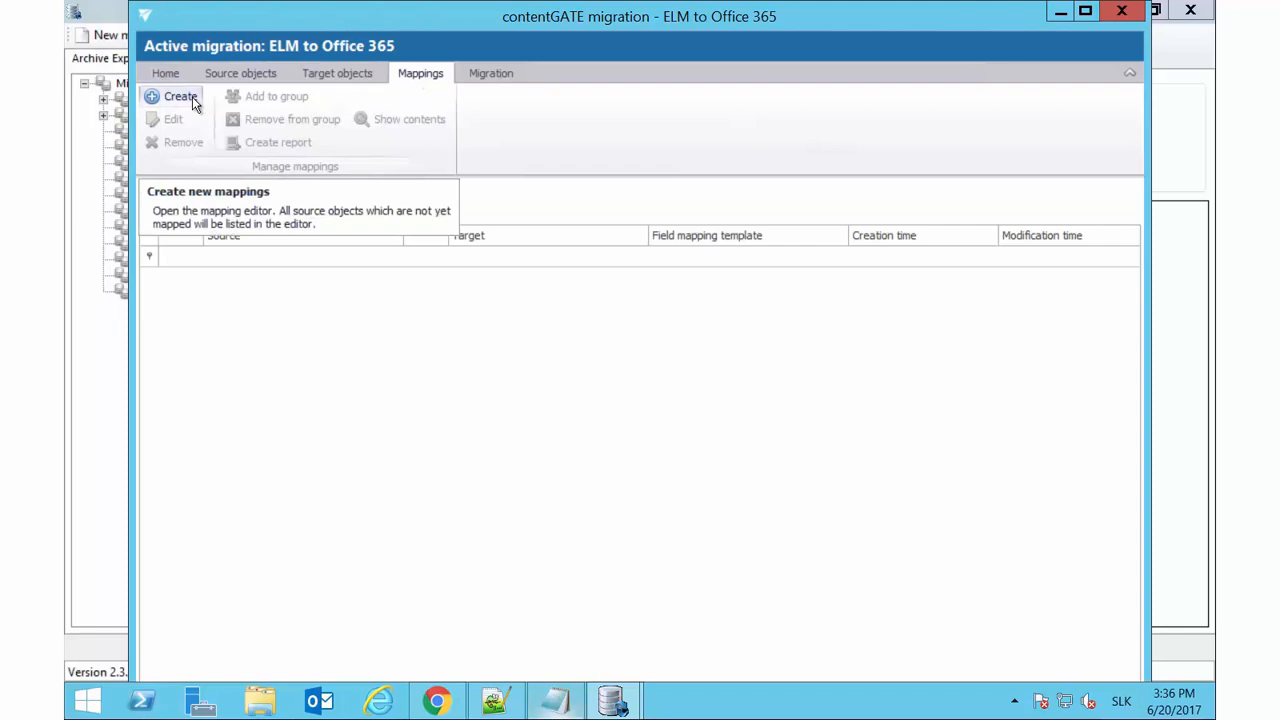
left_click(180, 96)
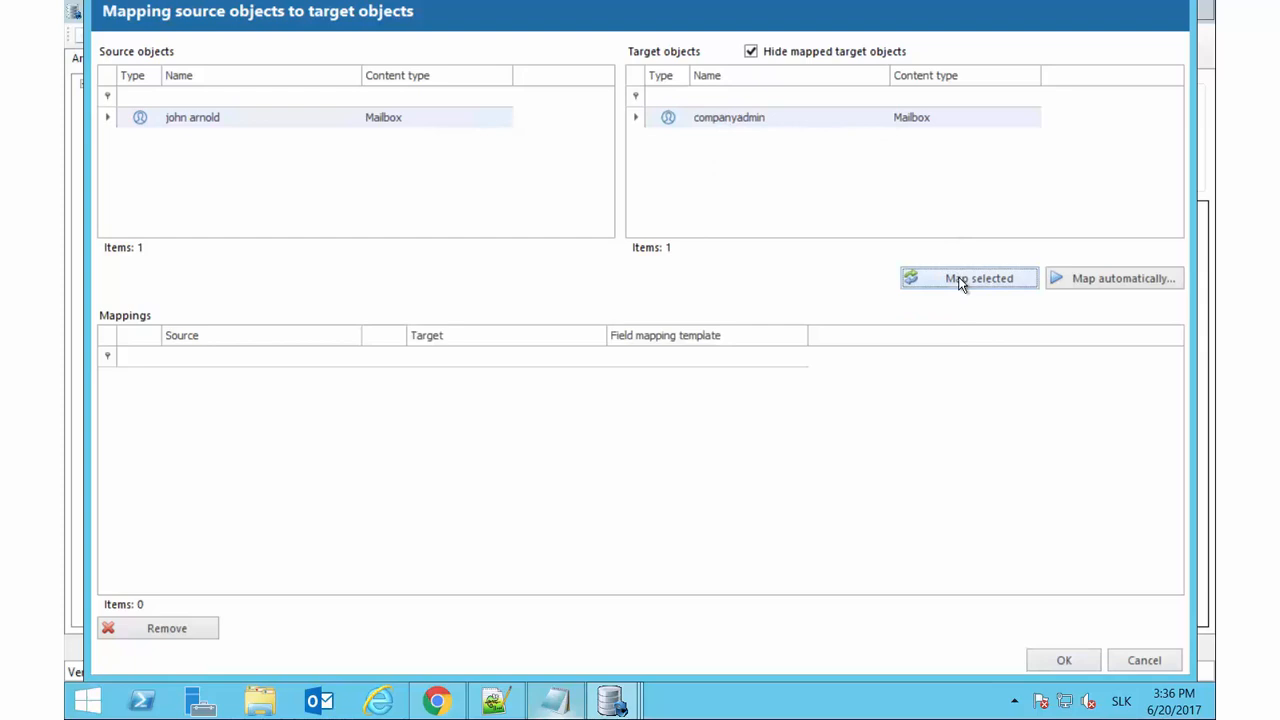
left_click(968, 278)
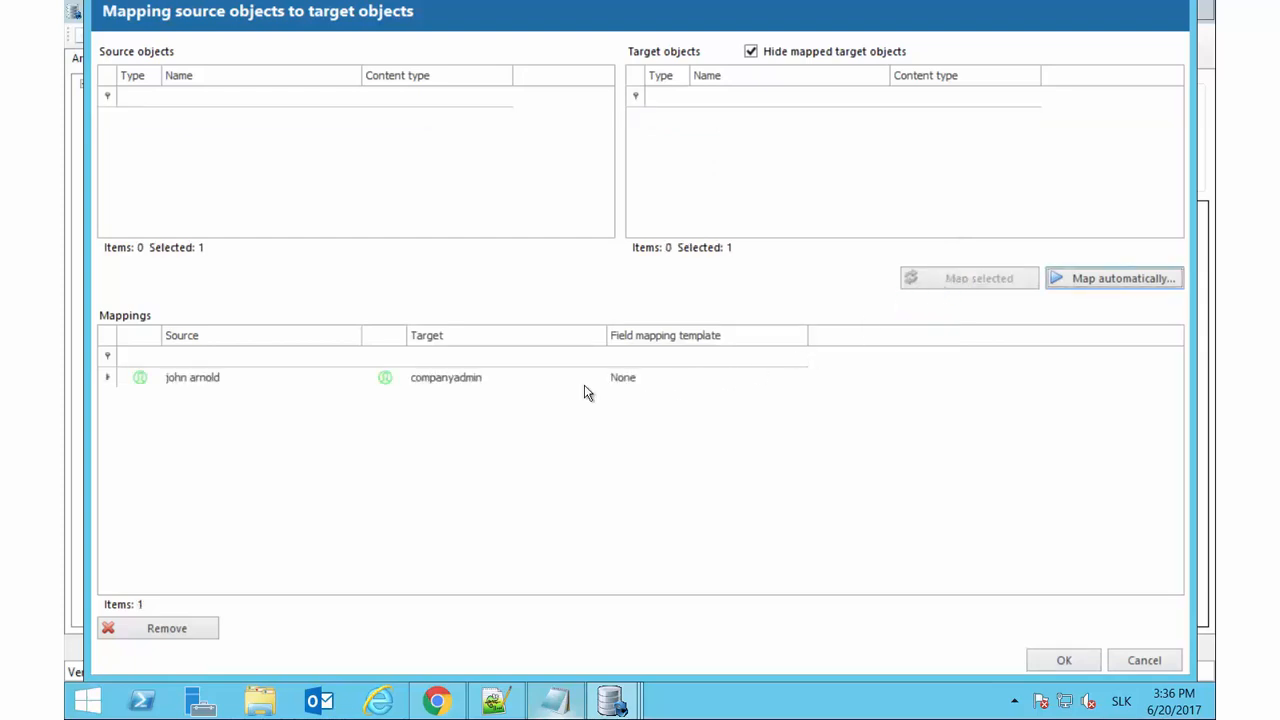
mouse_move(544, 418)
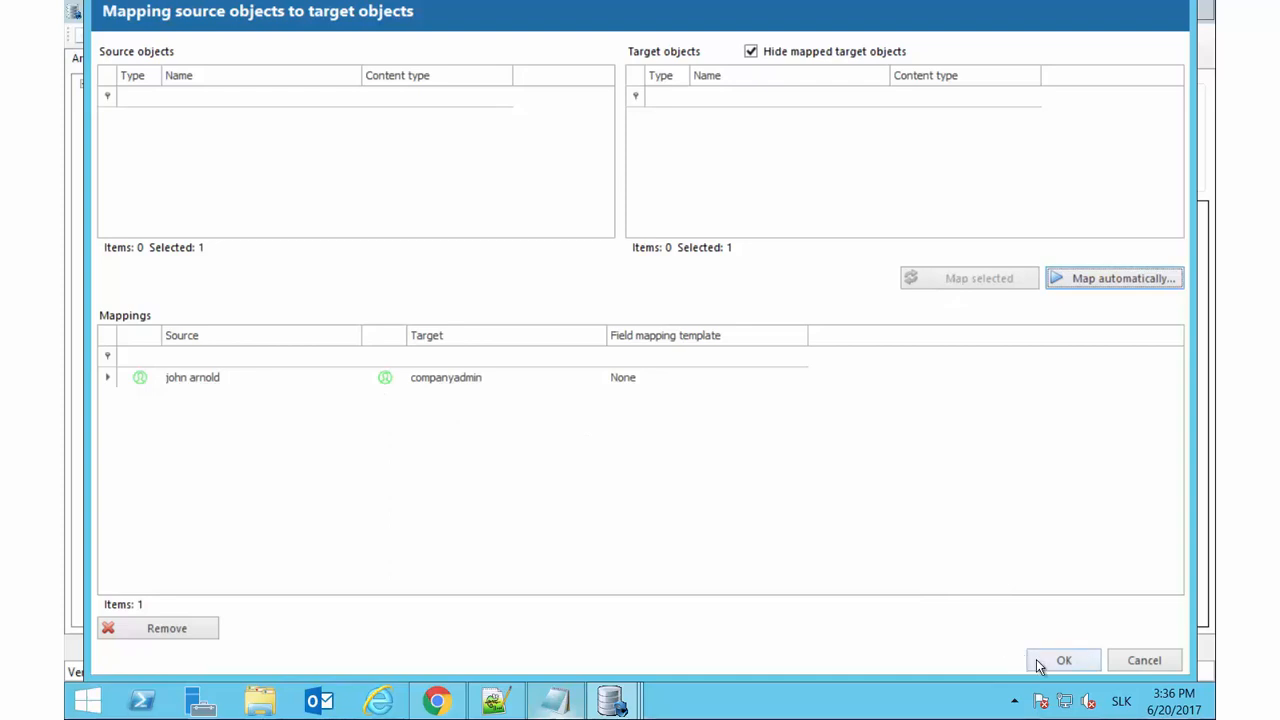
left_click(1064, 660)
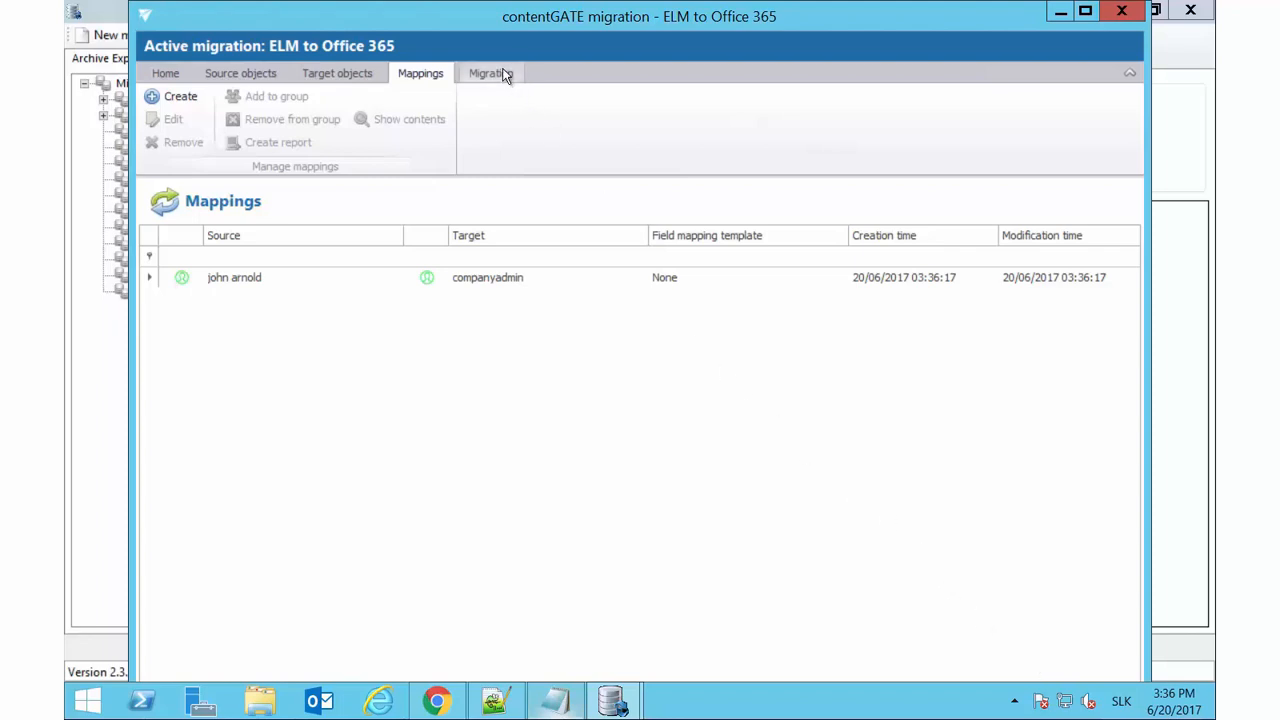
left_click(488, 72)
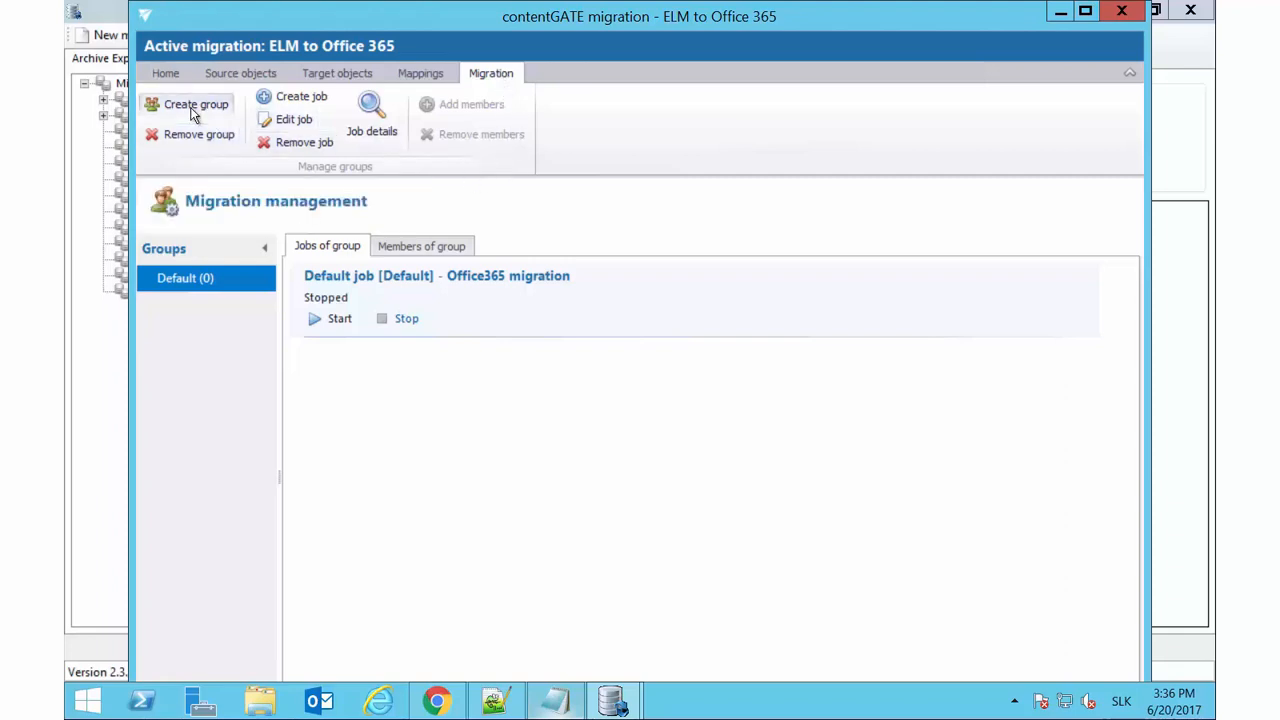
left_click(196, 104)
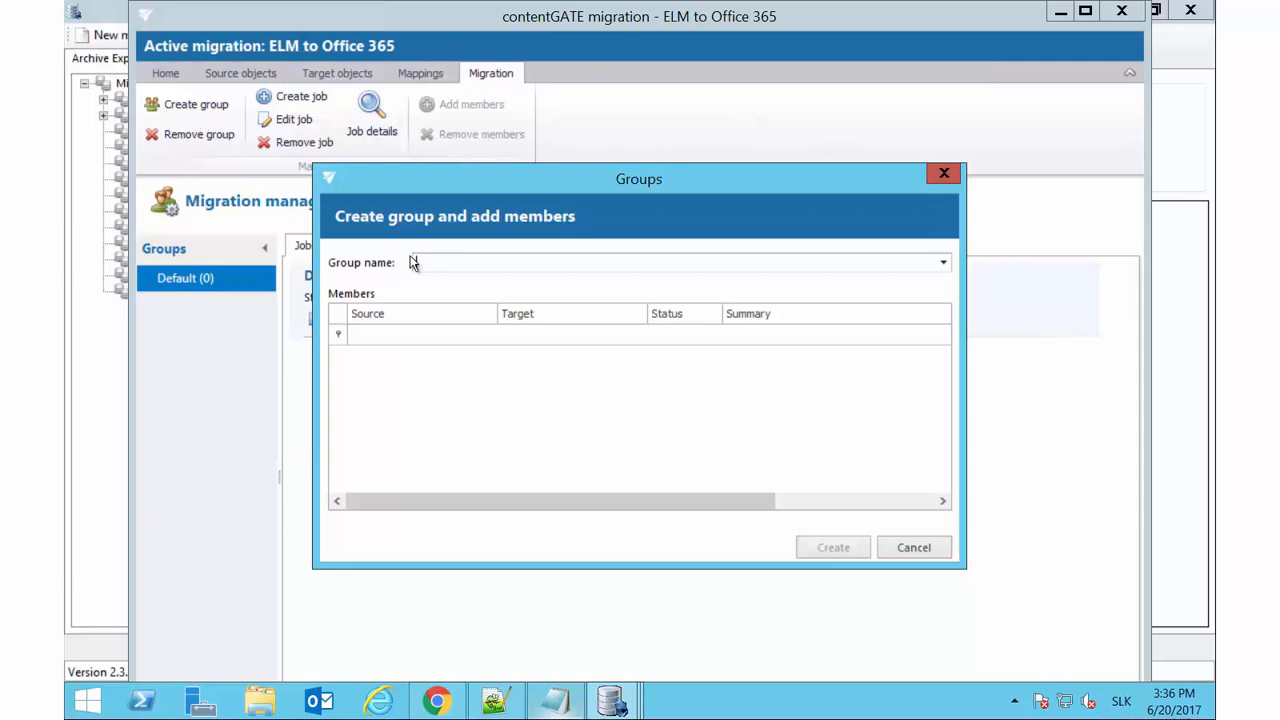
type("ELM to O365")
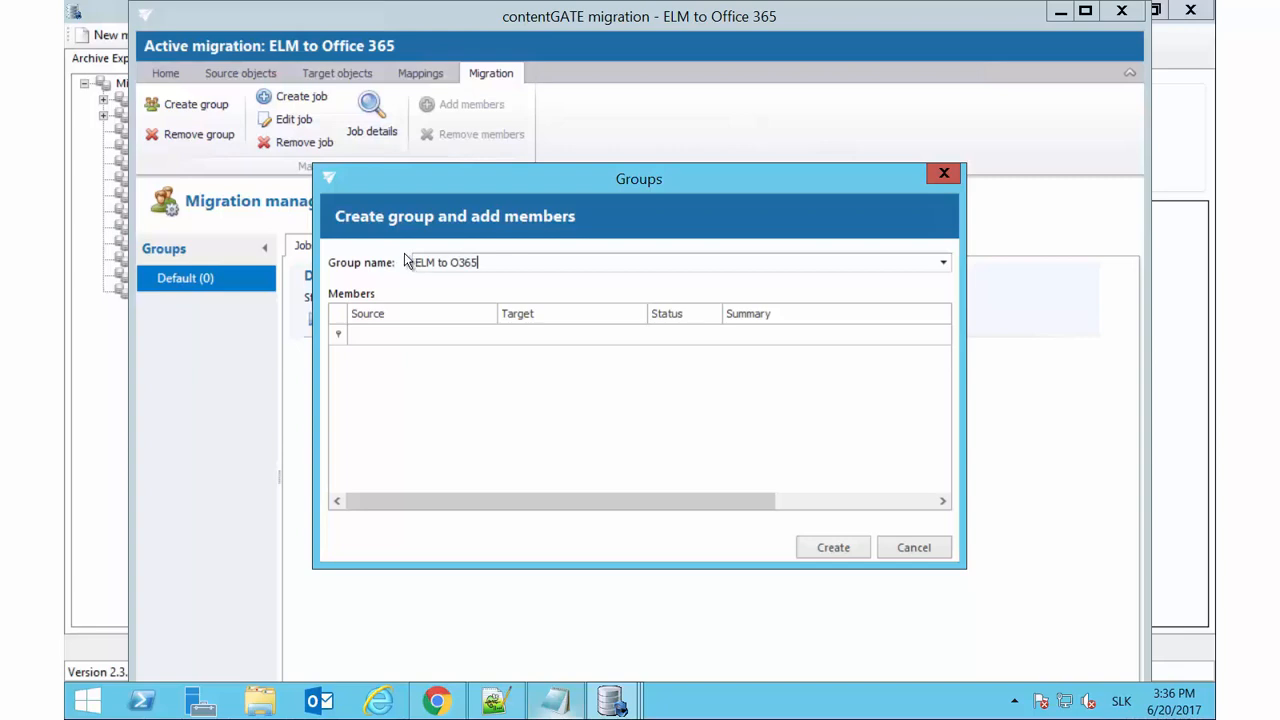
right_click(470, 410)
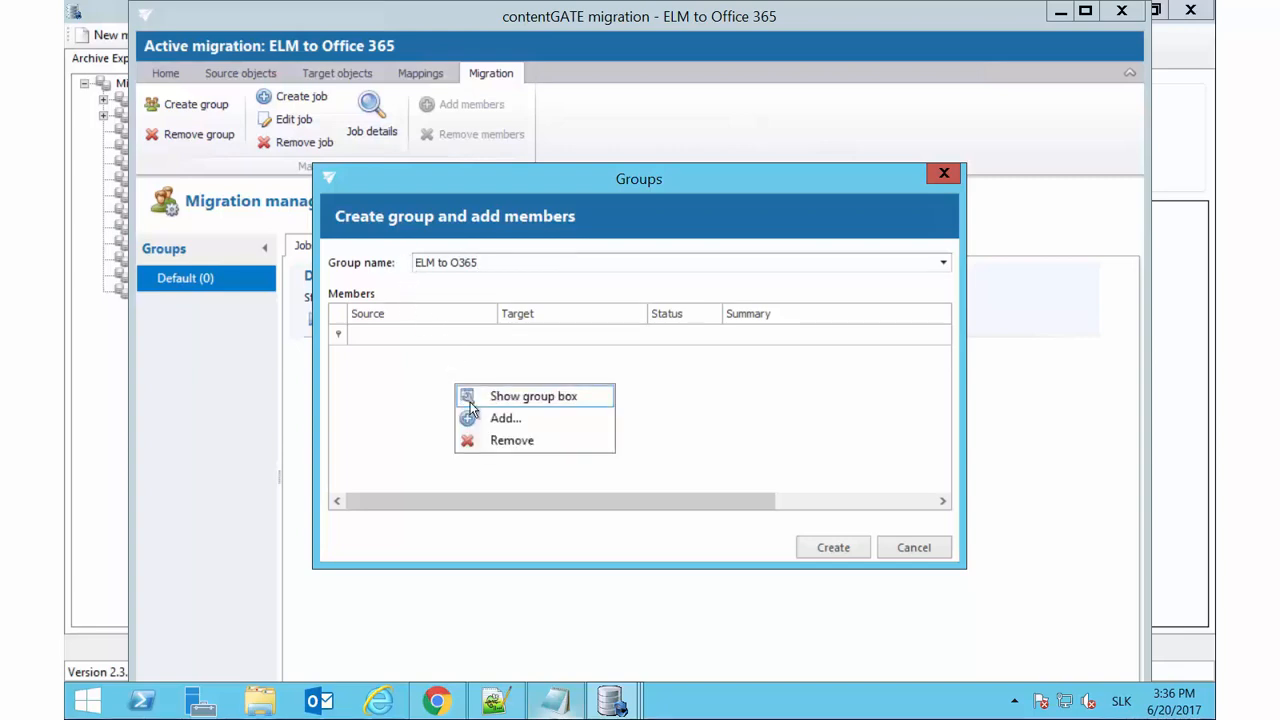
mouse_move(504, 418)
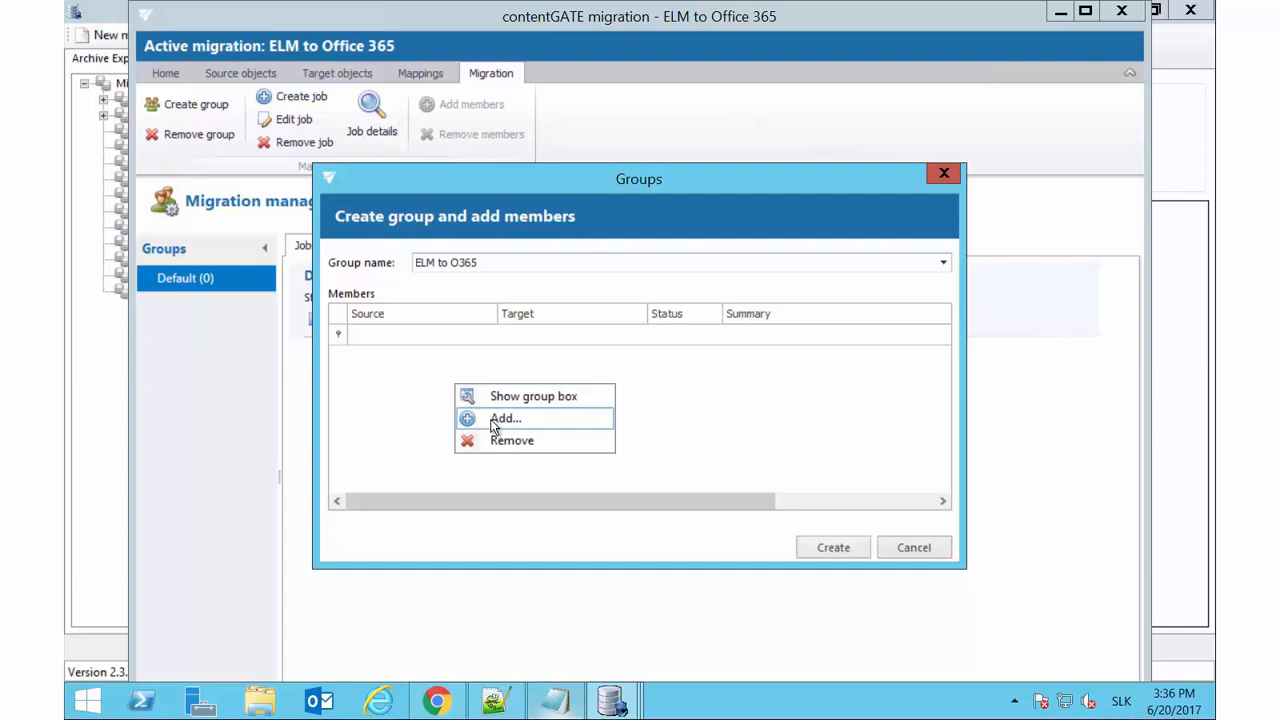
left_click(504, 418)
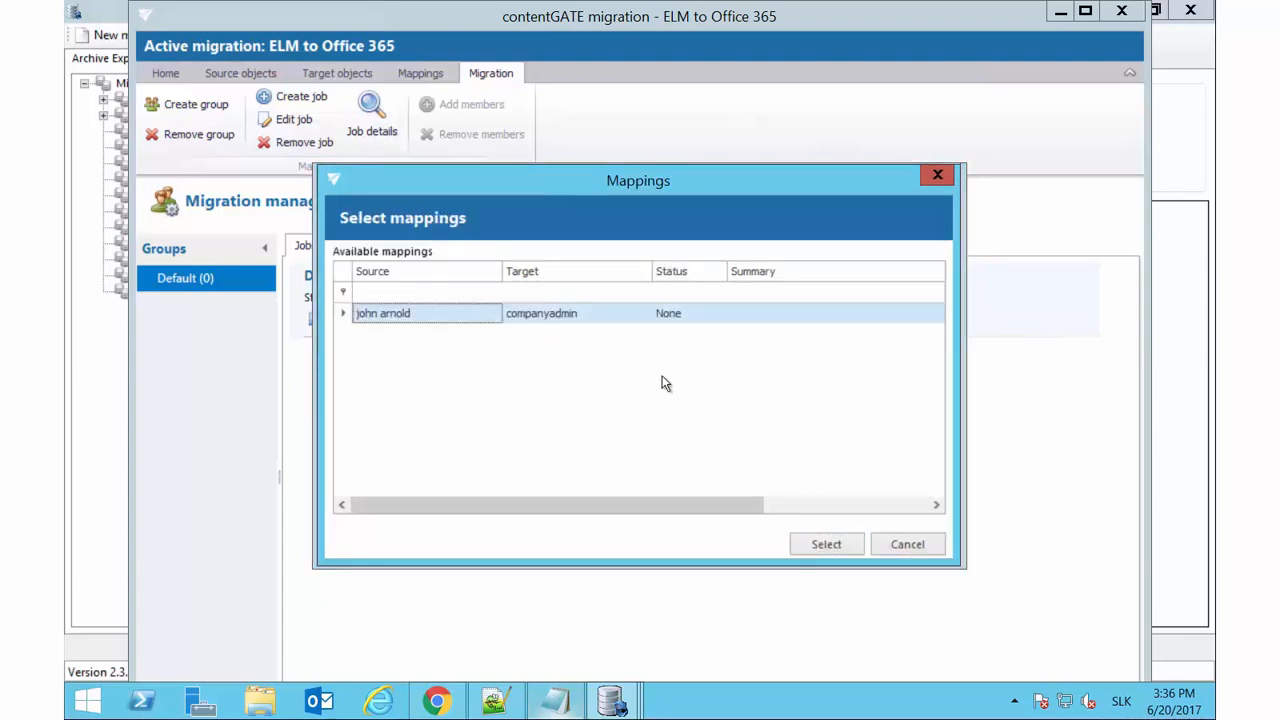
left_click(826, 544)
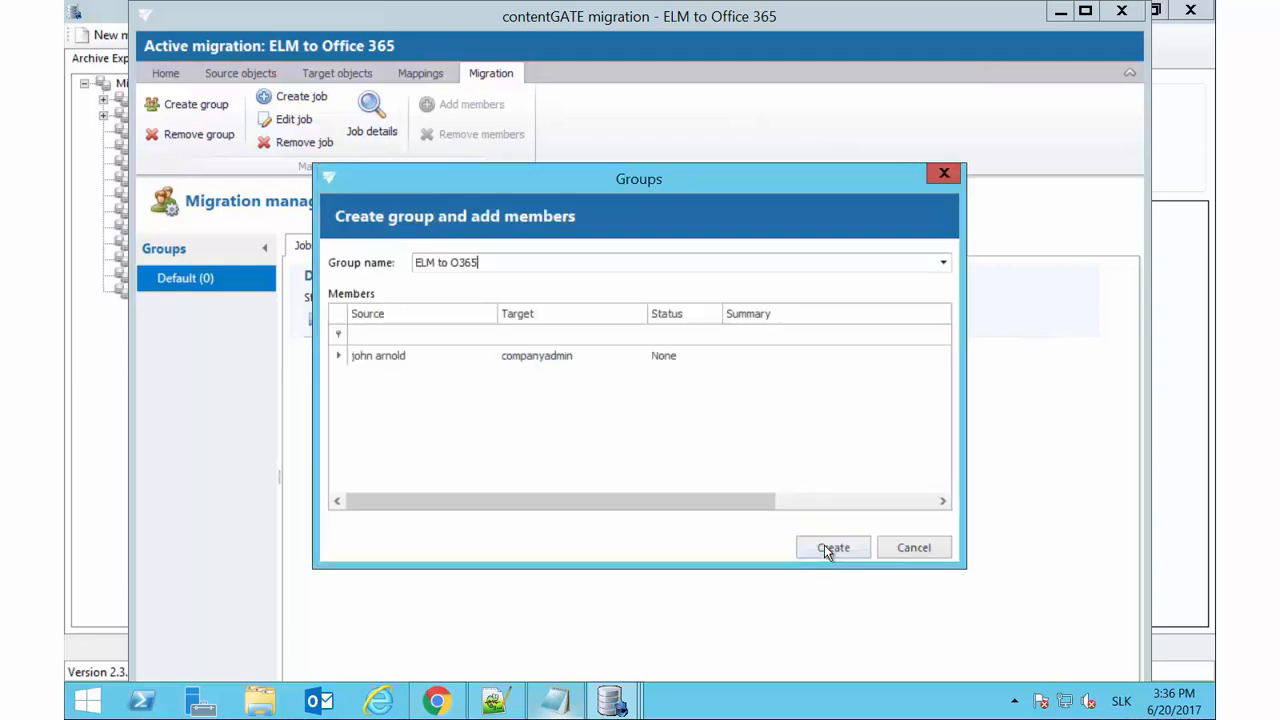
left_click(832, 548)
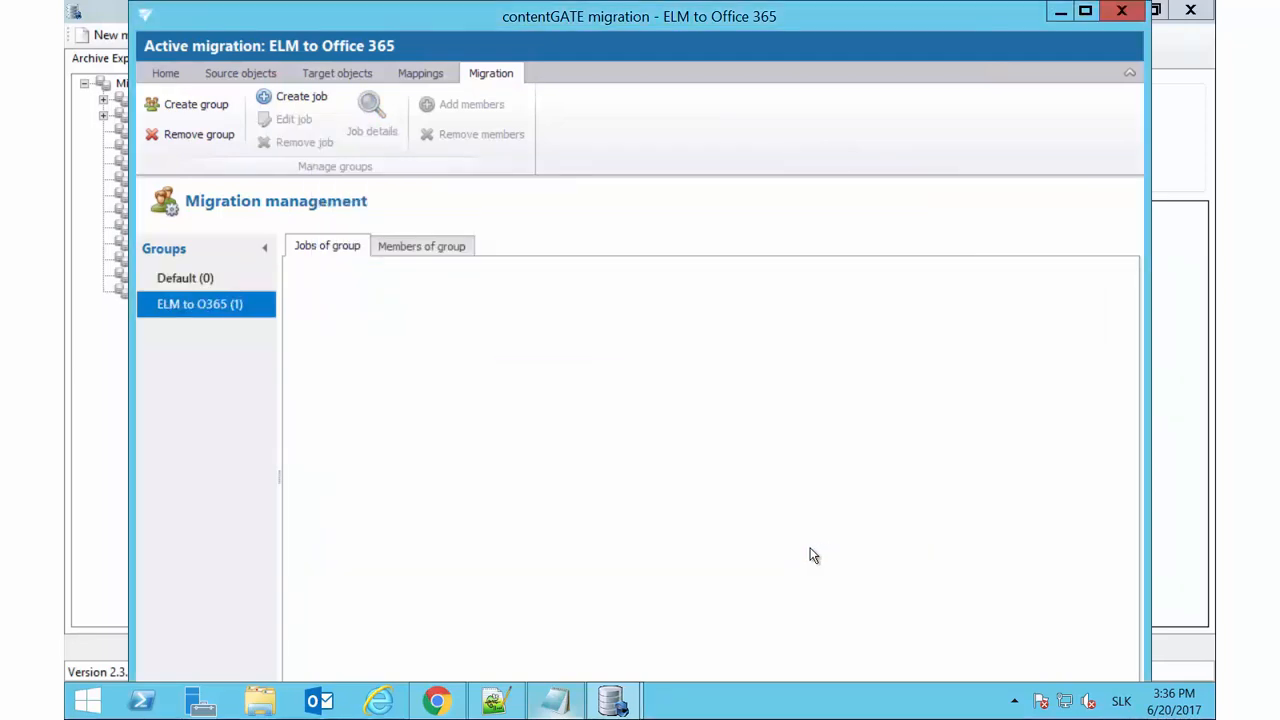
mouse_move(320, 252)
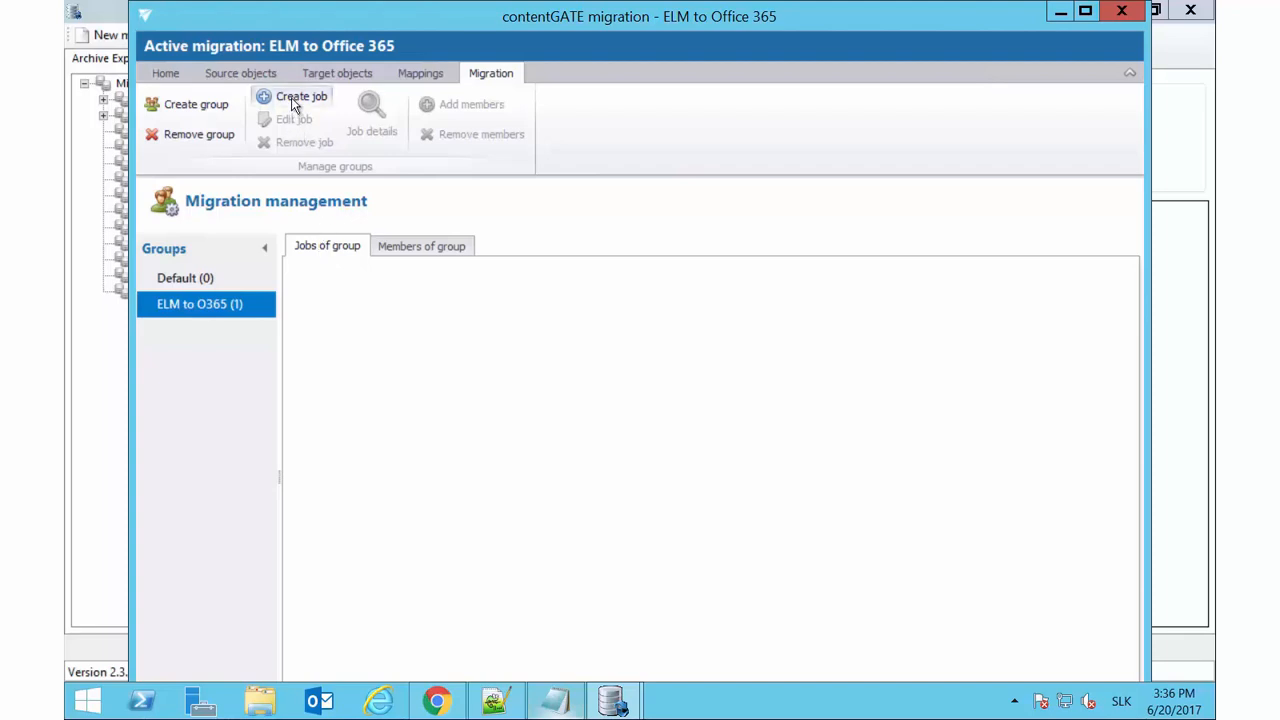
- Create the job 'ELM to O365' in the group using the Office365 migration workflow
left_click(300, 96)
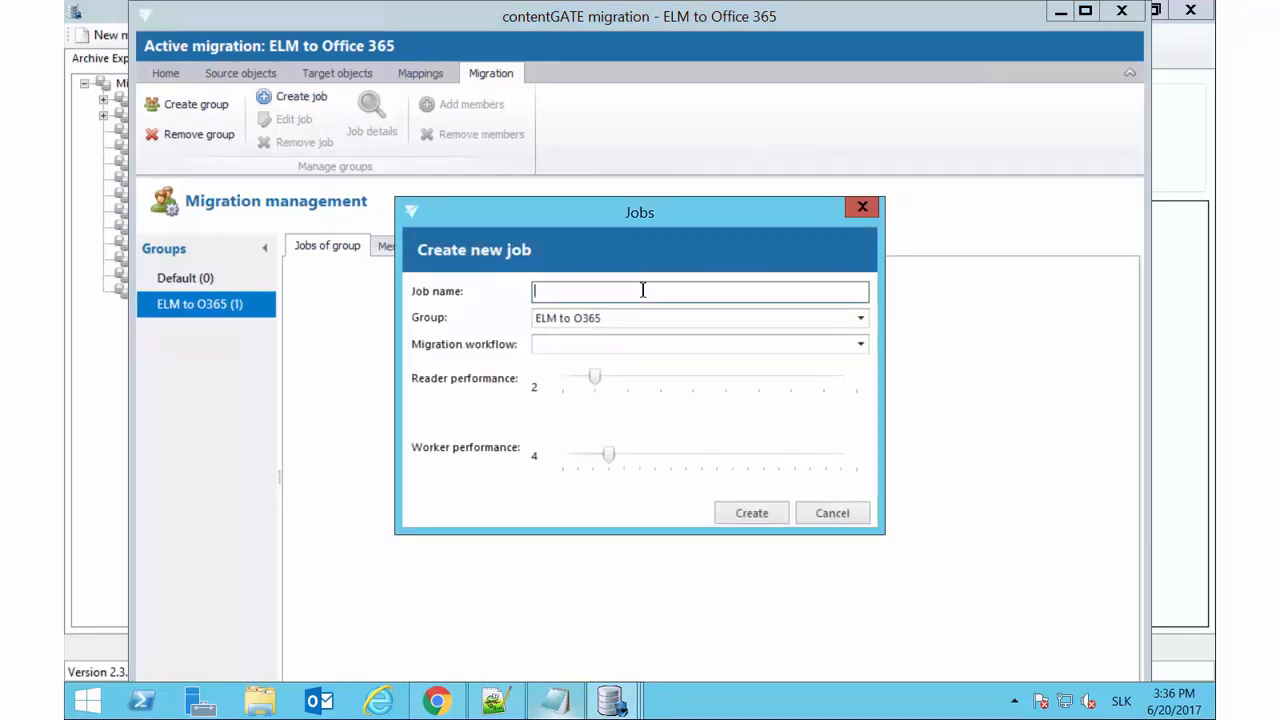
type("ELM to")
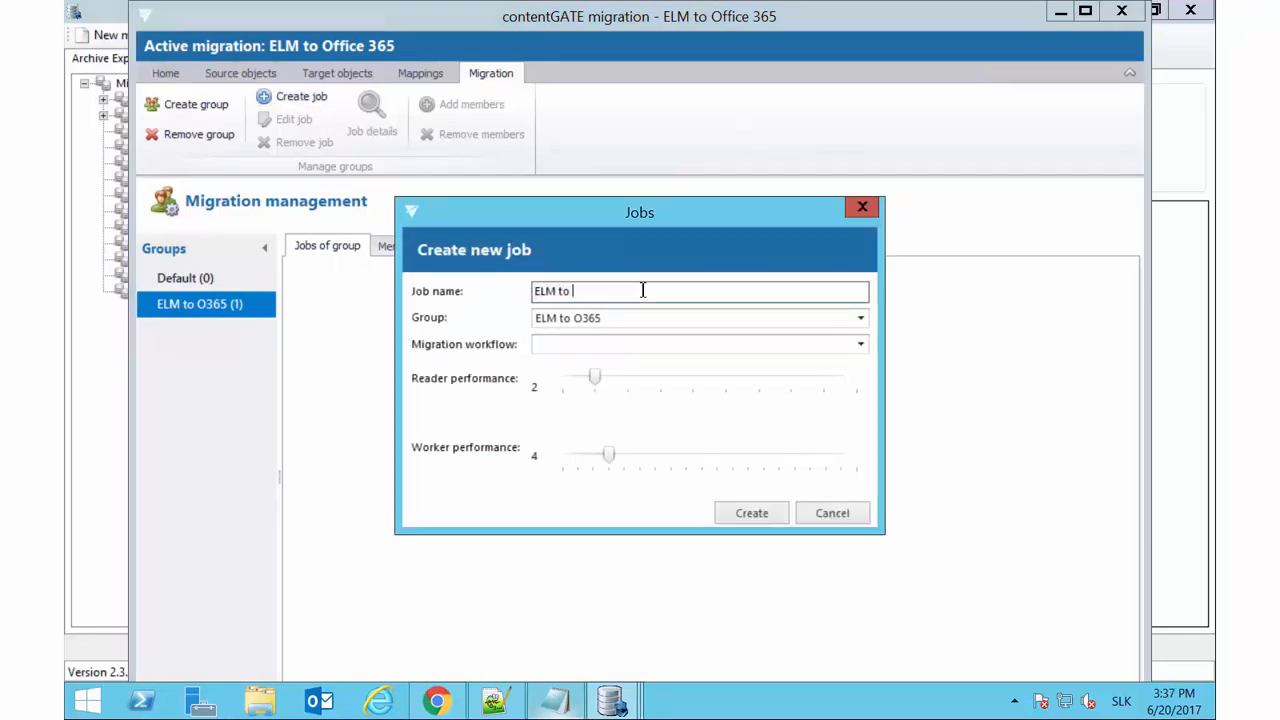
type("O365")
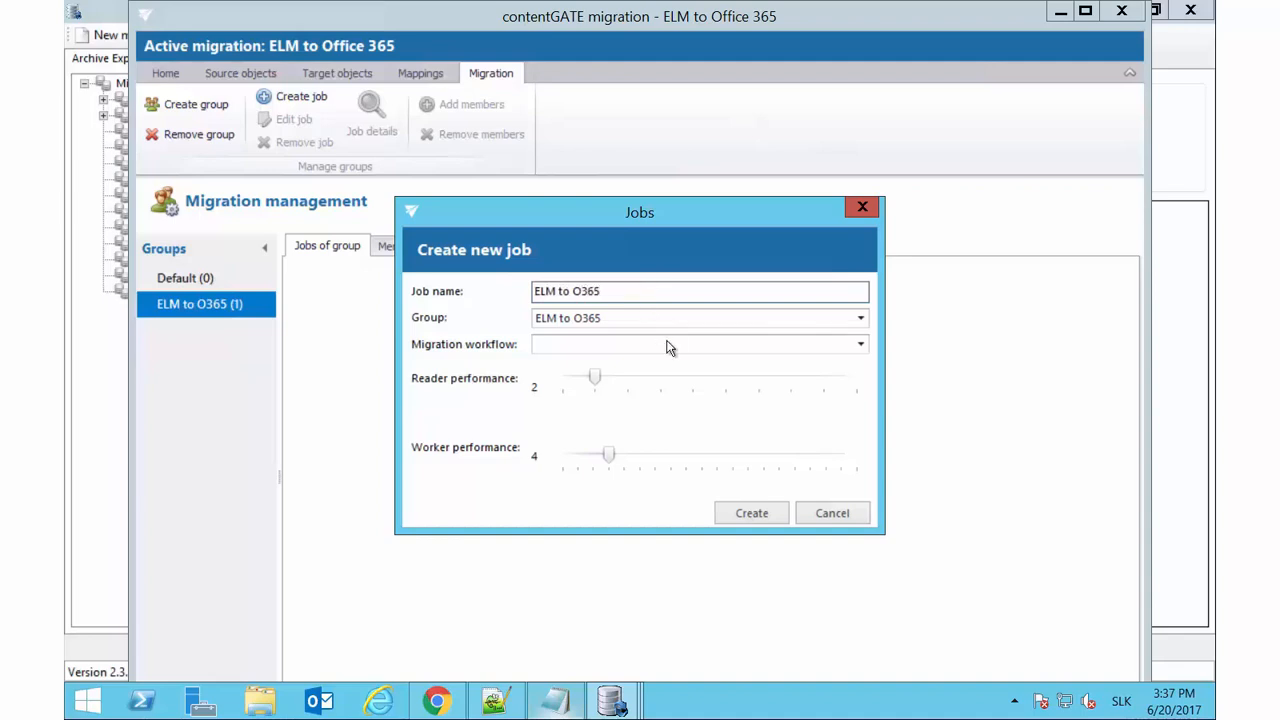
left_click(858, 344)
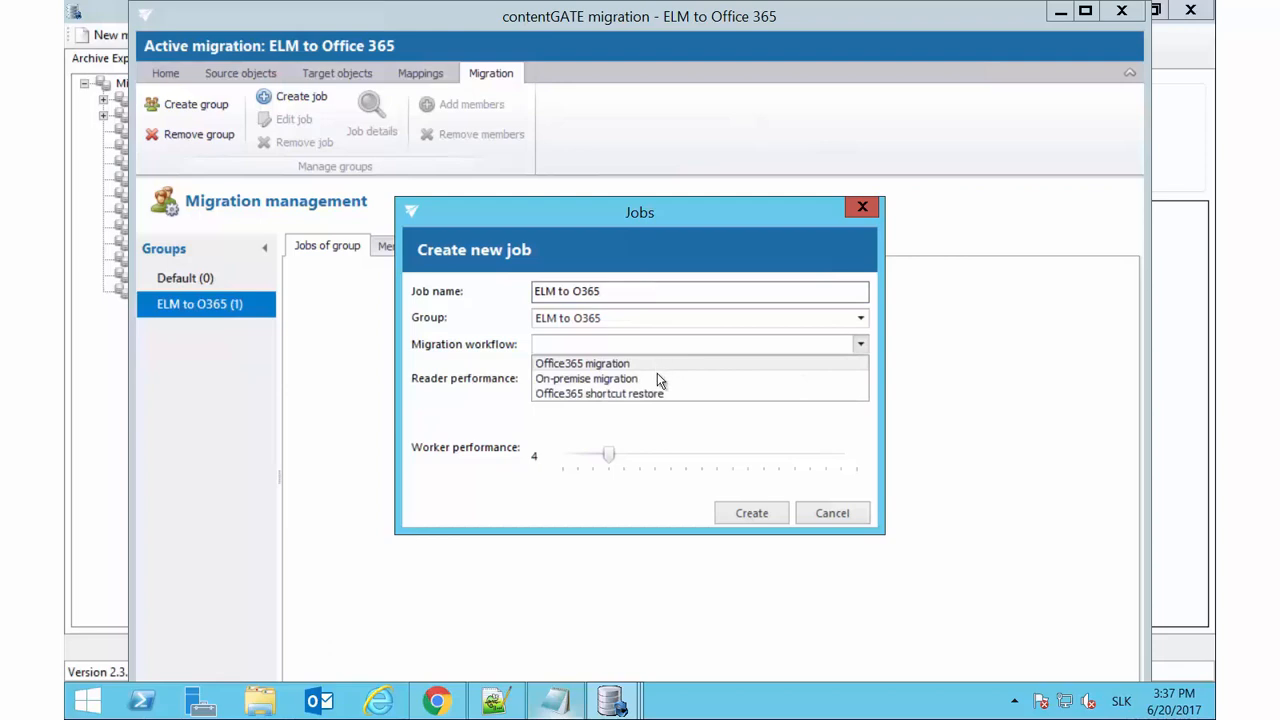
left_click(582, 364)
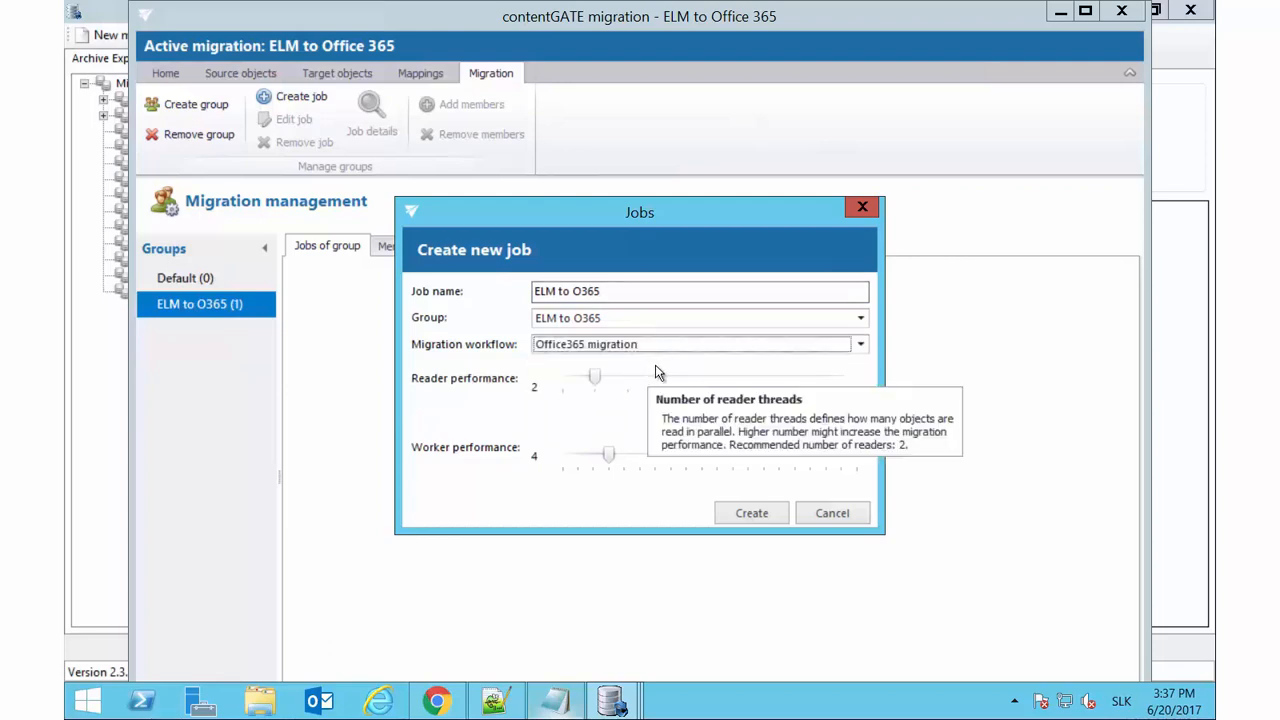
left_click(752, 512)
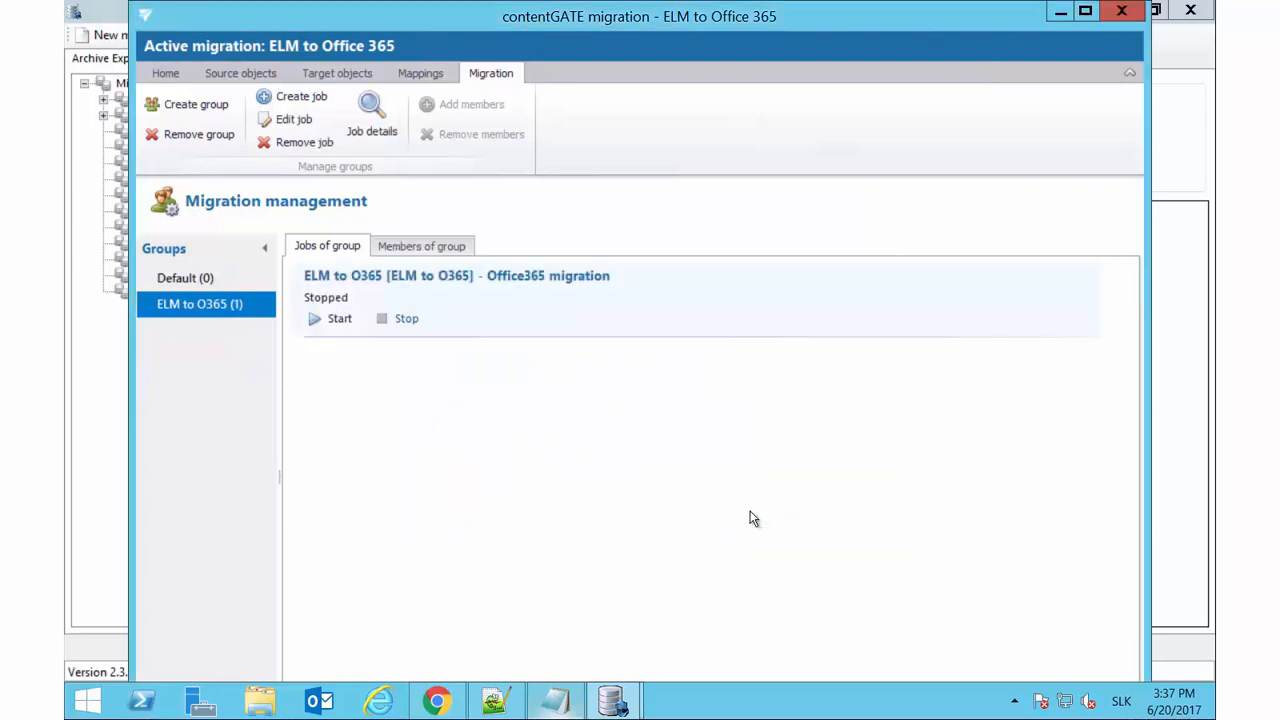
mouse_move(620, 256)
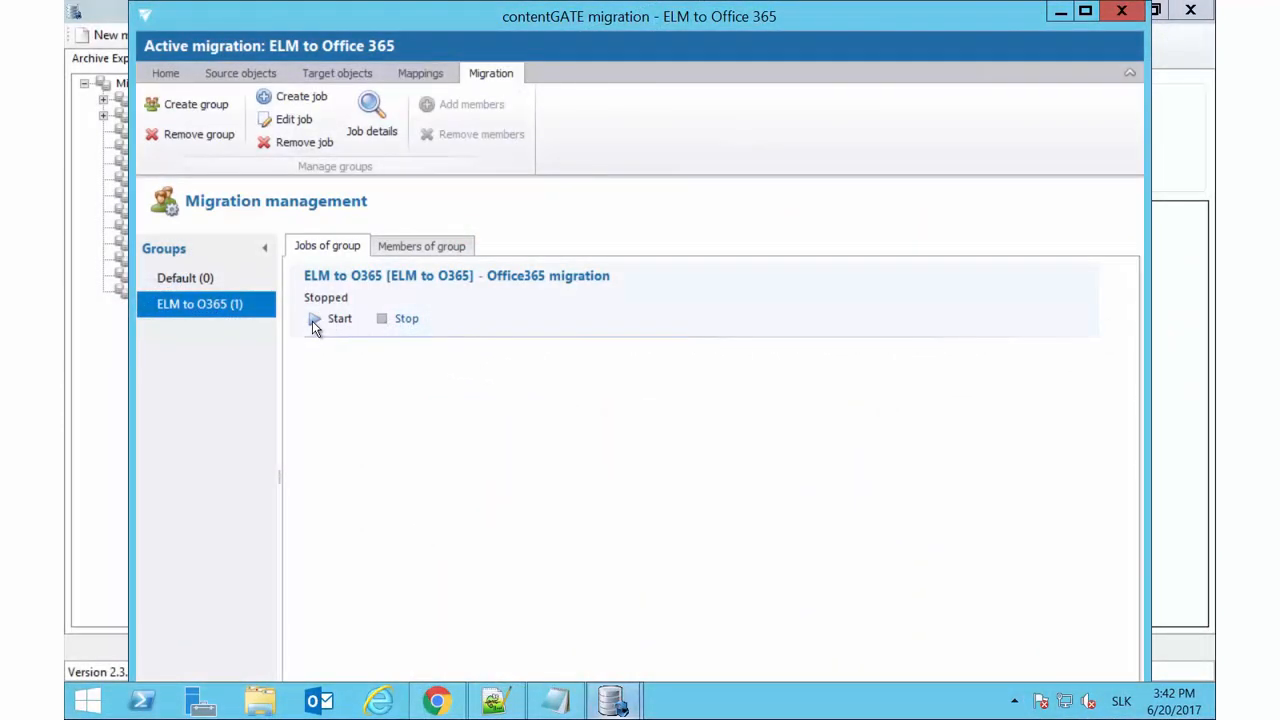
- Start the ELM to O365 job so it shows as Running
left_click(338, 318)
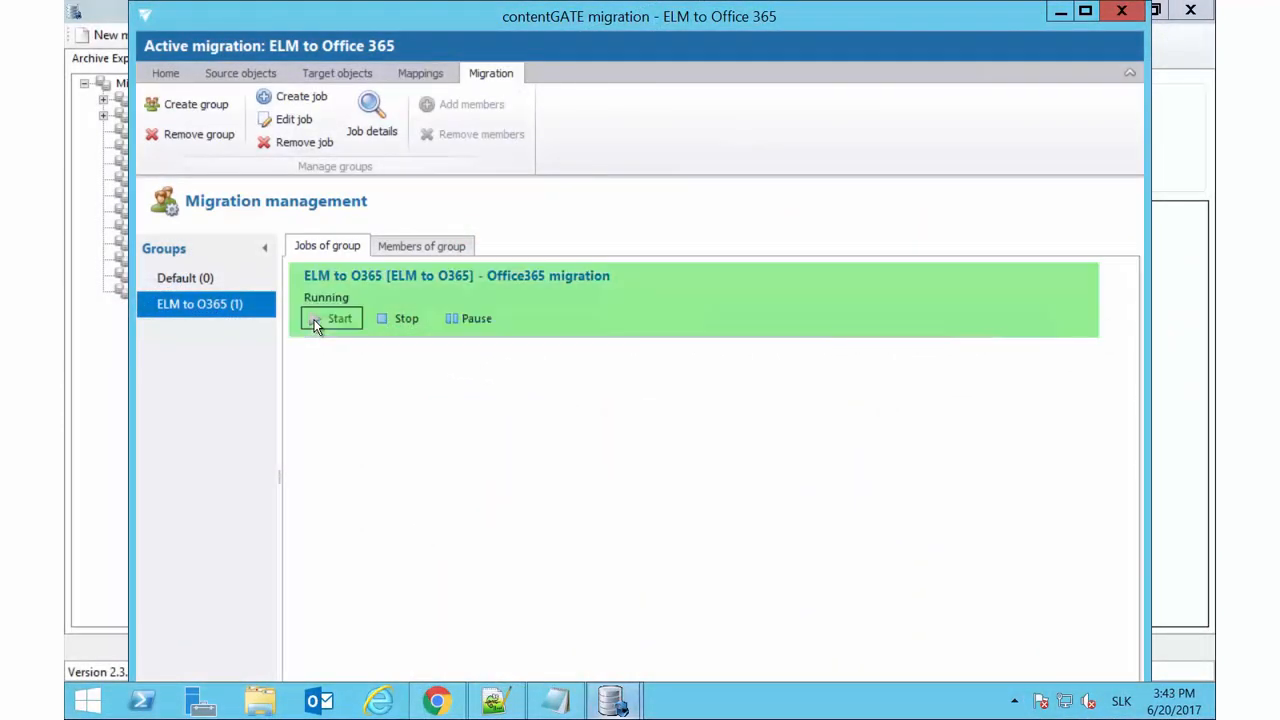
mouse_move(364, 428)
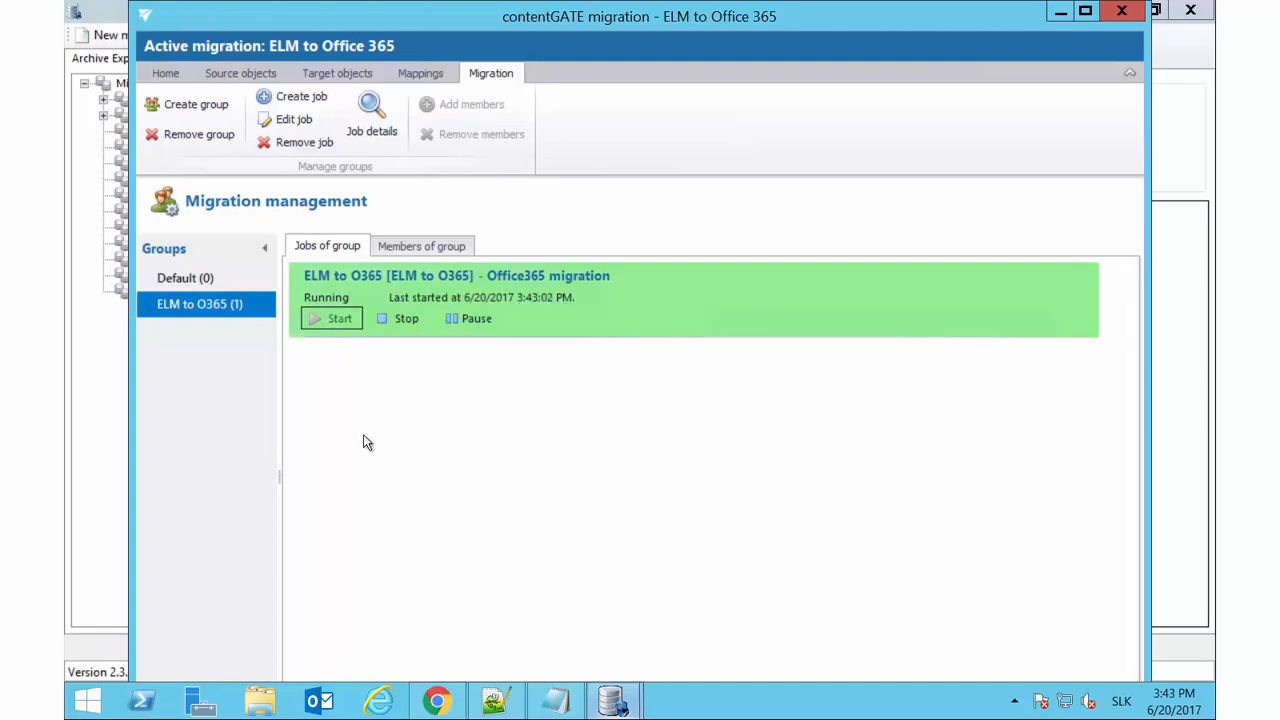
mouse_move(370, 444)
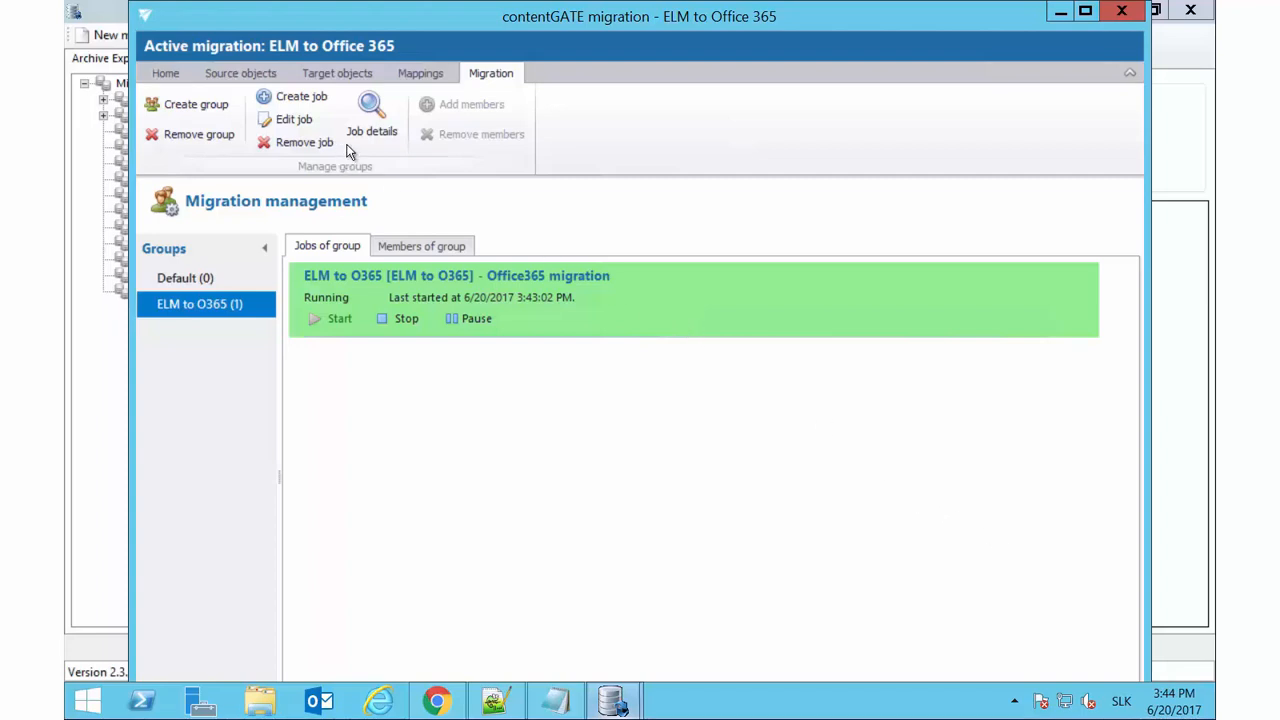
- Review the finished job's report and refreshed messages (252 migrated, none failed), then close its details
left_click(372, 104)
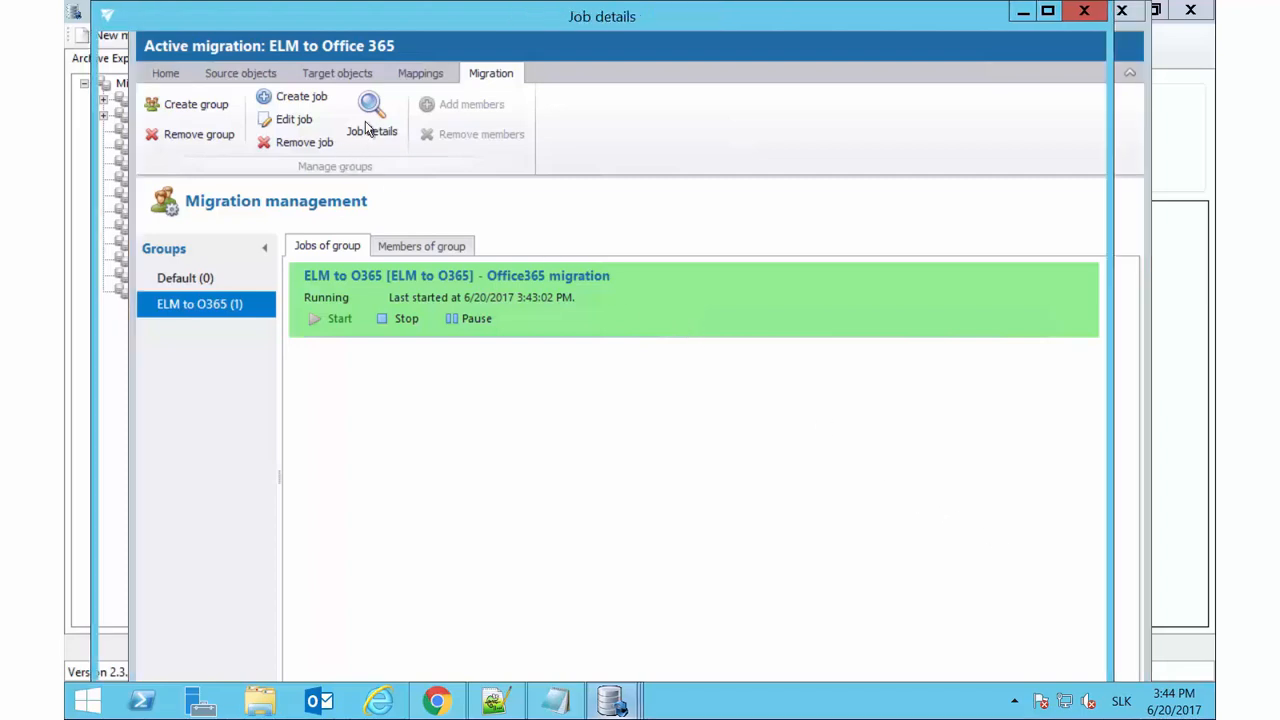
left_click(372, 110)
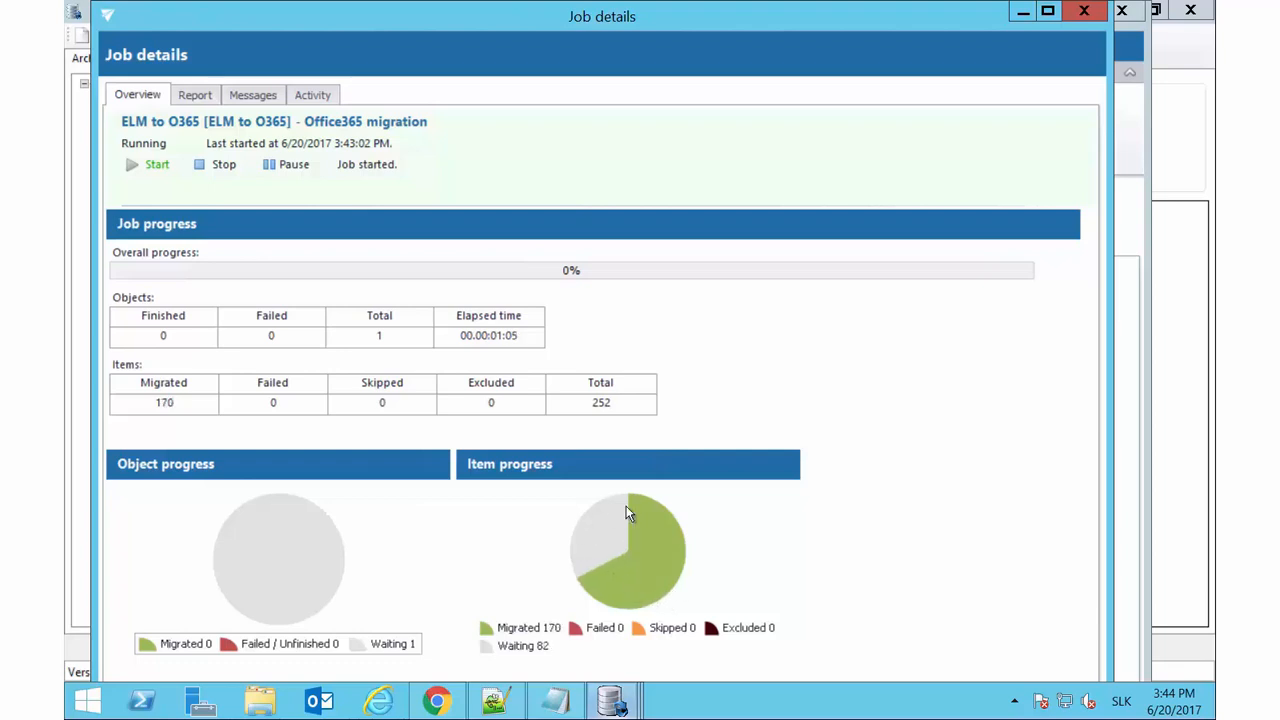
mouse_move(520, 476)
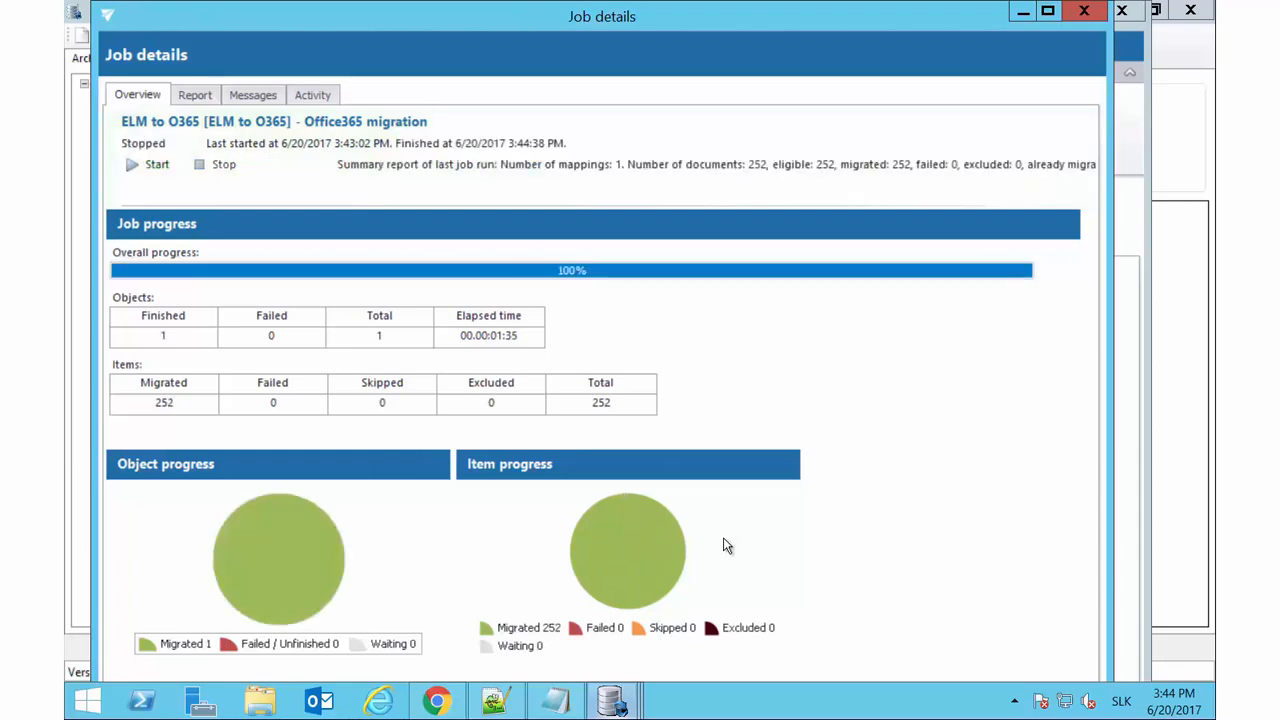
mouse_move(414, 290)
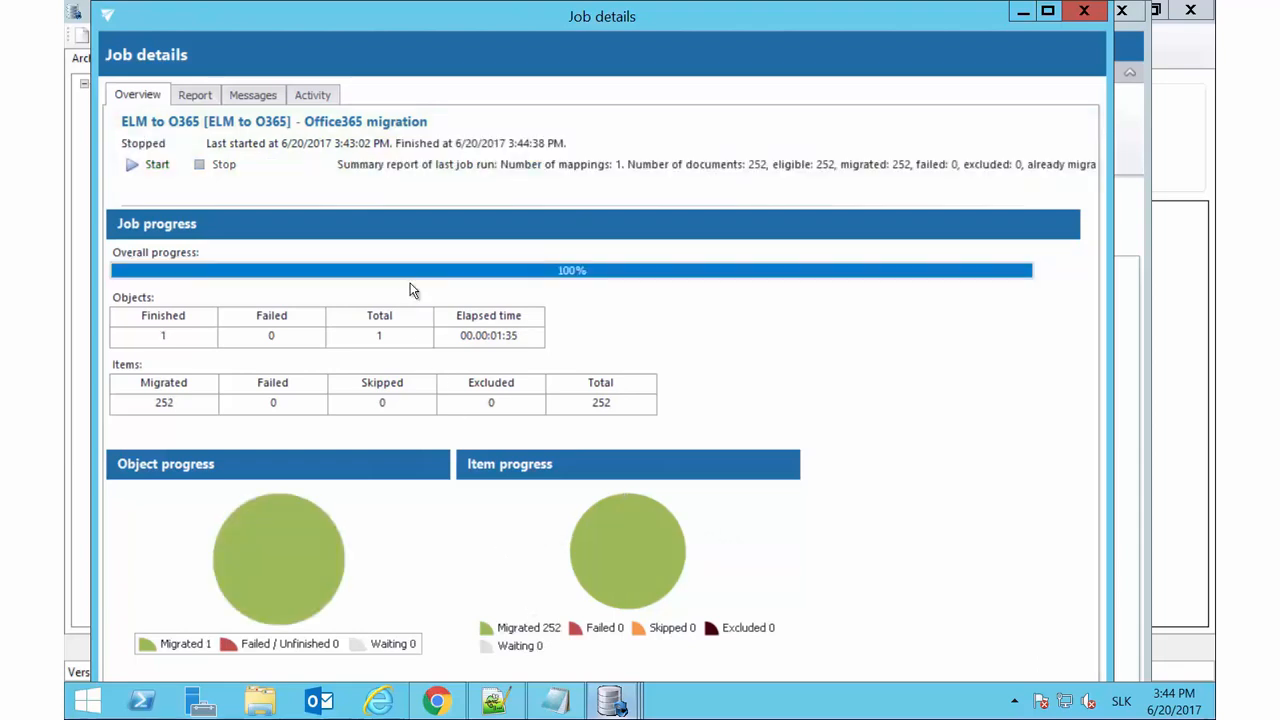
left_click(194, 94)
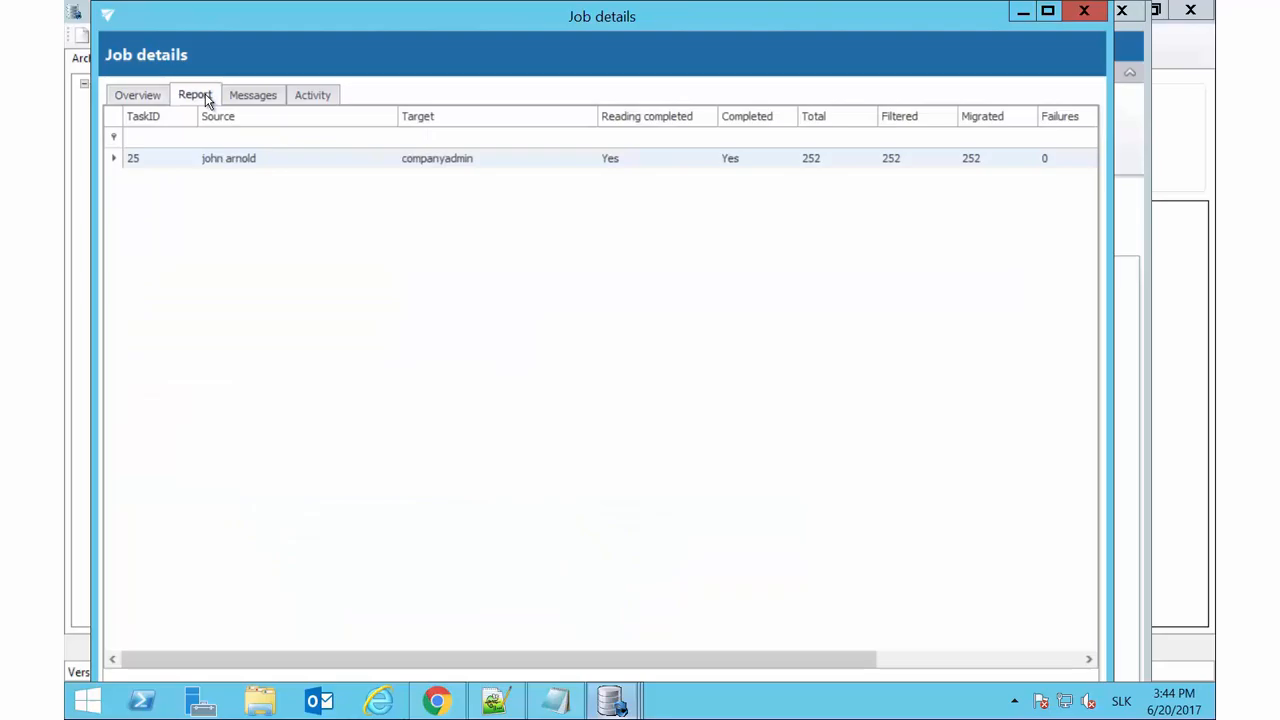
mouse_move(304, 600)
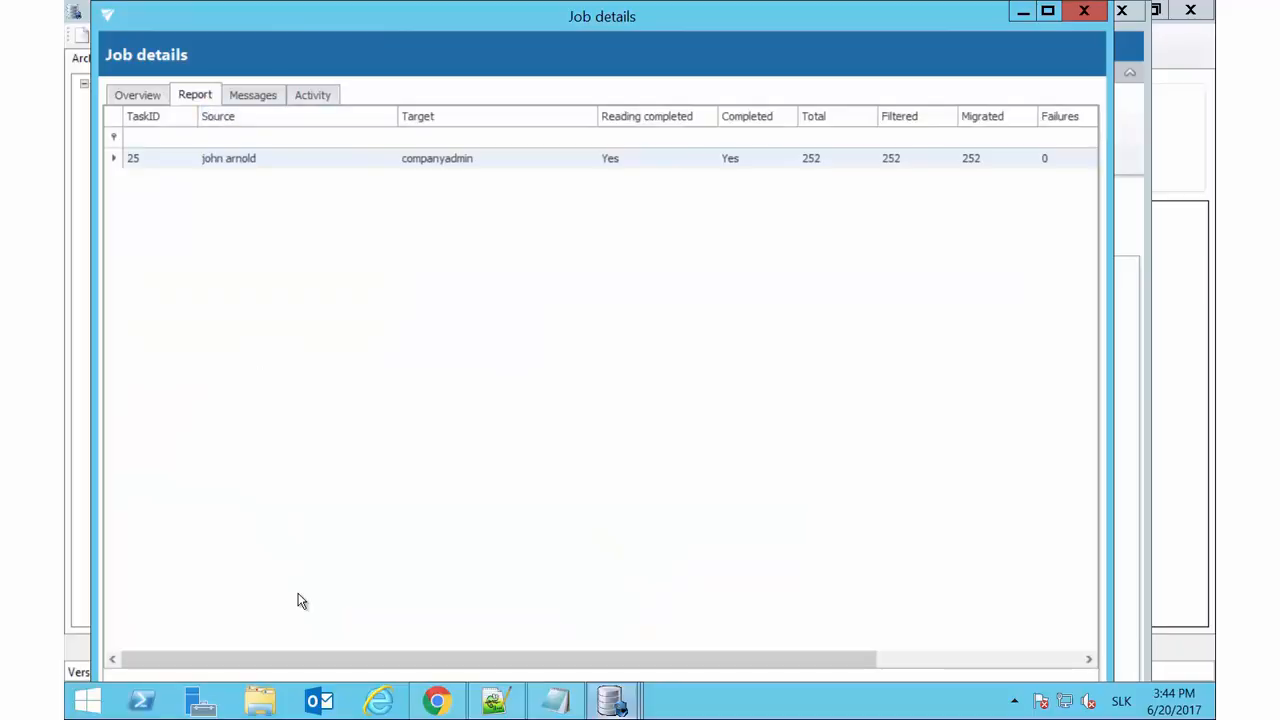
left_click(252, 94)
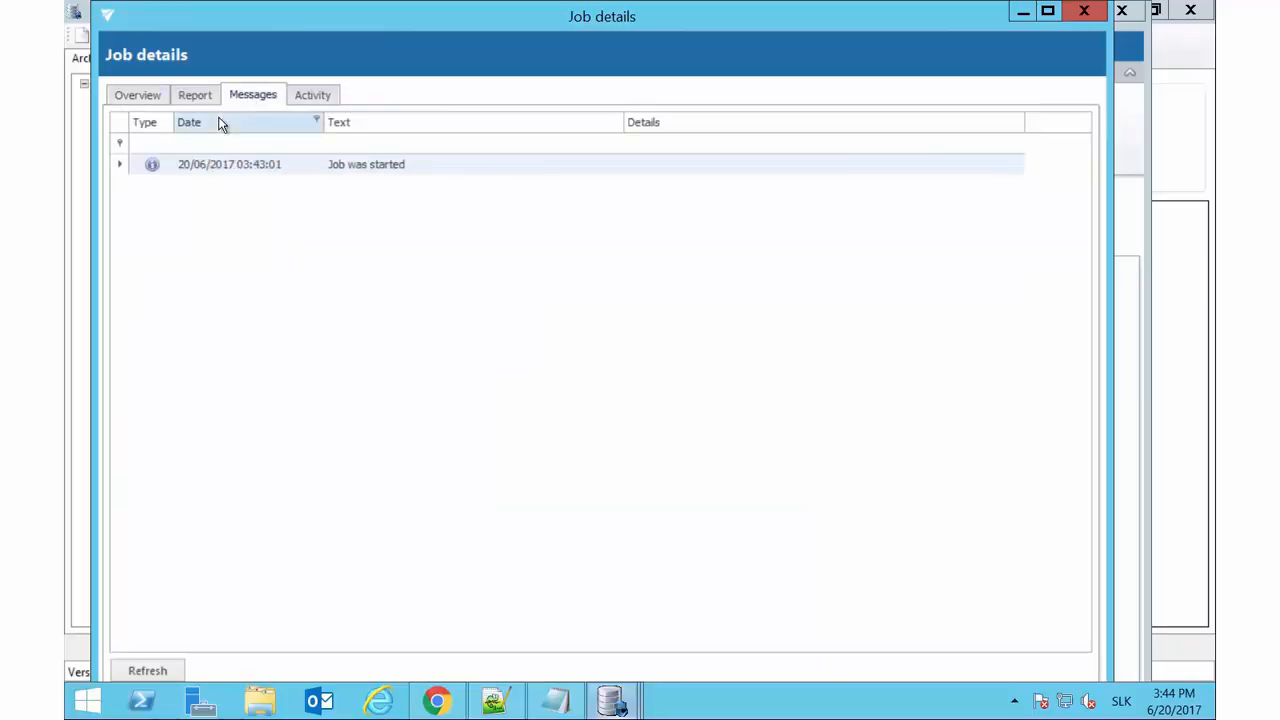
left_click(148, 670)
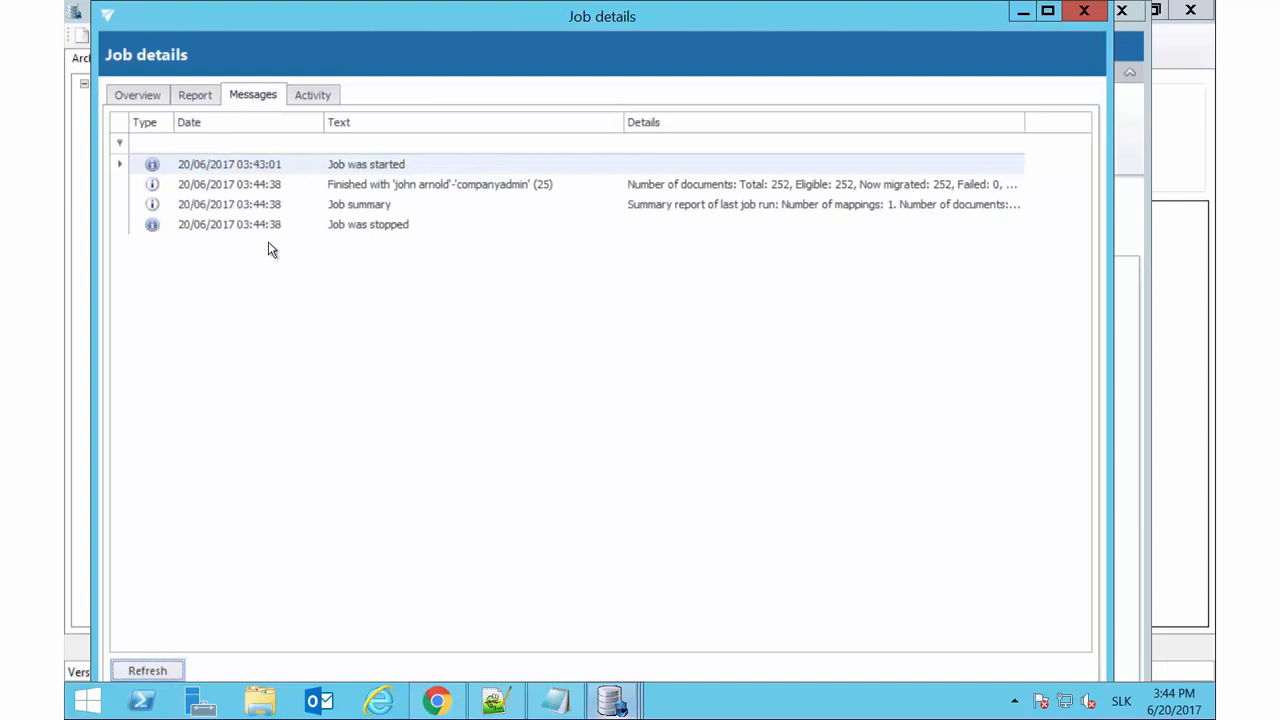
left_click(312, 94)
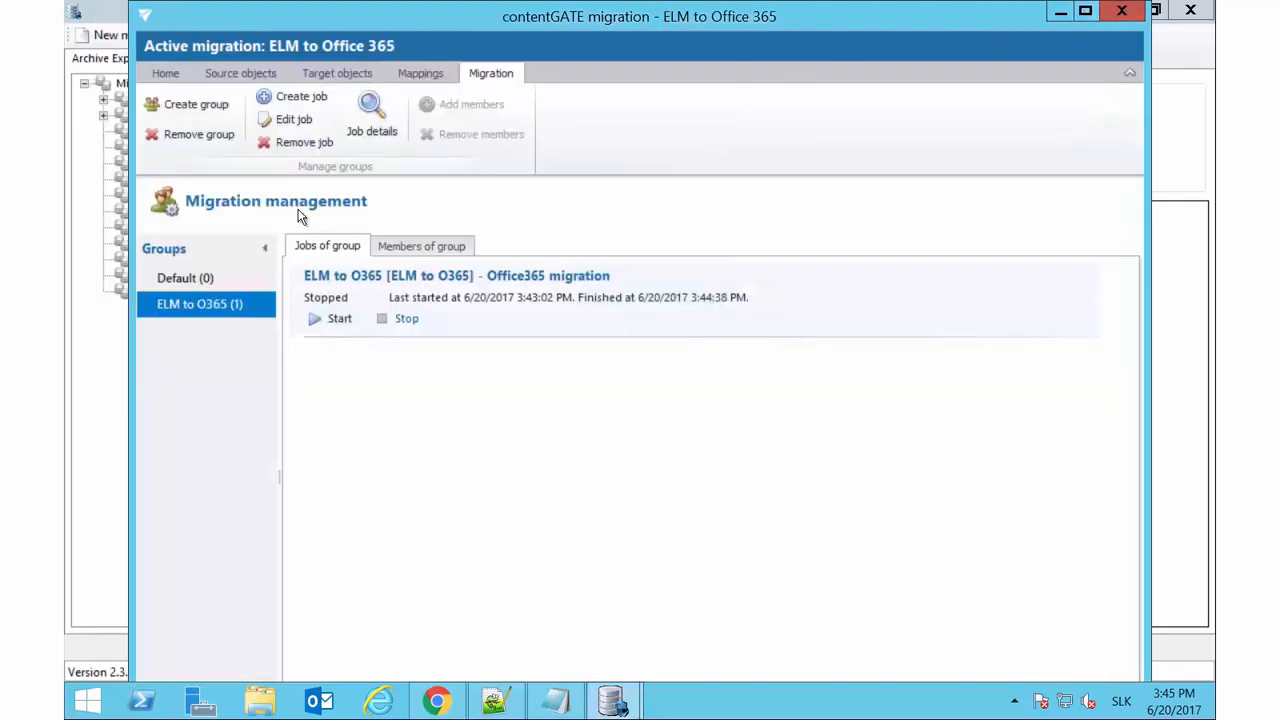
- Generate the ELM to Office 365 migration report from the dashboard
left_click(164, 72)
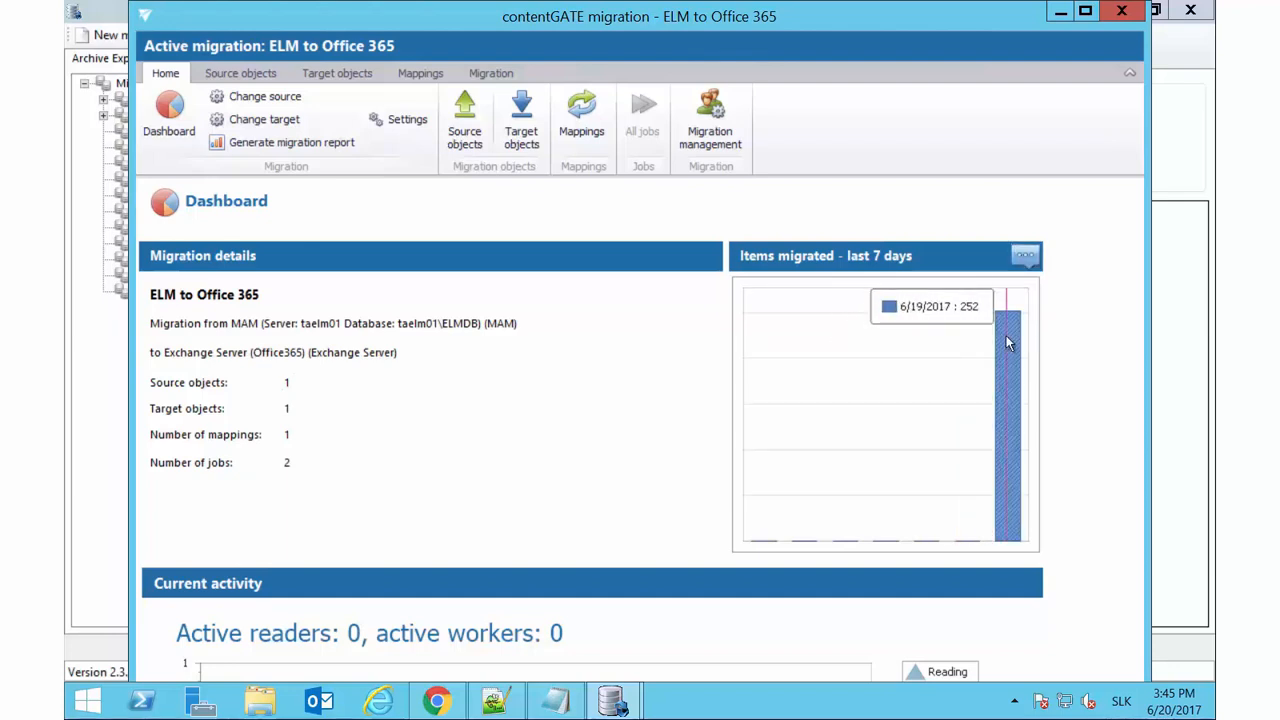
mouse_move(504, 264)
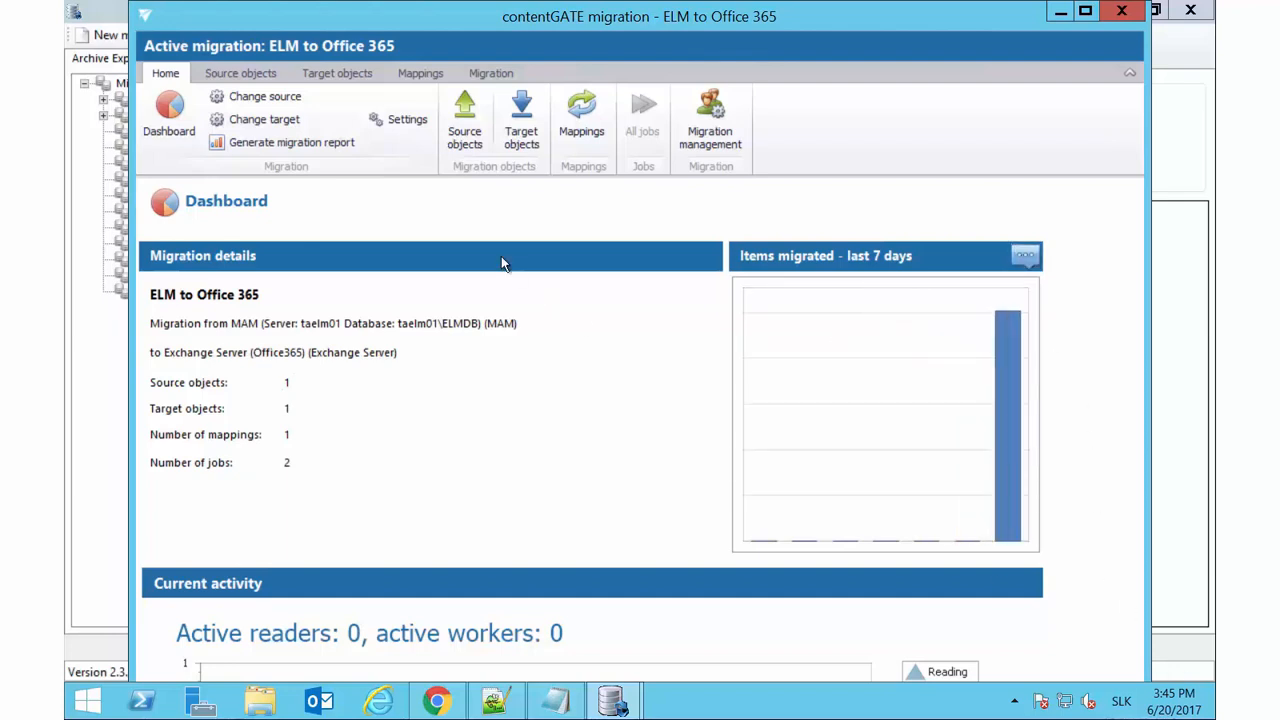
mouse_move(330, 148)
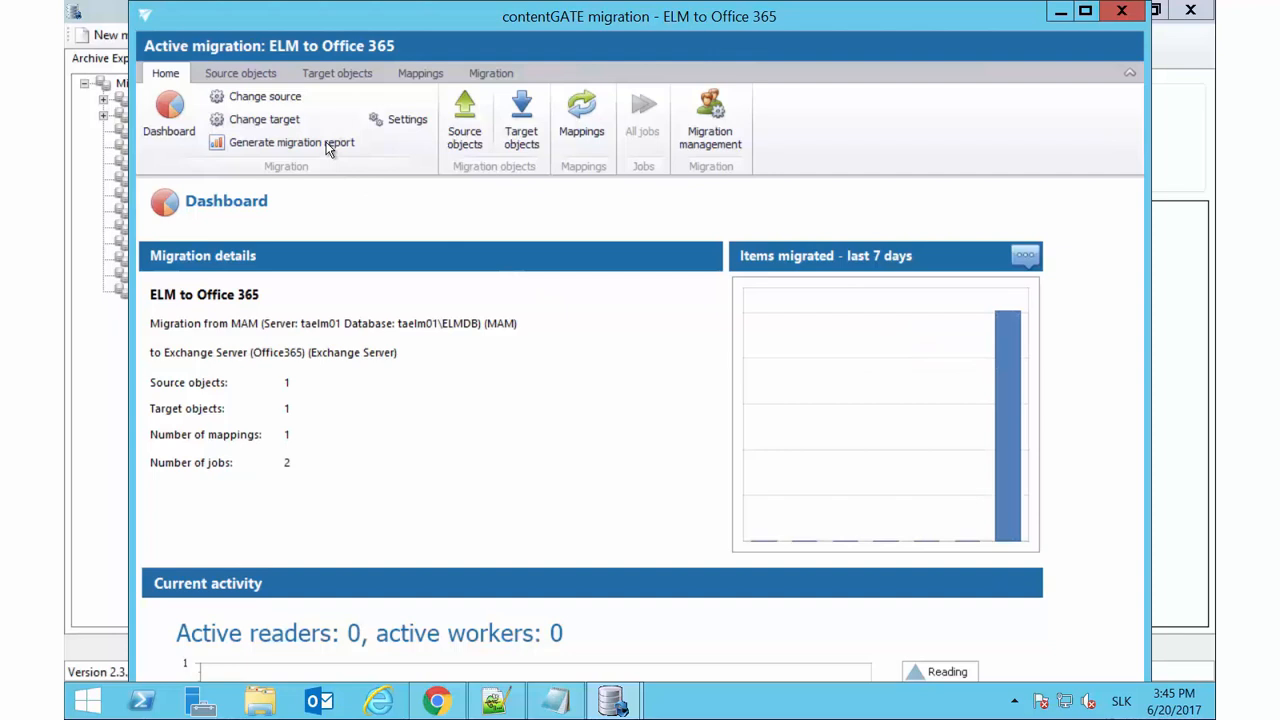
left_click(292, 142)
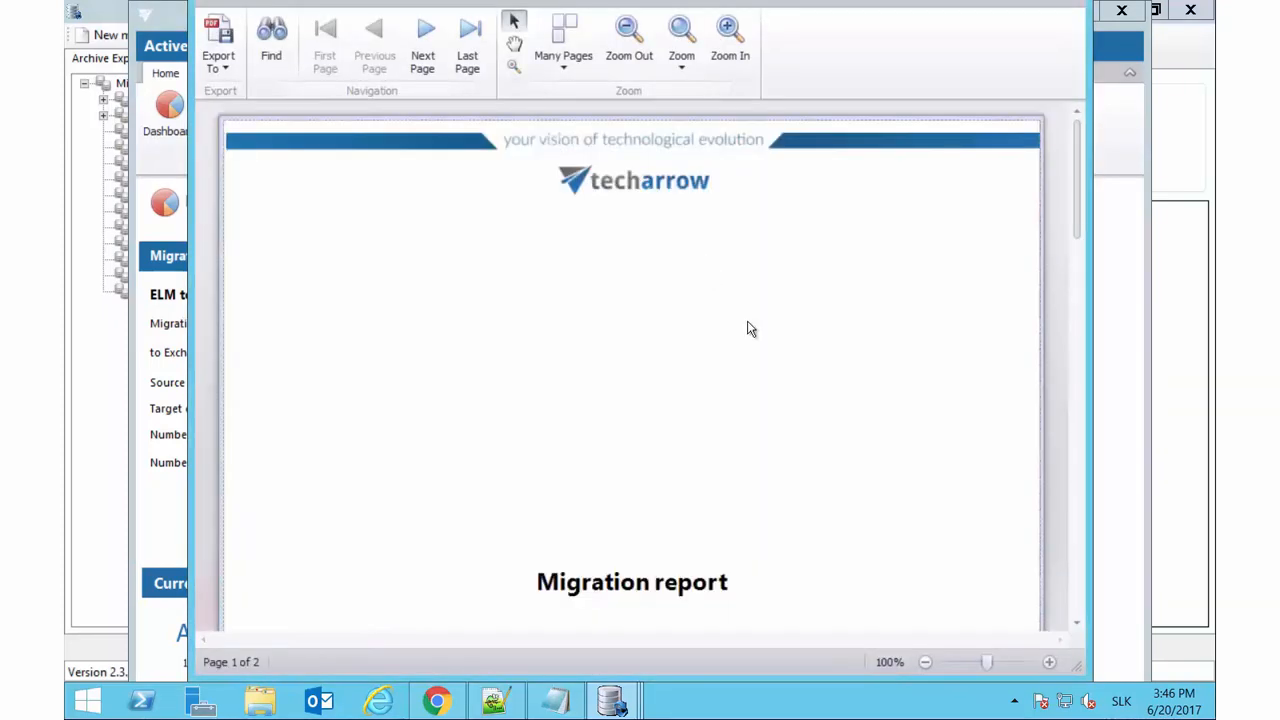
- Scroll the report showing 252 items succeeded and list its Export To formats
scroll("down", 3)
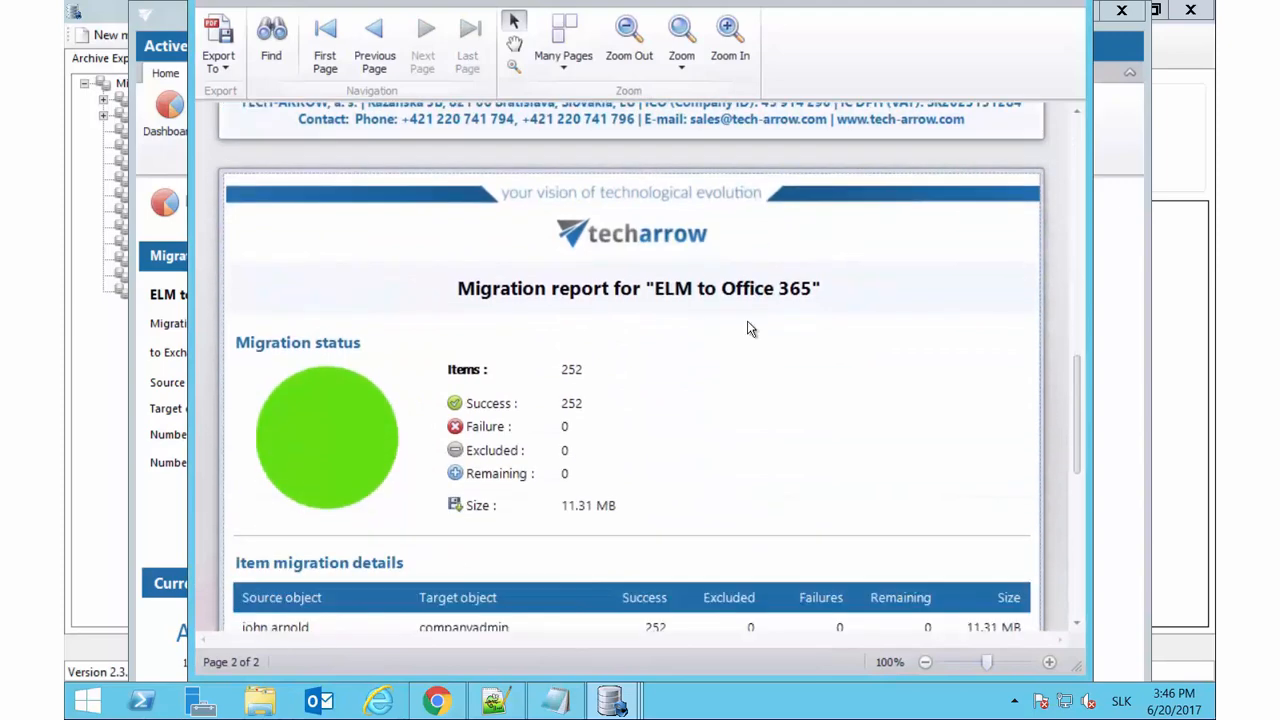
scroll("down", 3)
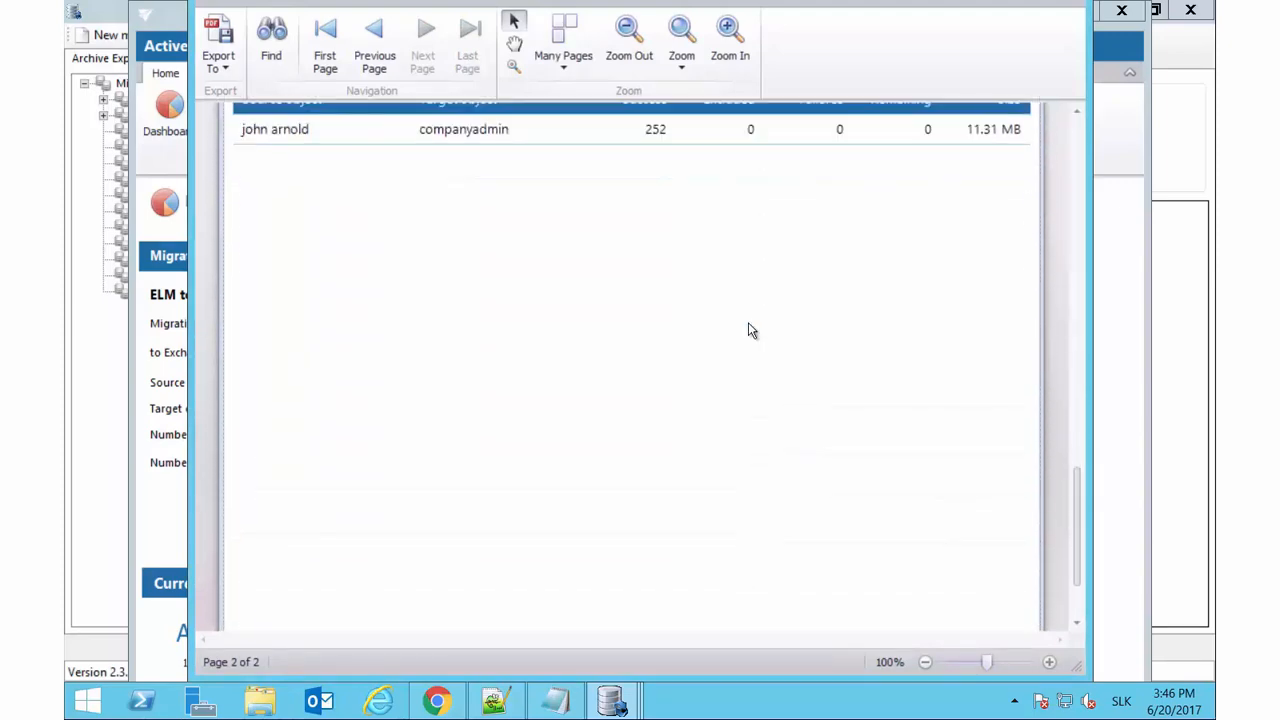
scroll("up", 3)
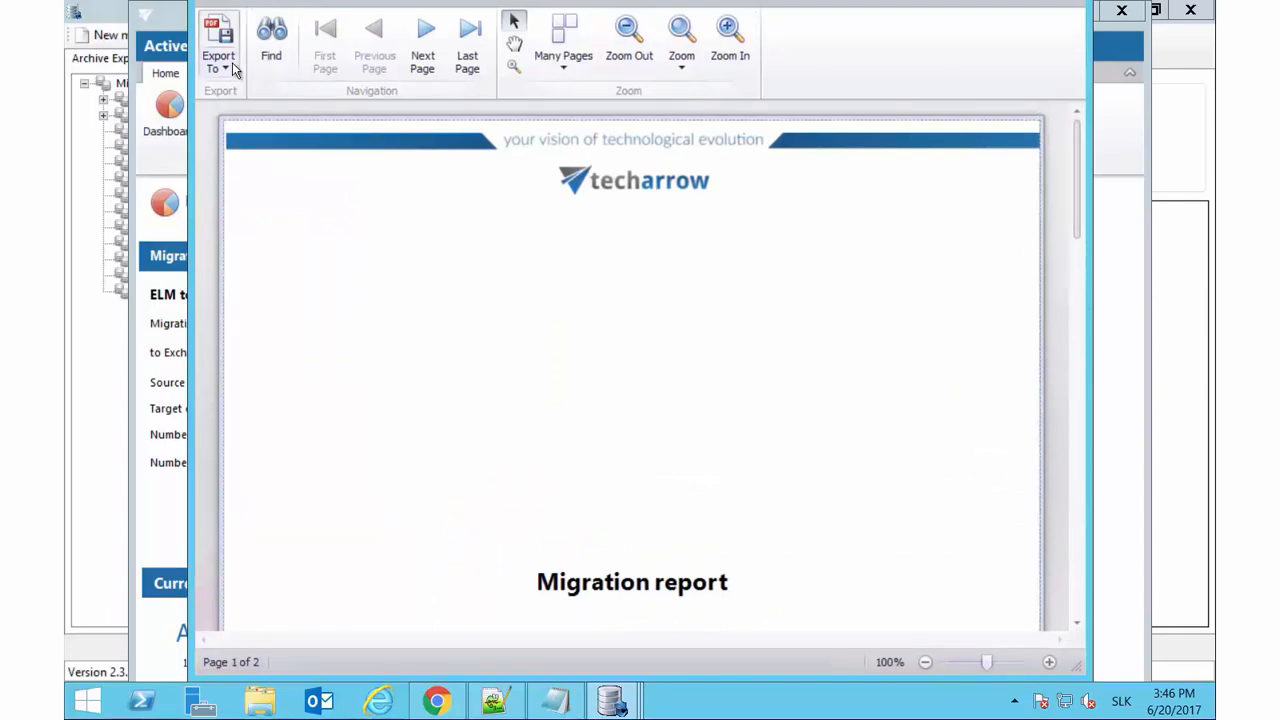
left_click(218, 48)
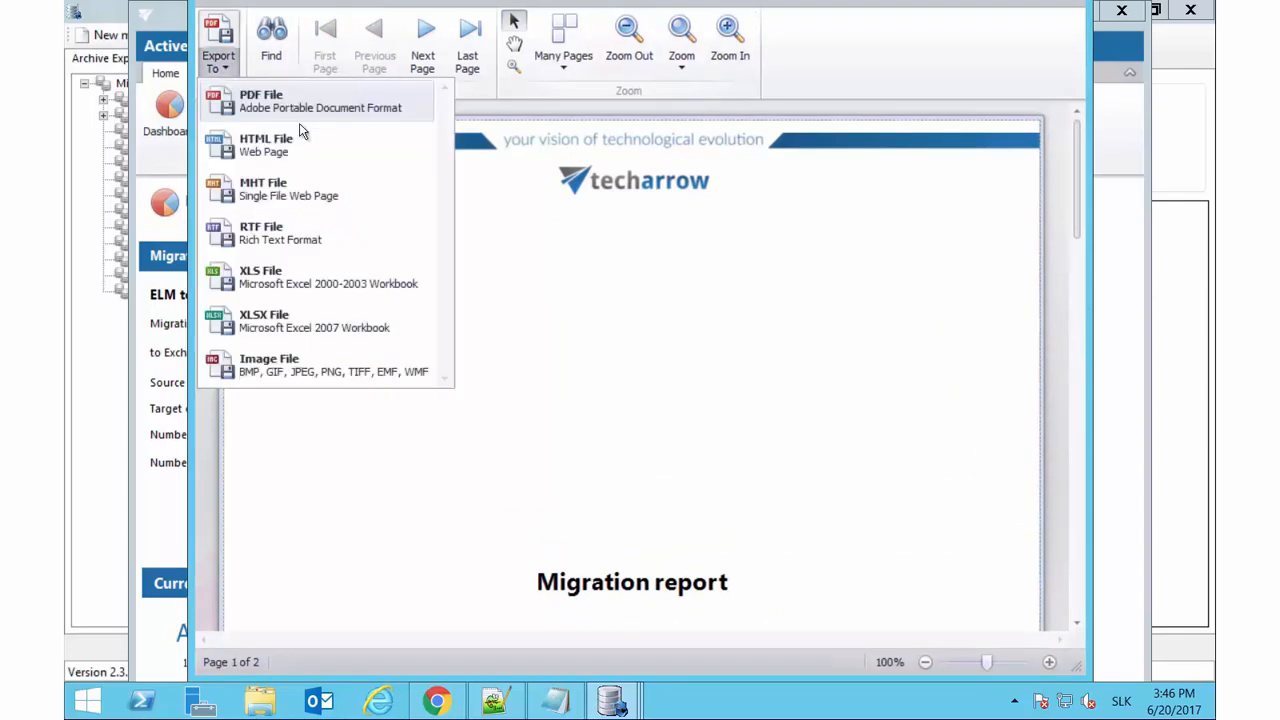
mouse_move(336, 144)
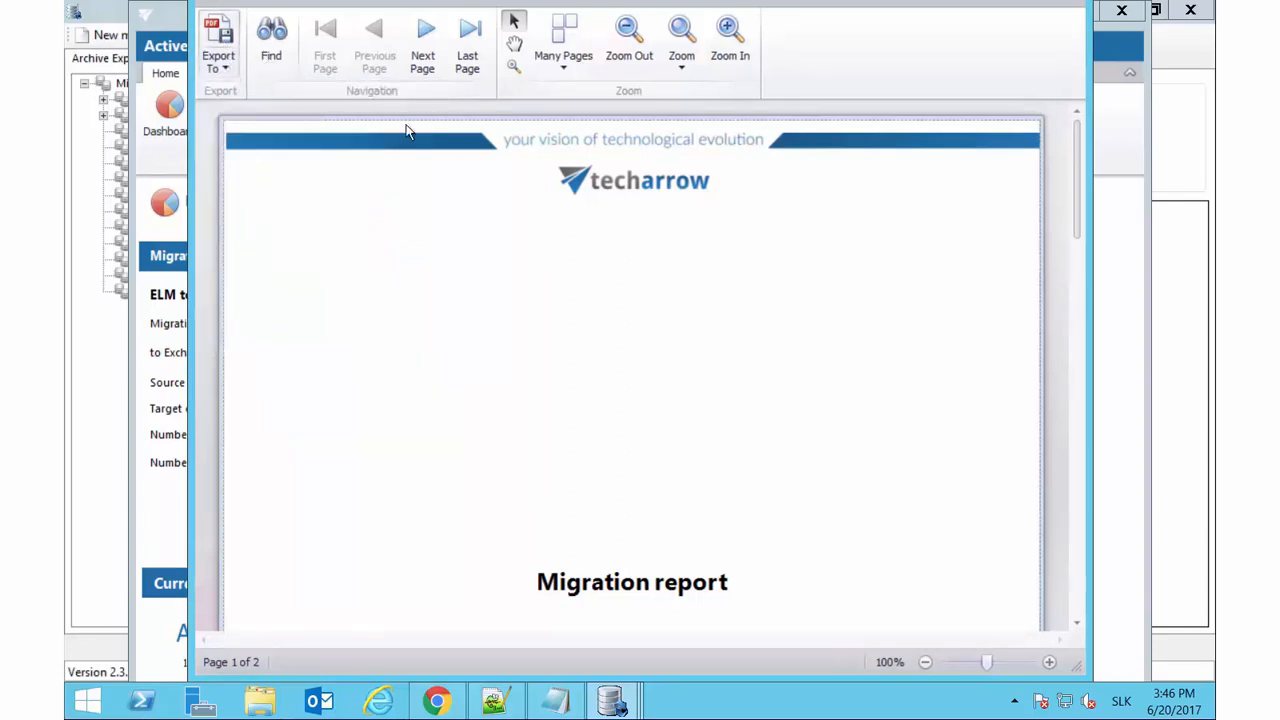
mouse_move(940, 320)
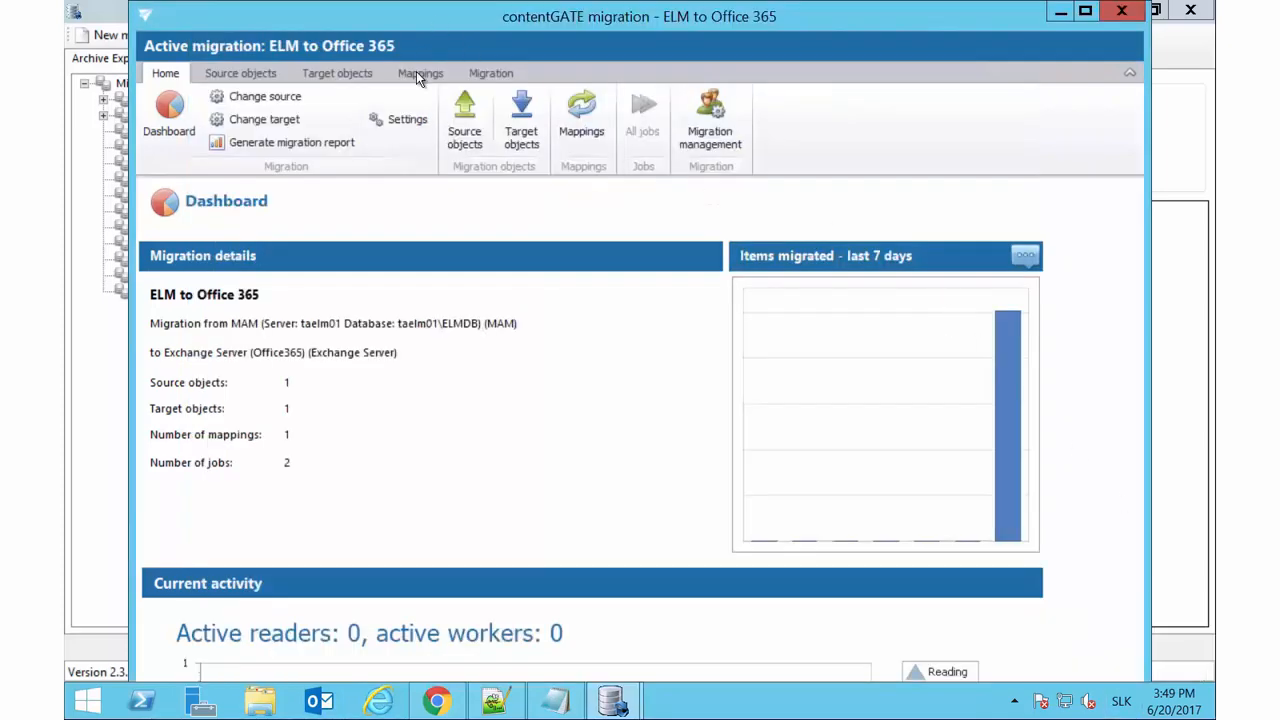
left_click(420, 72)
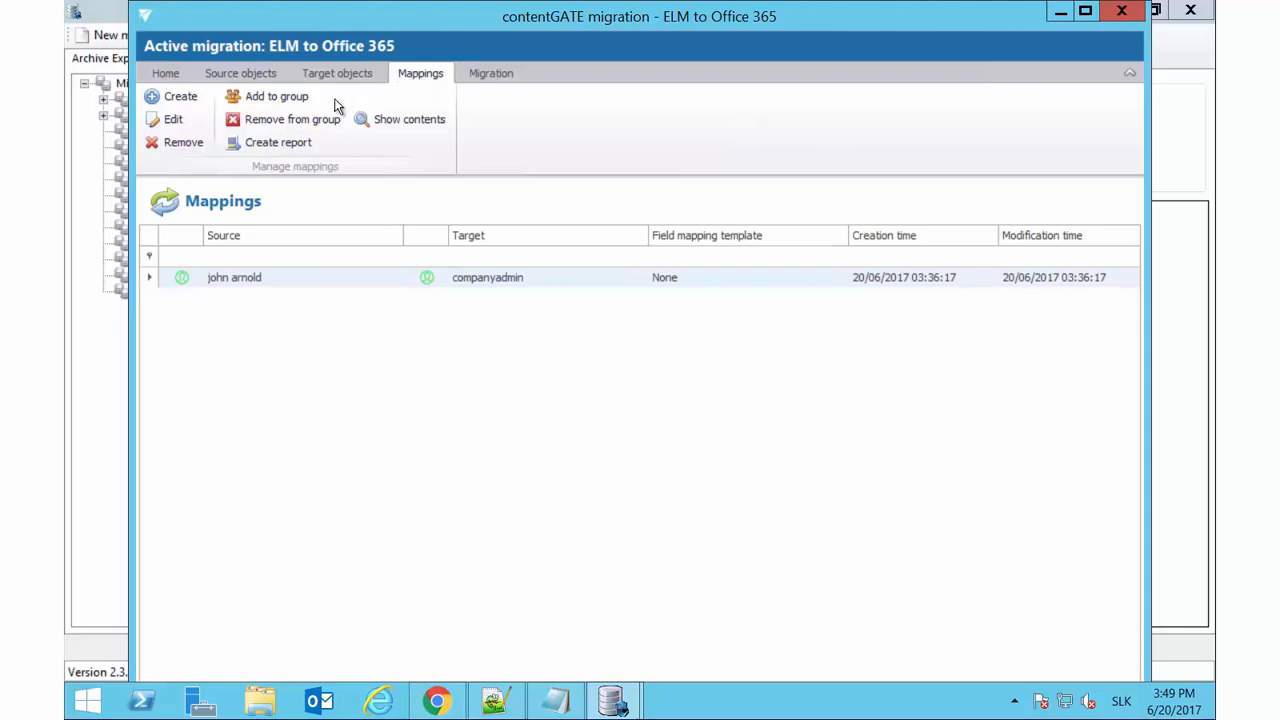
mouse_move(278, 142)
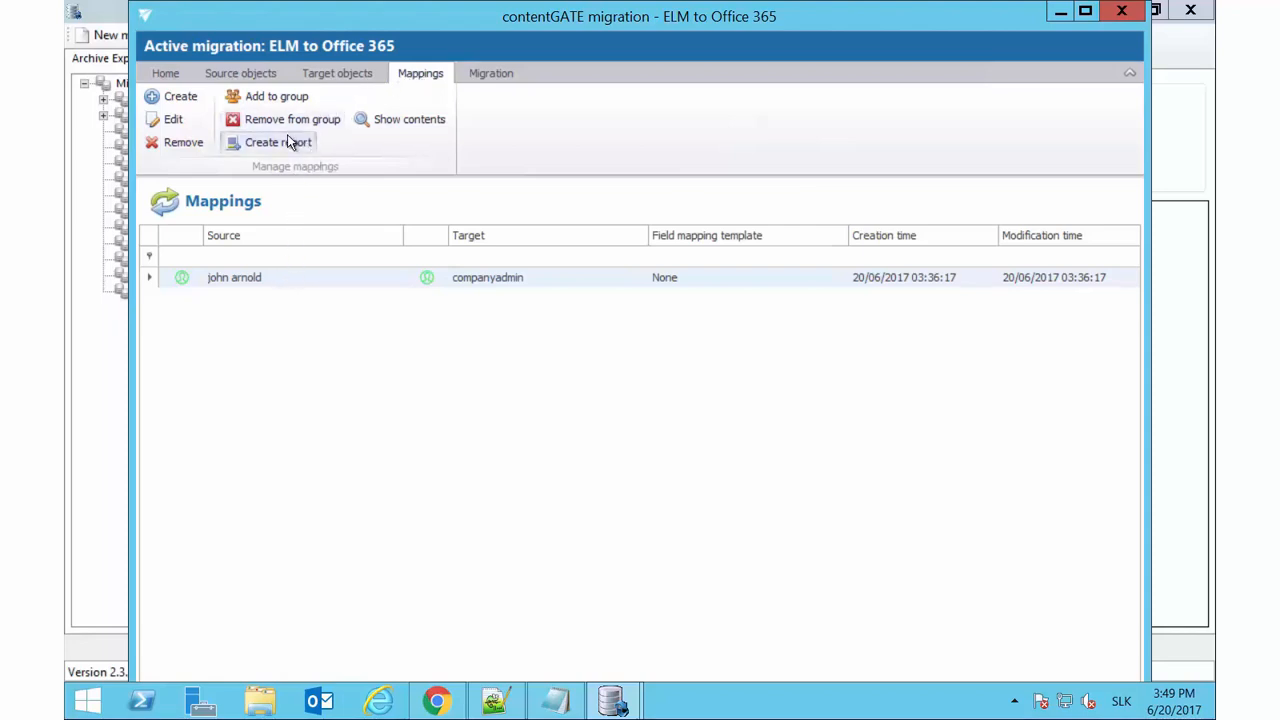
mouse_move(278, 140)
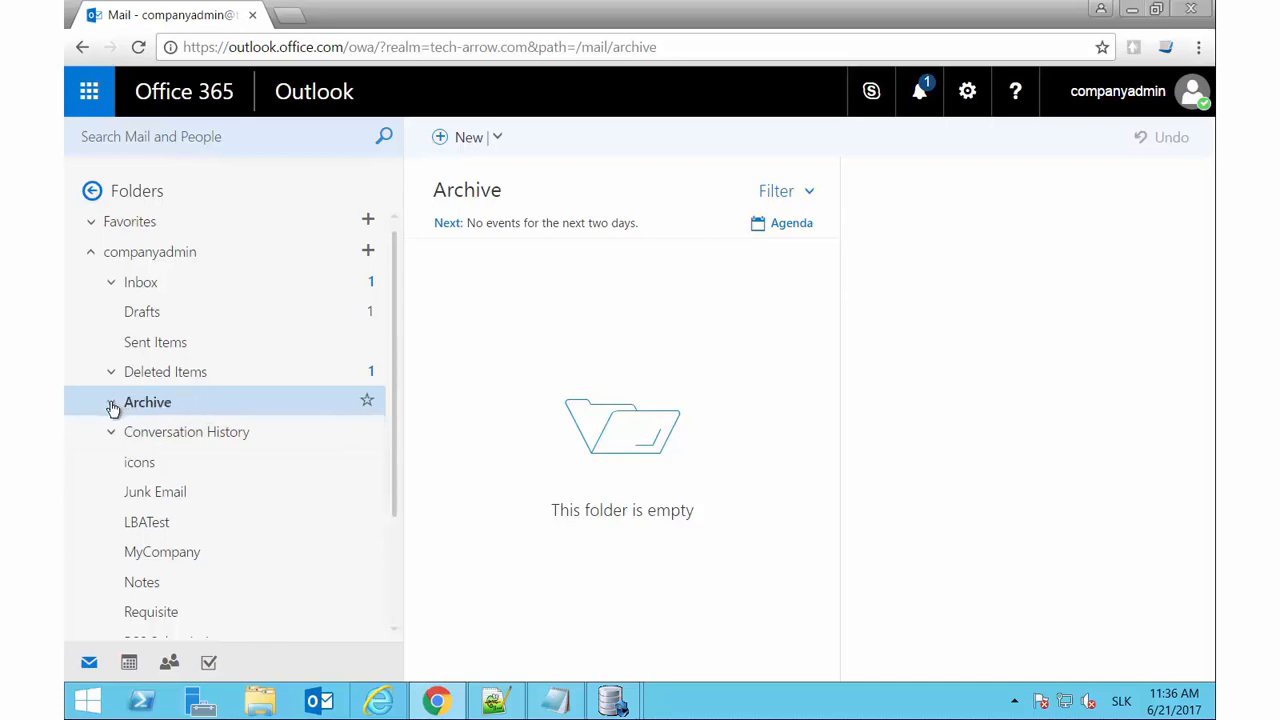
- View companyadmin's Archive Sent Items and preview the US Gas spreadsheet from Arnold
left_click(112, 402)
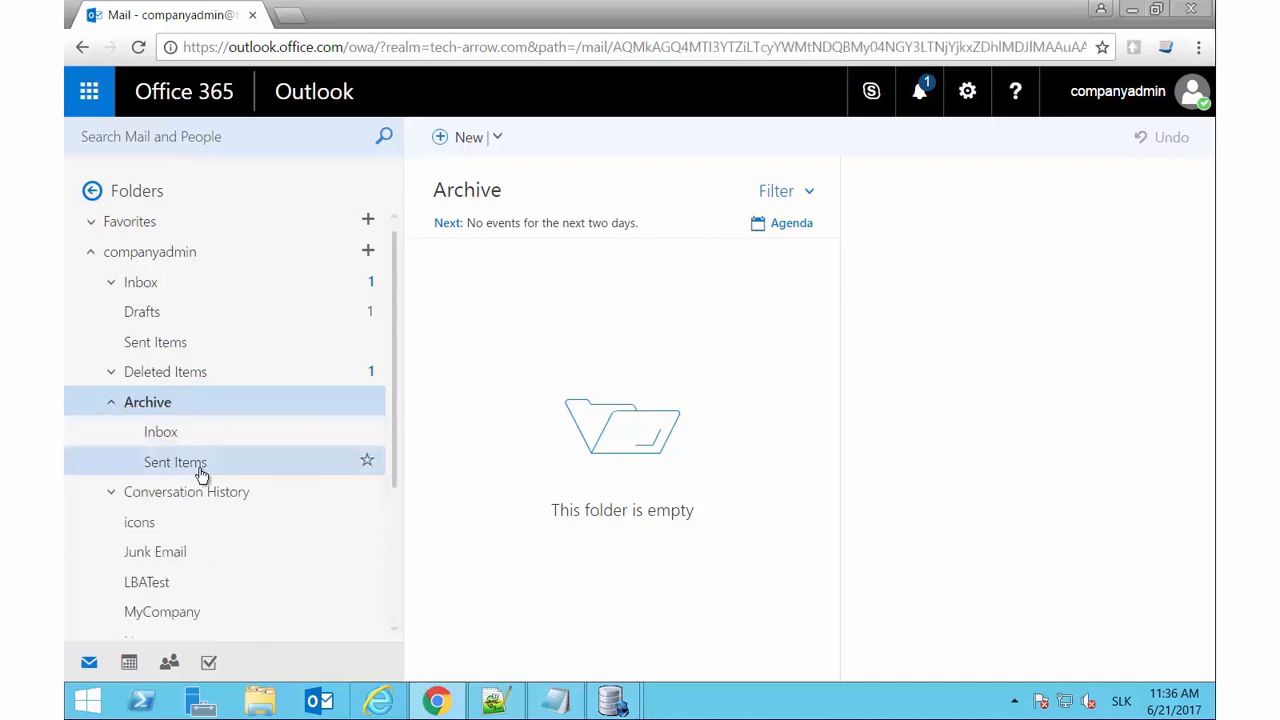
left_click(176, 460)
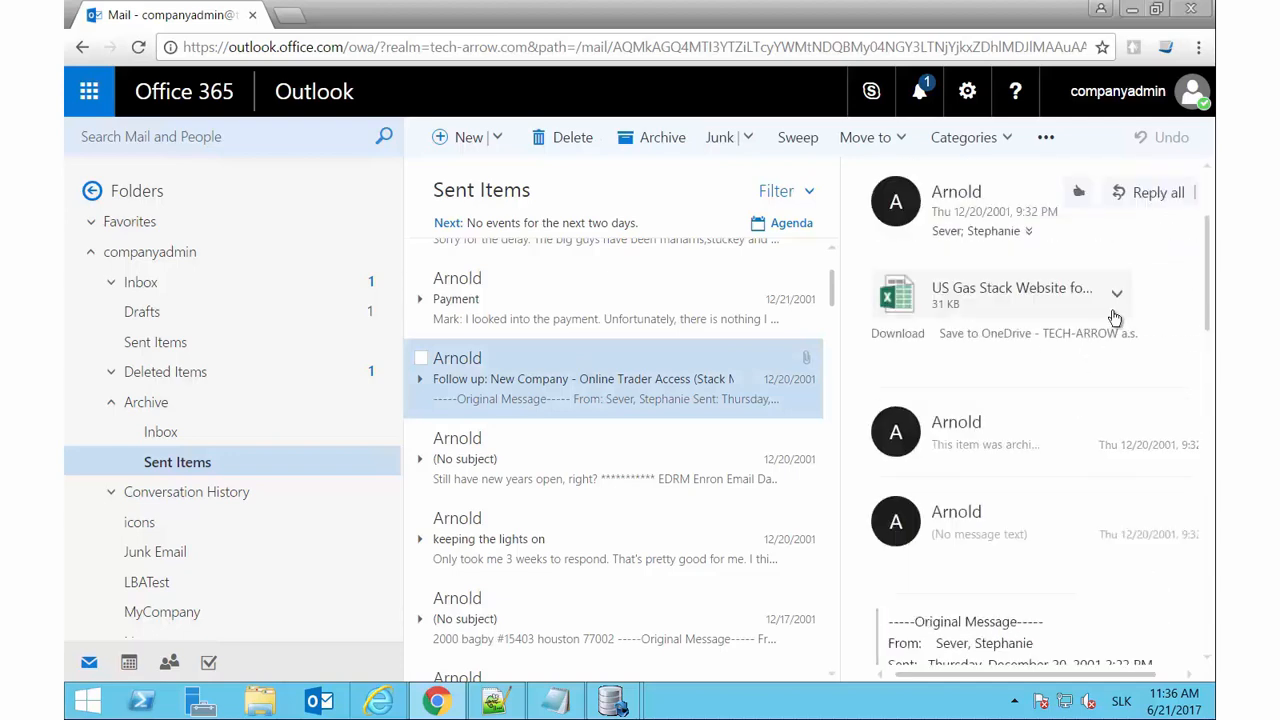
left_click(1010, 296)
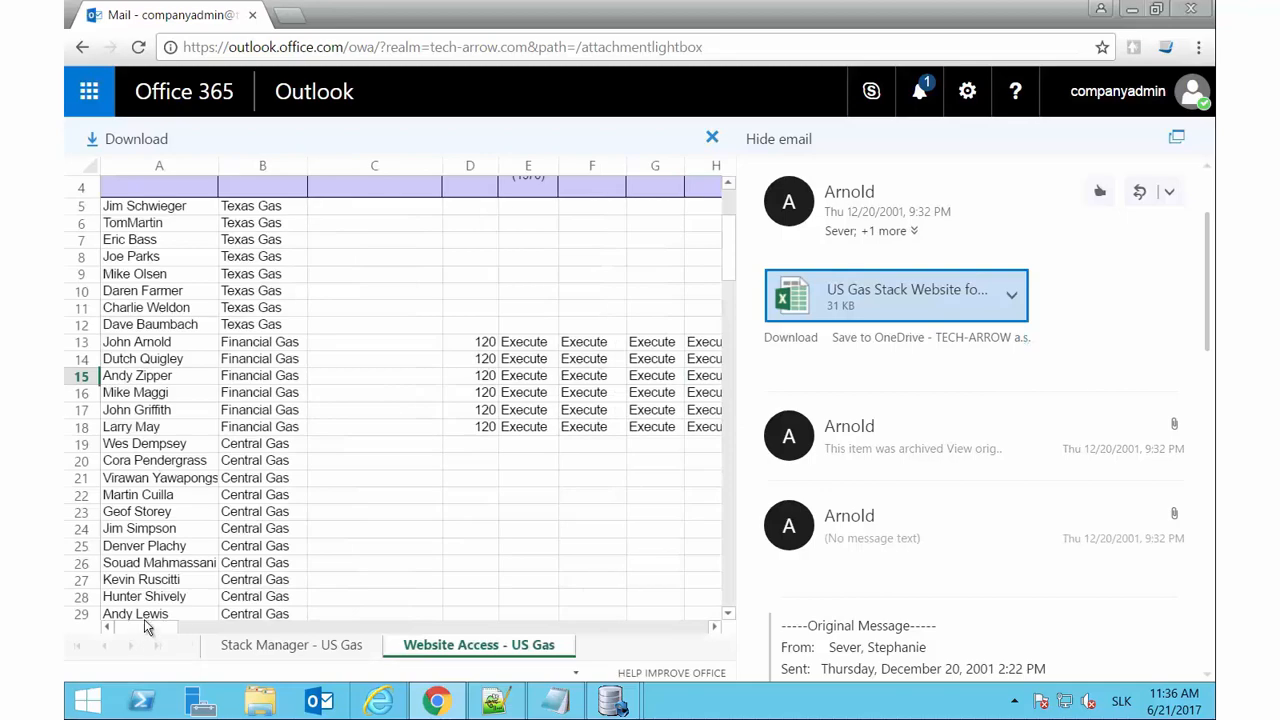
scroll("down", 3)
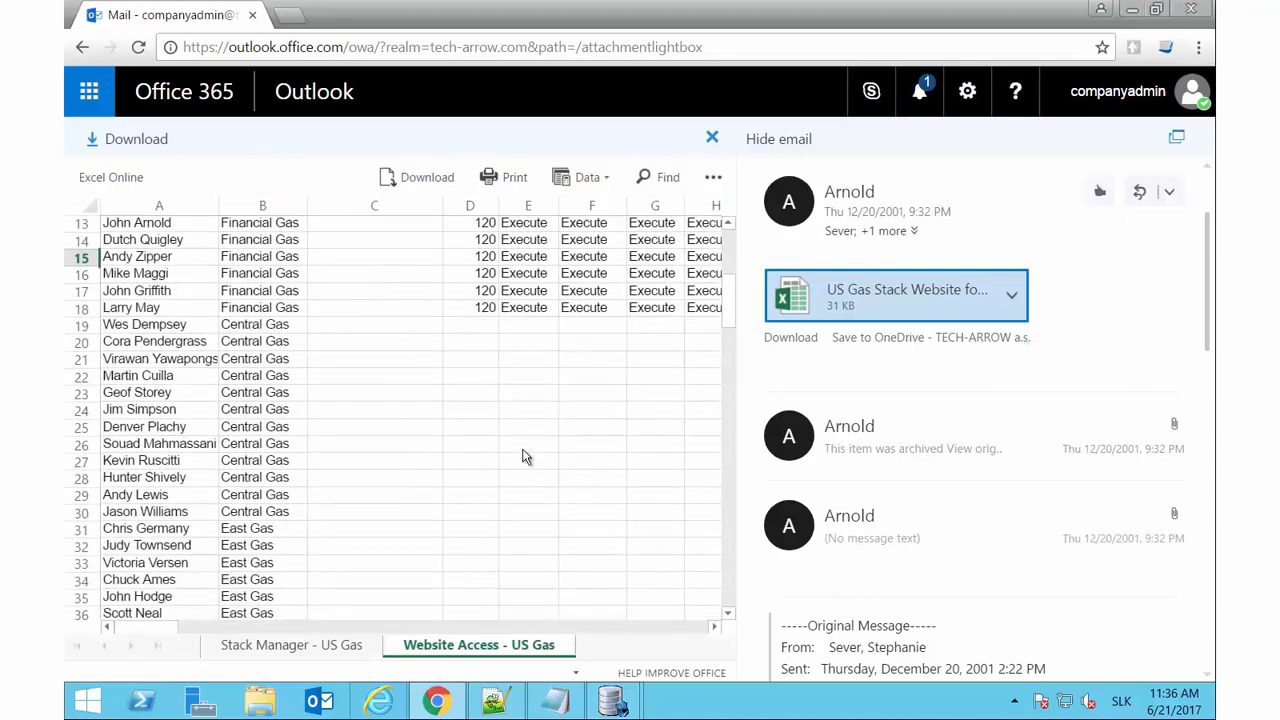